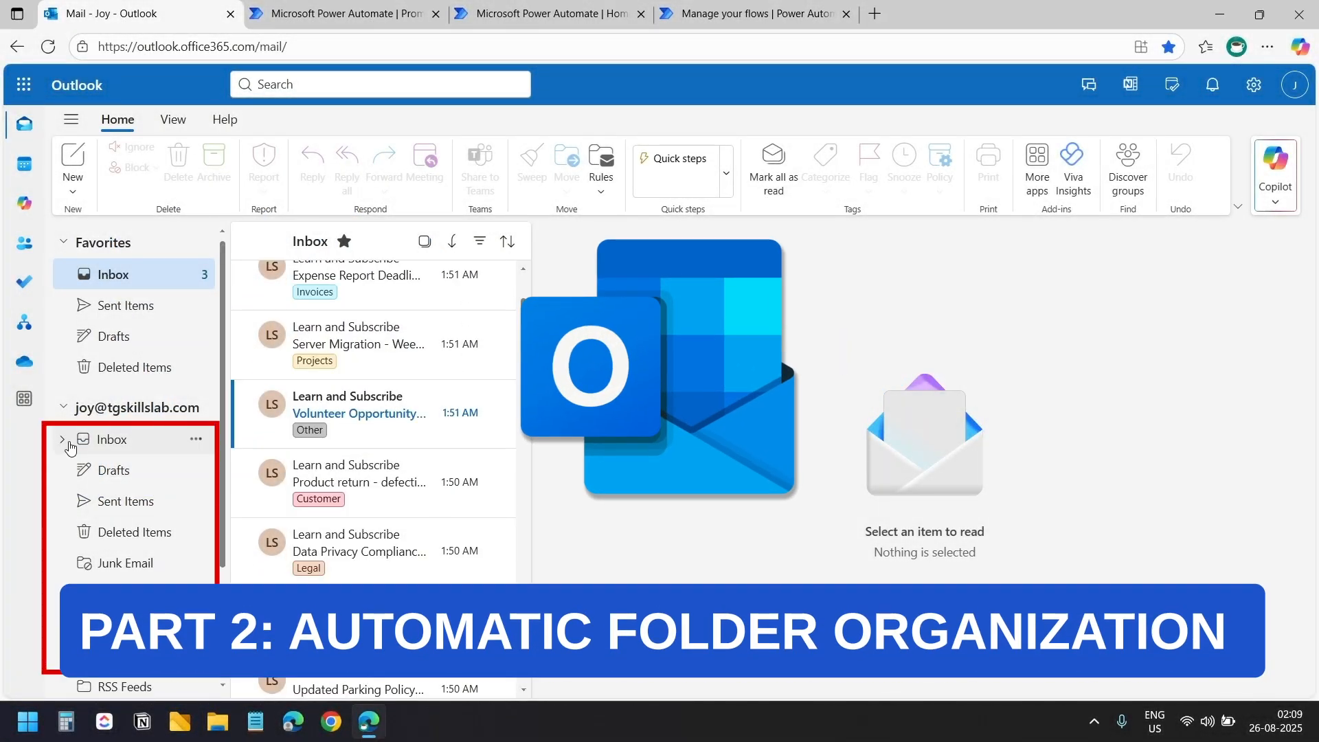
Expand Inbox to show the Admin, Customer, Invoices, Legal, Orders, Other and Projects subfolders.
{"action": "left_click", "coordinate": [60, 439]}
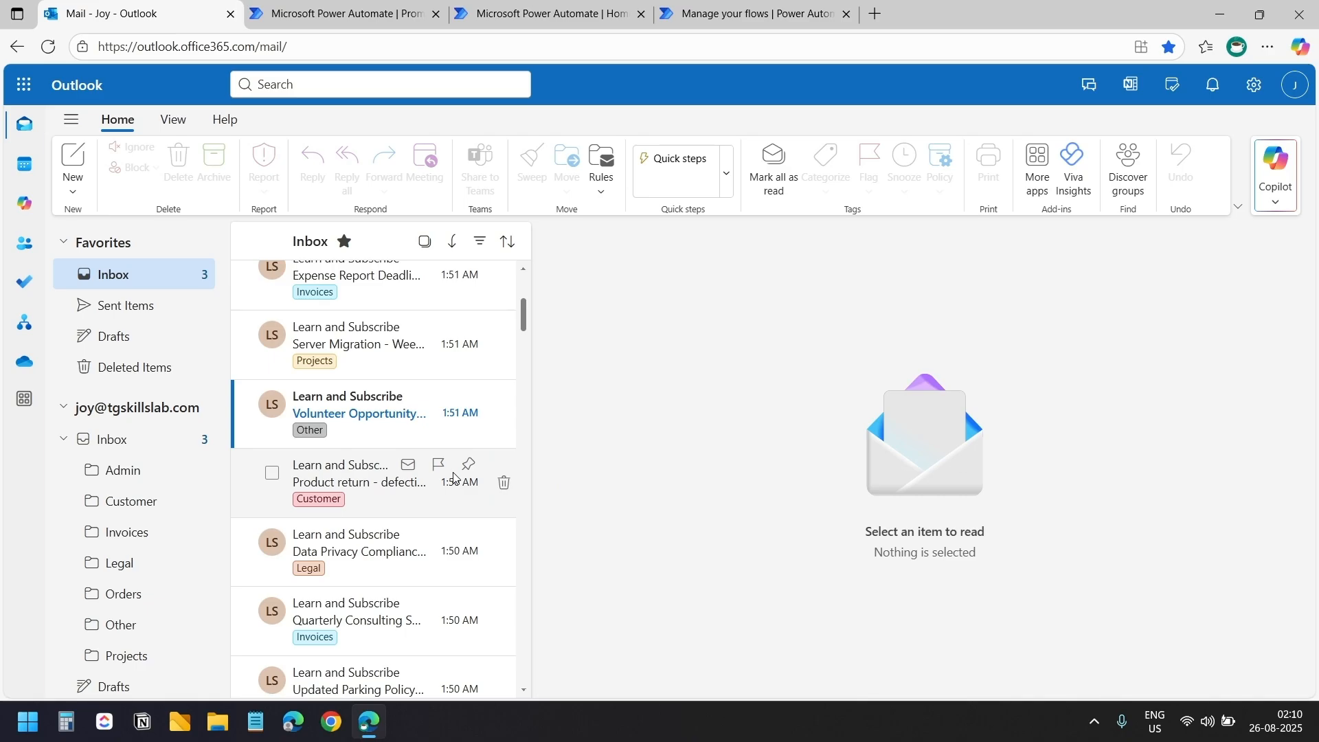
{"action": "left_click", "coordinate": [340, 14]}
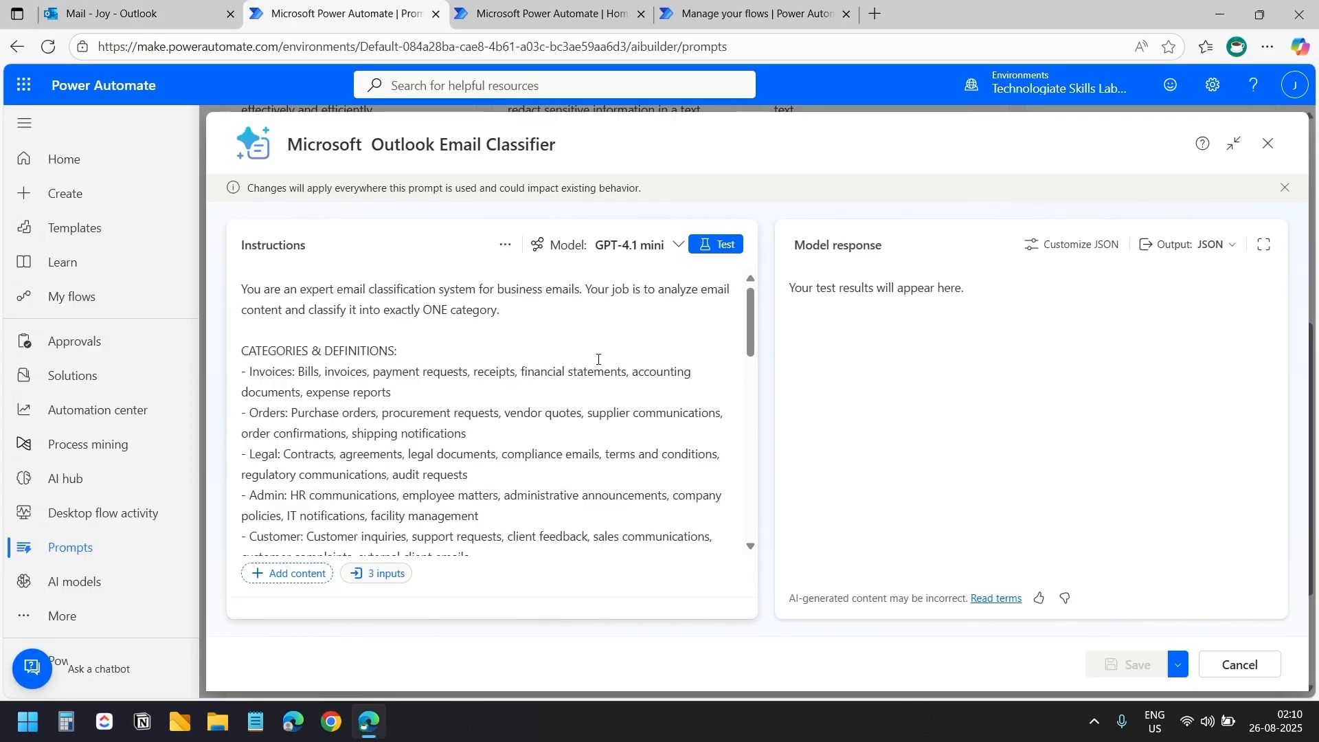
Review the classifier prompt instructions and run a test that returns category Customer.
{"action": "scroll", "scroll_direction": "down", "scroll_amount": 3}
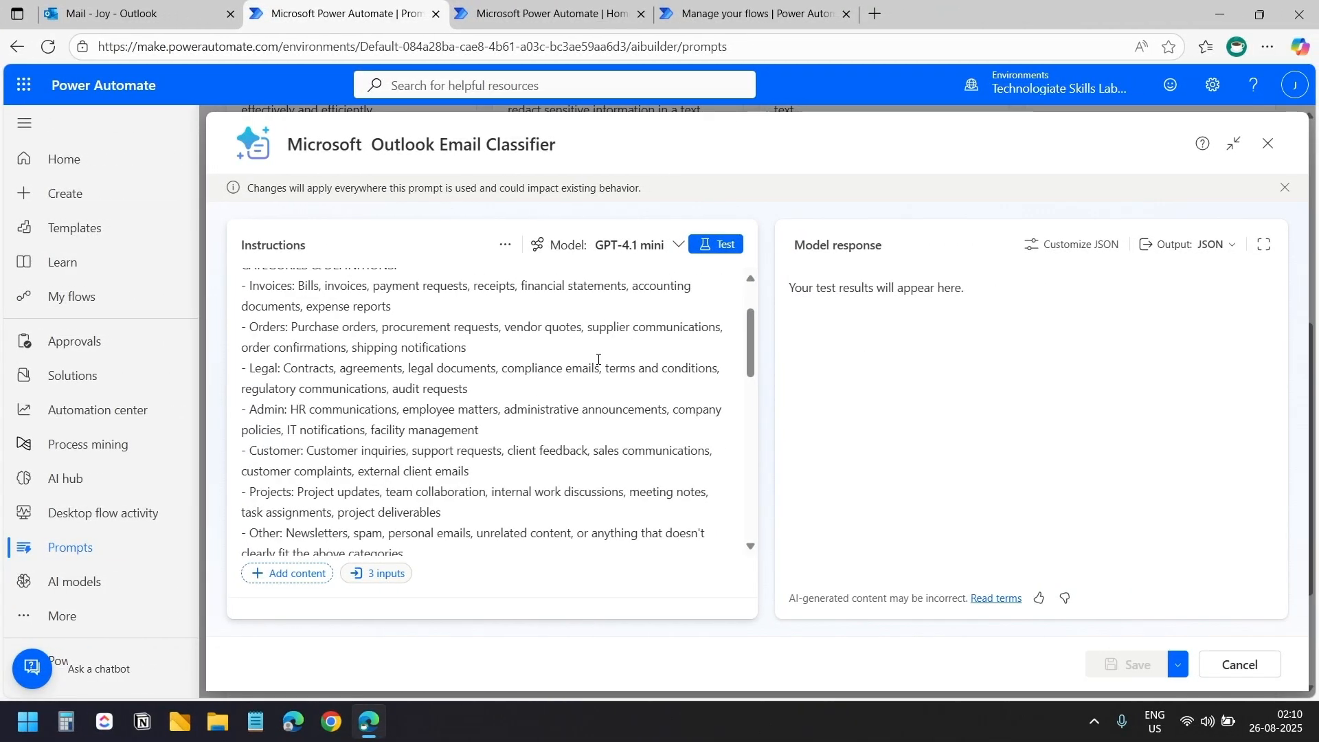
{"action": "scroll", "scroll_direction": "down", "scroll_amount": 3}
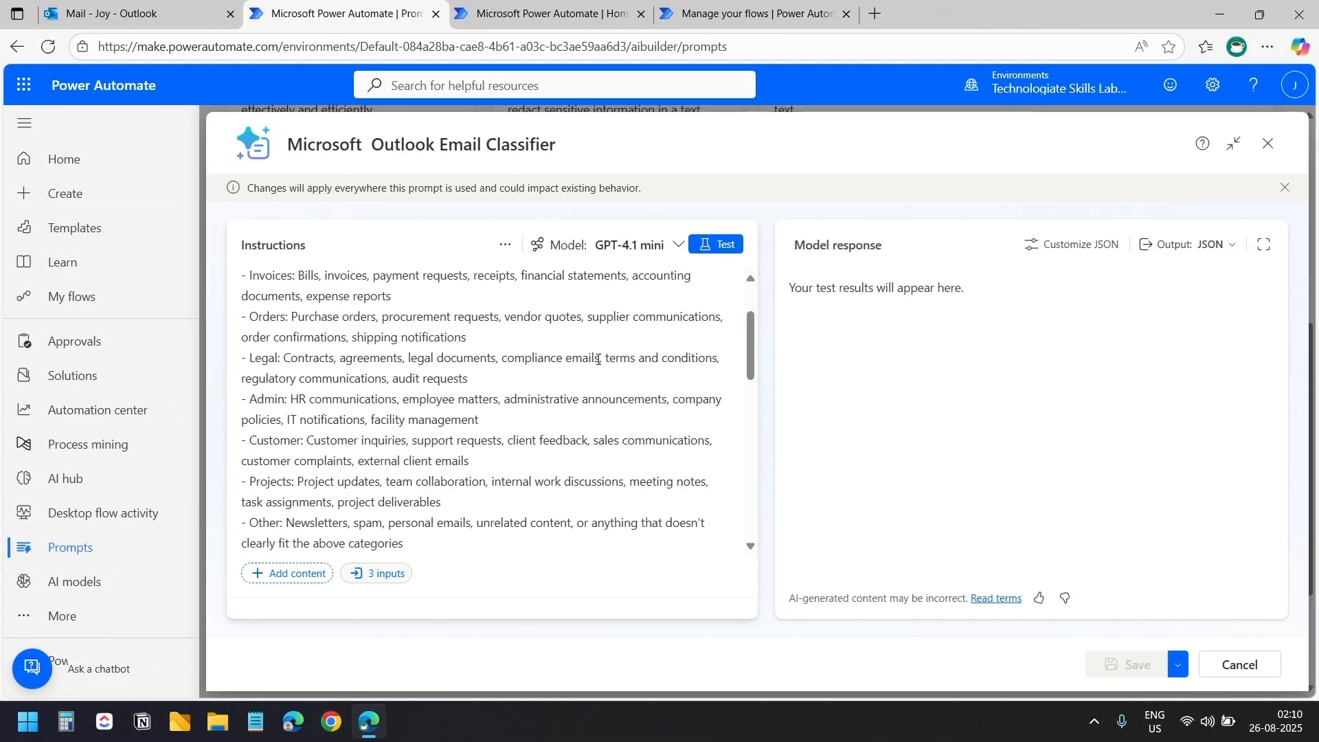
{"action": "scroll", "scroll_direction": "down", "scroll_amount": 3}
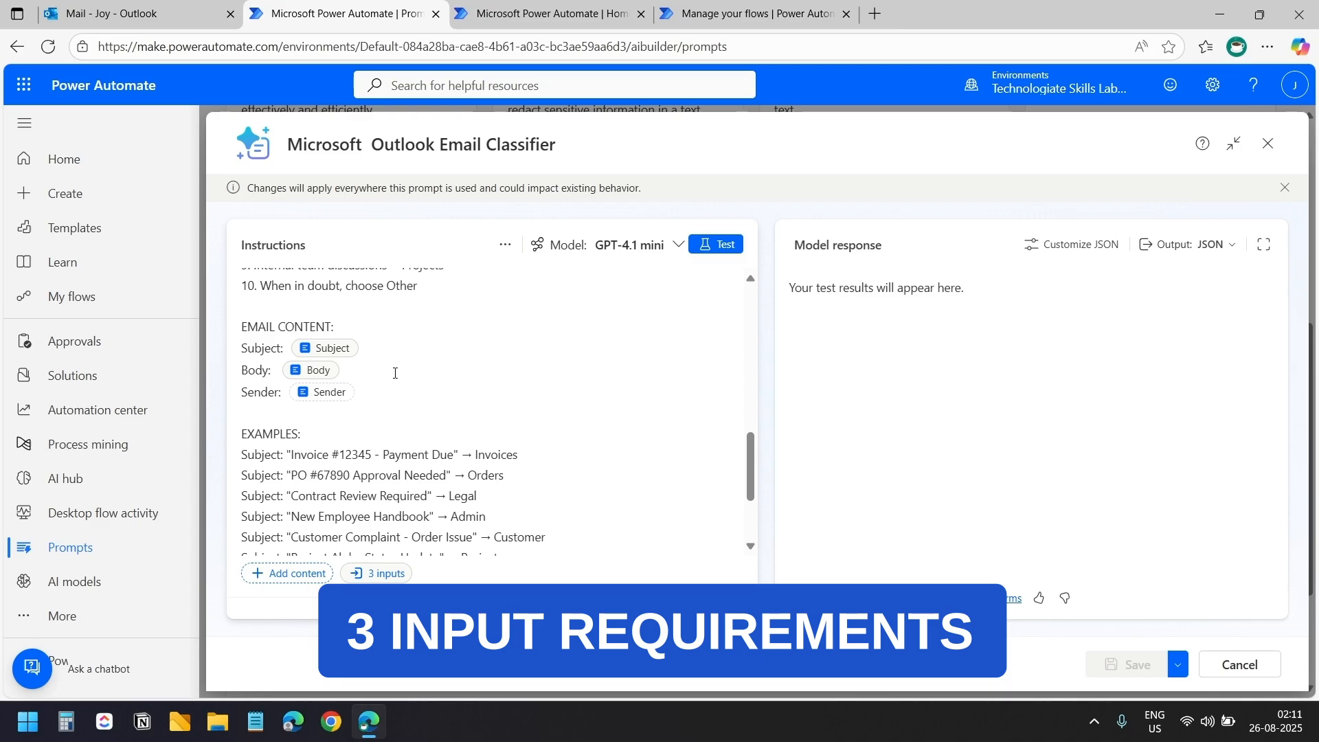
{"action": "mouse_move", "coordinate": [372, 351]}
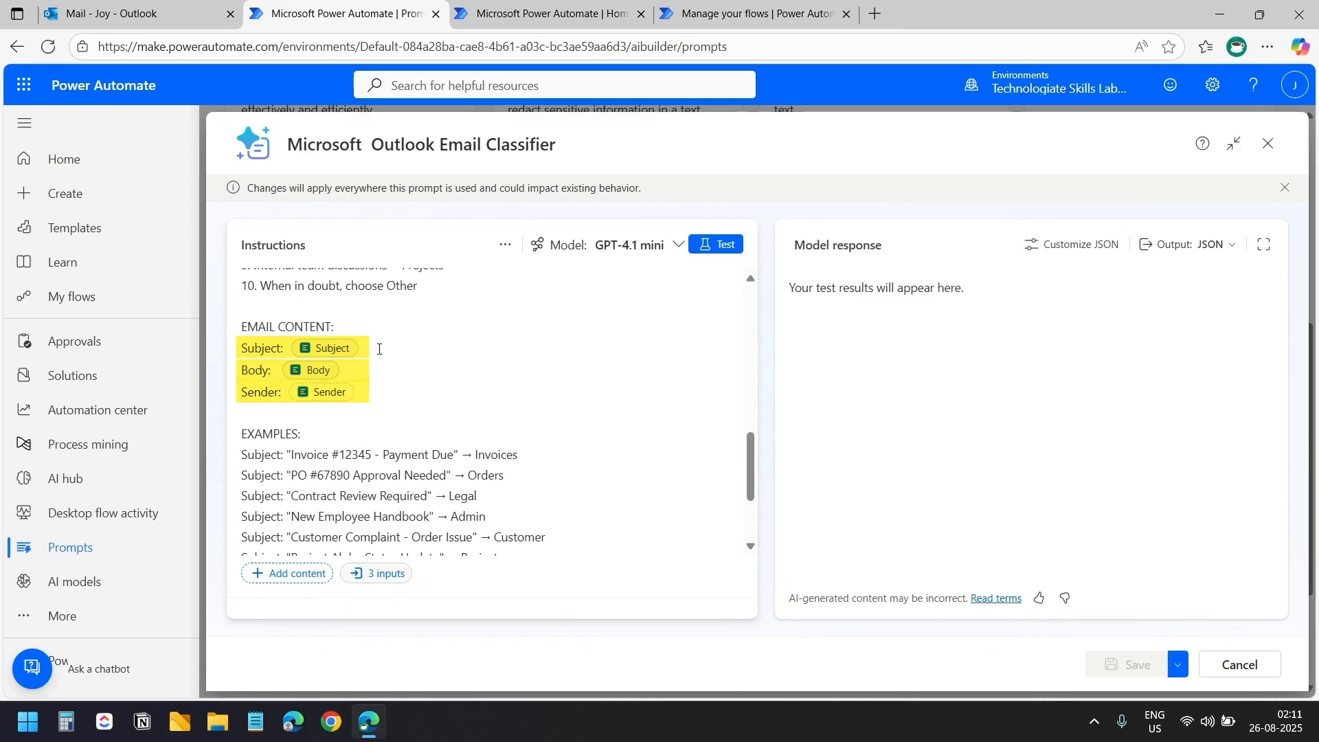
{"action": "left_click", "coordinate": [715, 243]}
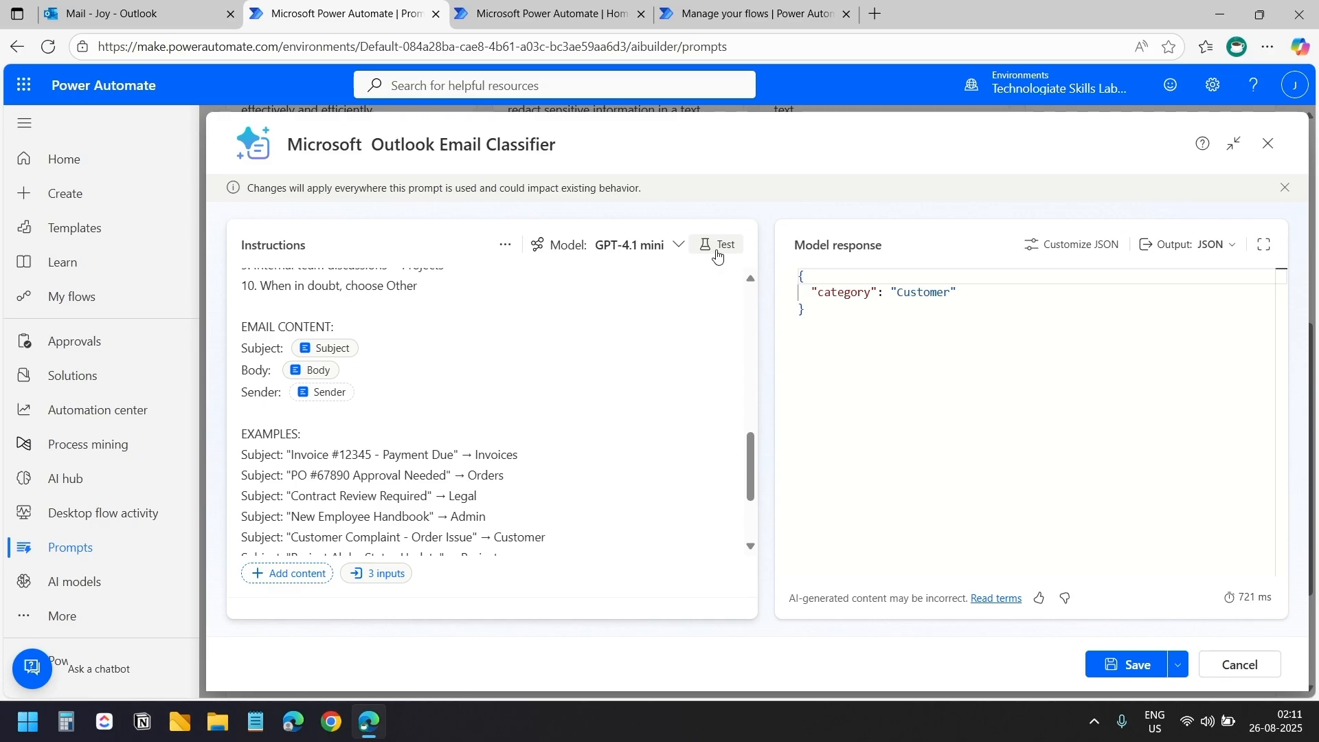
{"action": "left_click", "coordinate": [716, 244]}
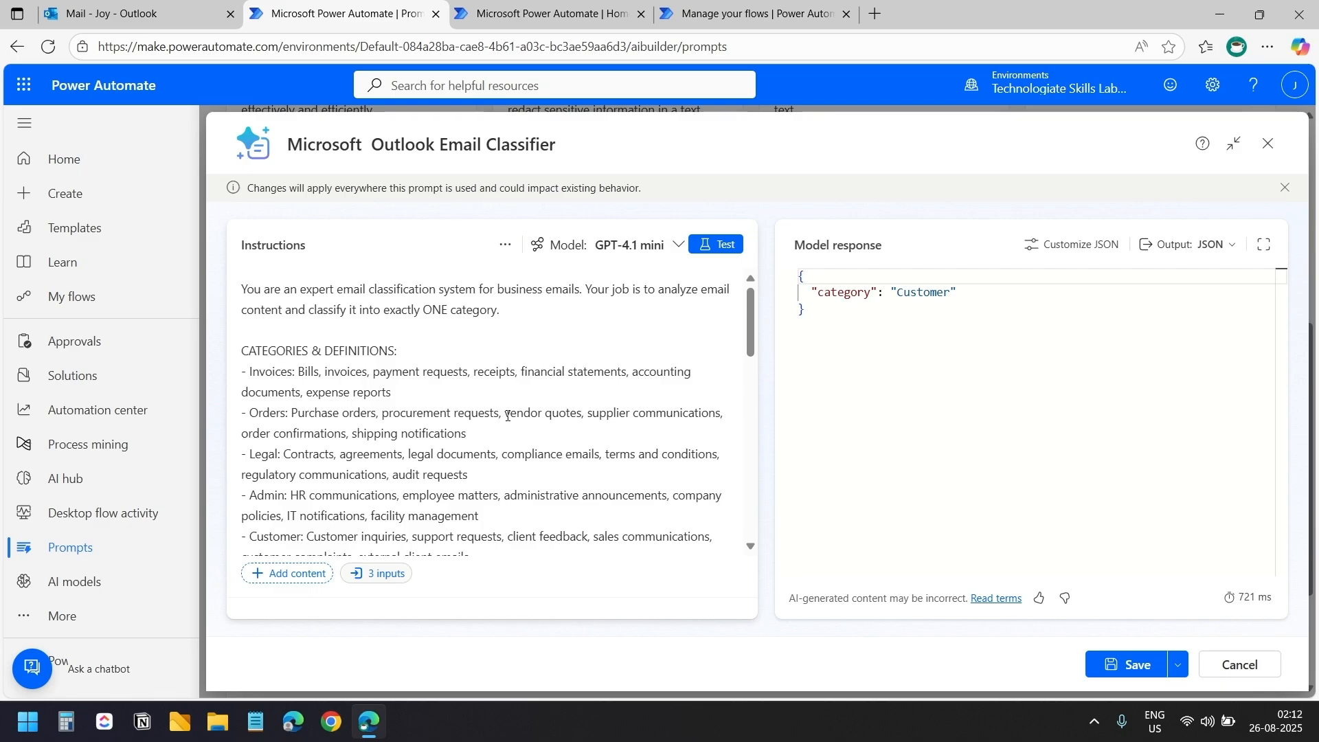
{"action": "scroll", "scroll_direction": "down", "scroll_amount": 3}
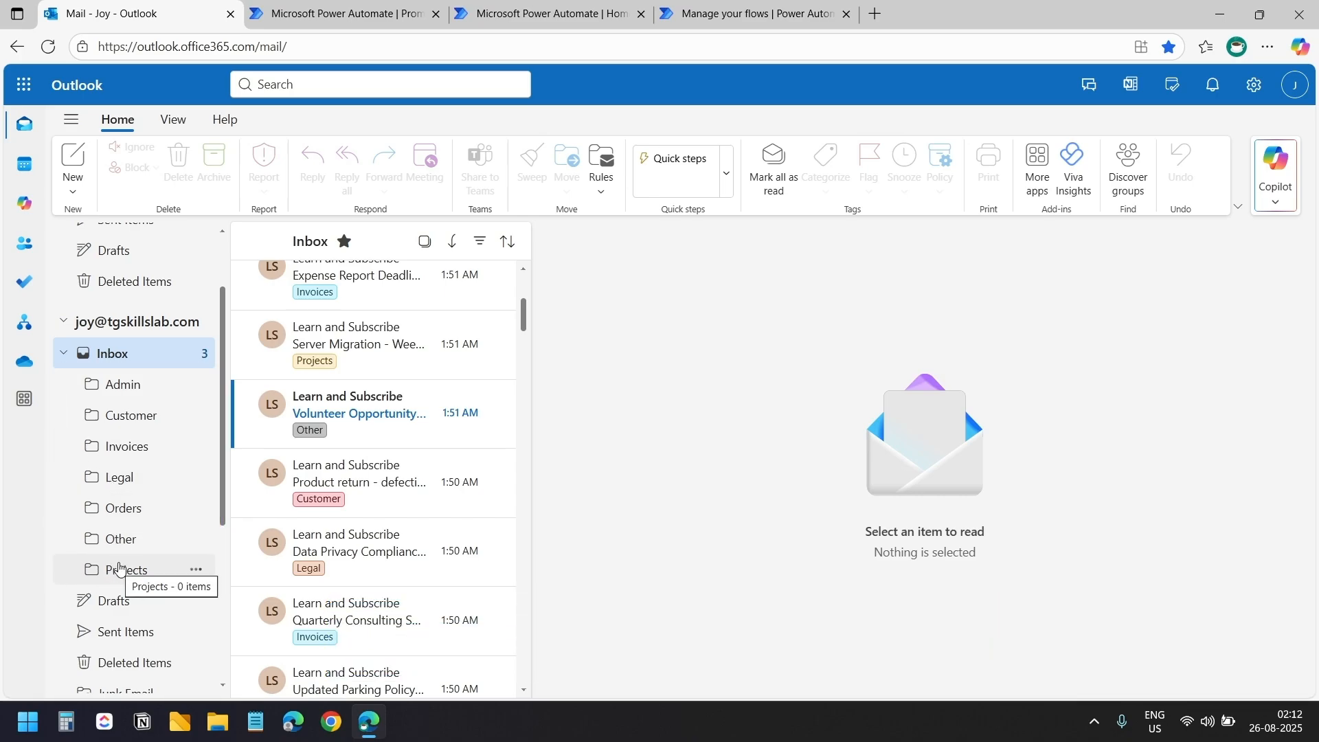
{"action": "mouse_move", "coordinate": [112, 353]}
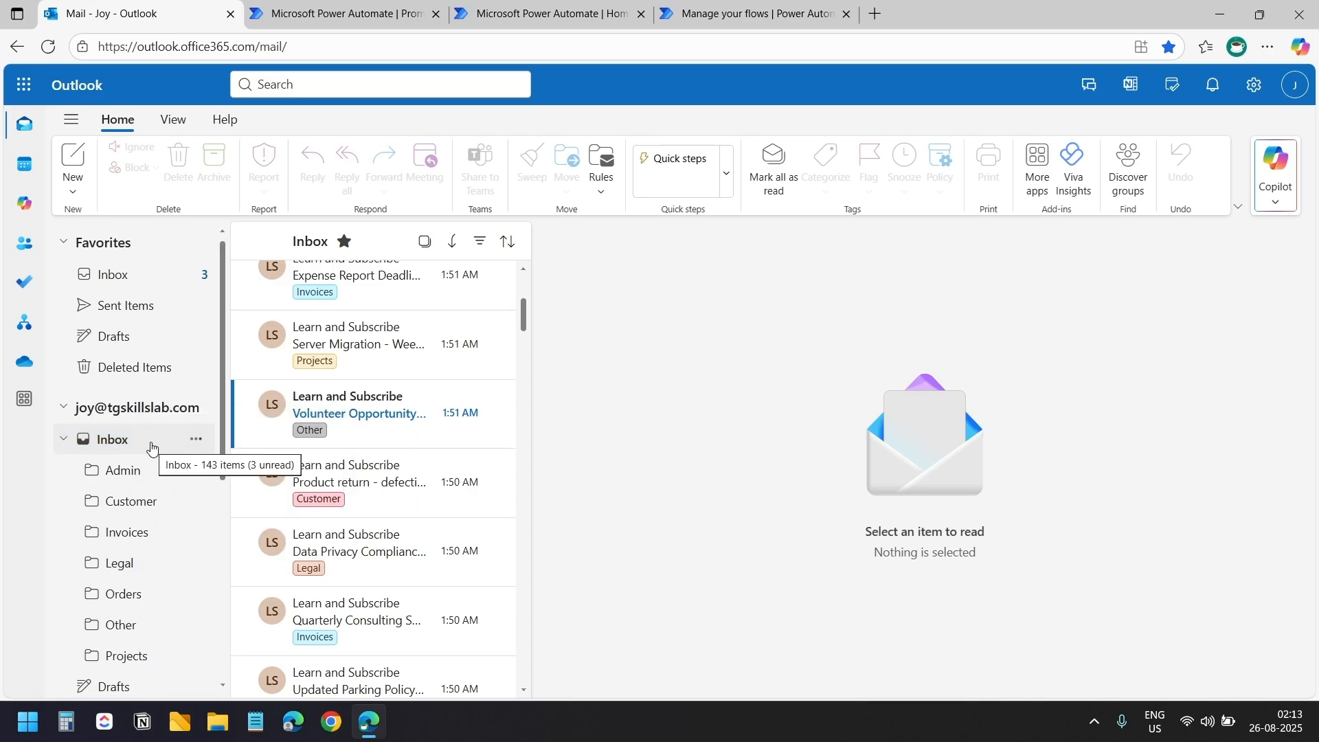
{"action": "mouse_move", "coordinate": [148, 449]}
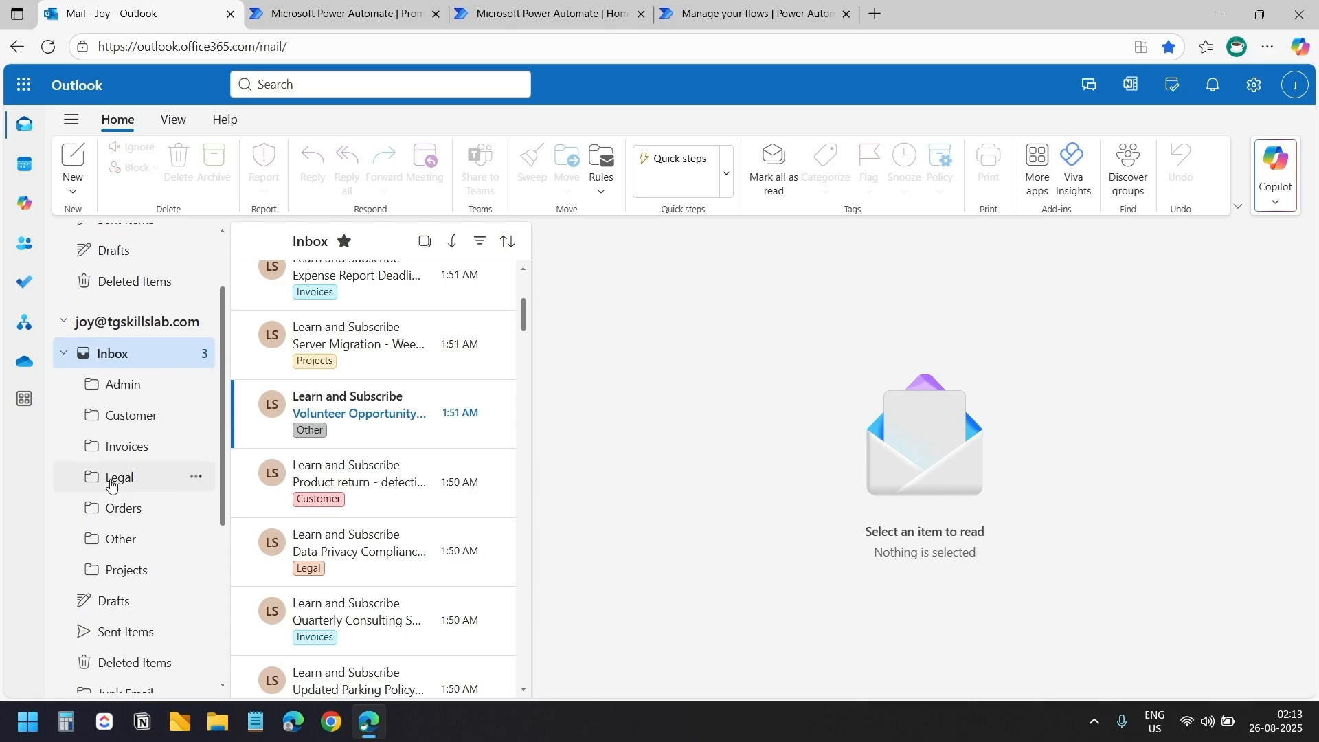
{"action": "mouse_move", "coordinate": [119, 476]}
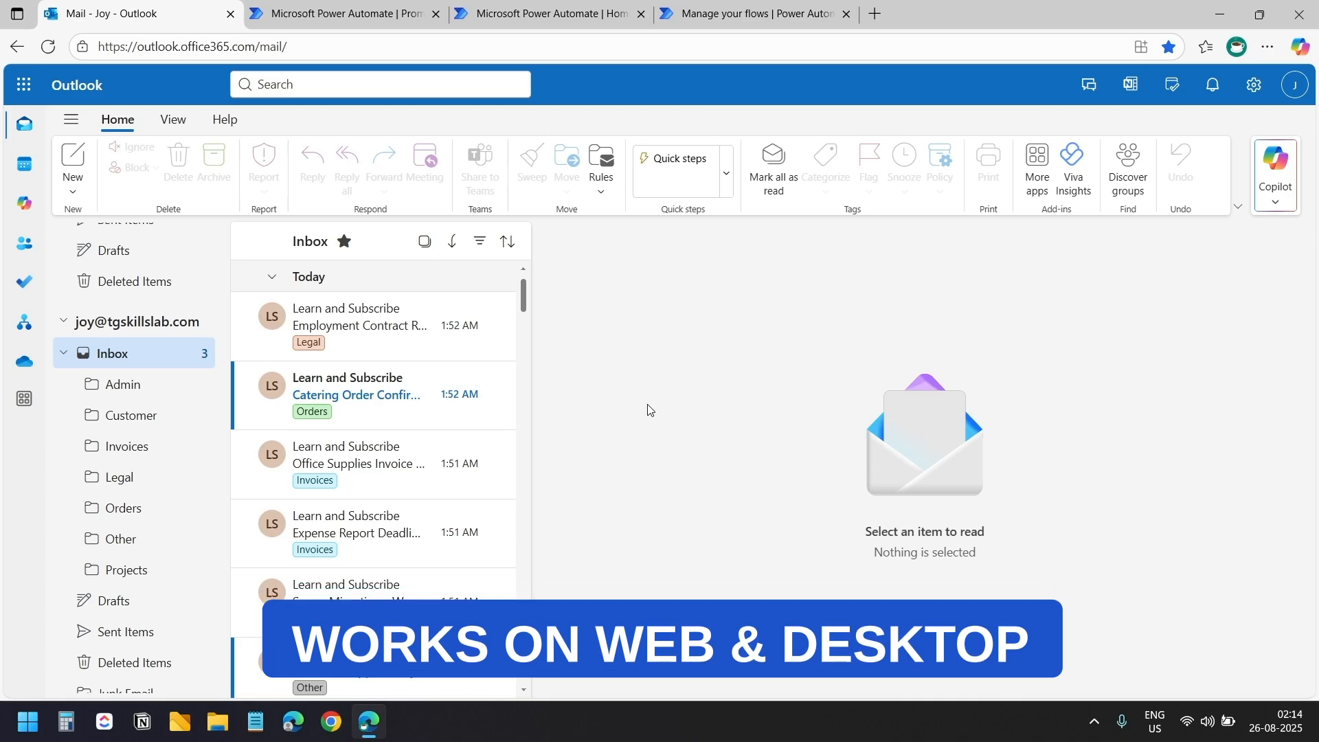
{"action": "left_click", "coordinate": [547, 14]}
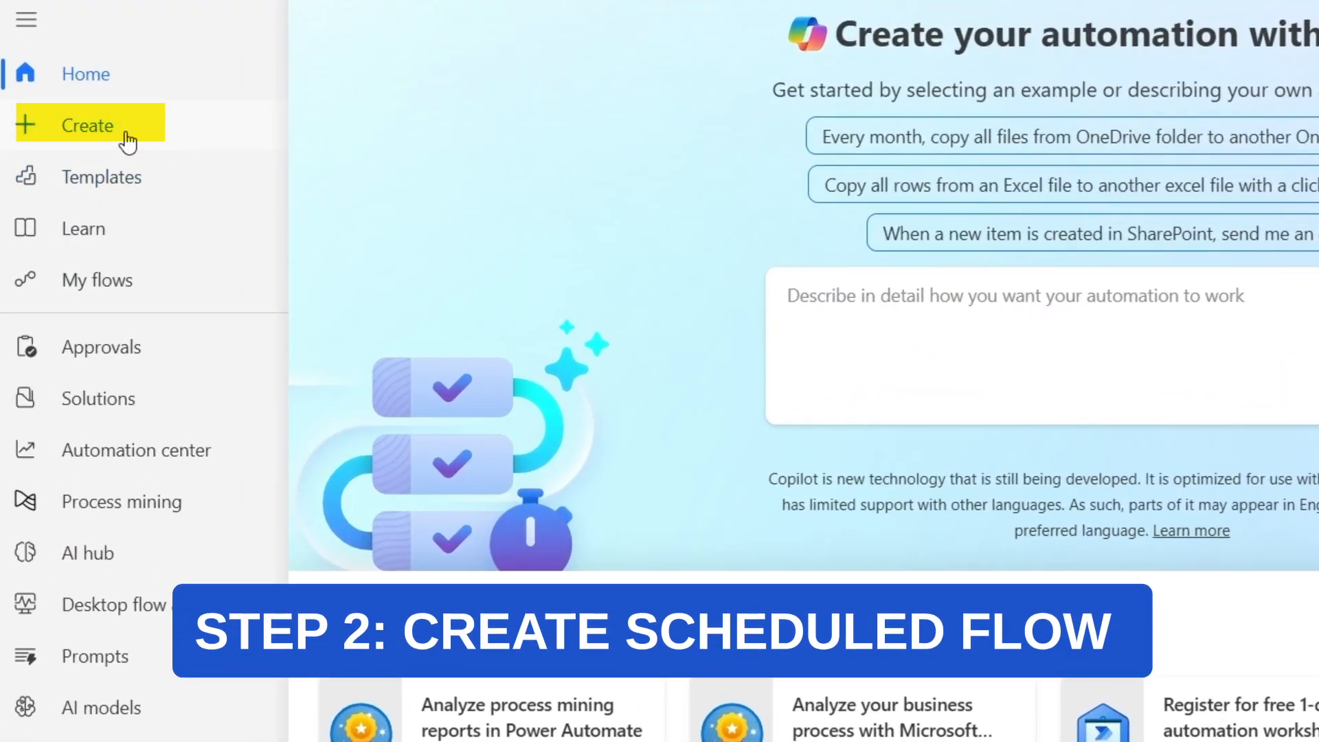
Create scheduled flow 'Outlook Email Organizer' starting today and repeating every 1 day.
{"action": "left_click", "coordinate": [87, 125]}
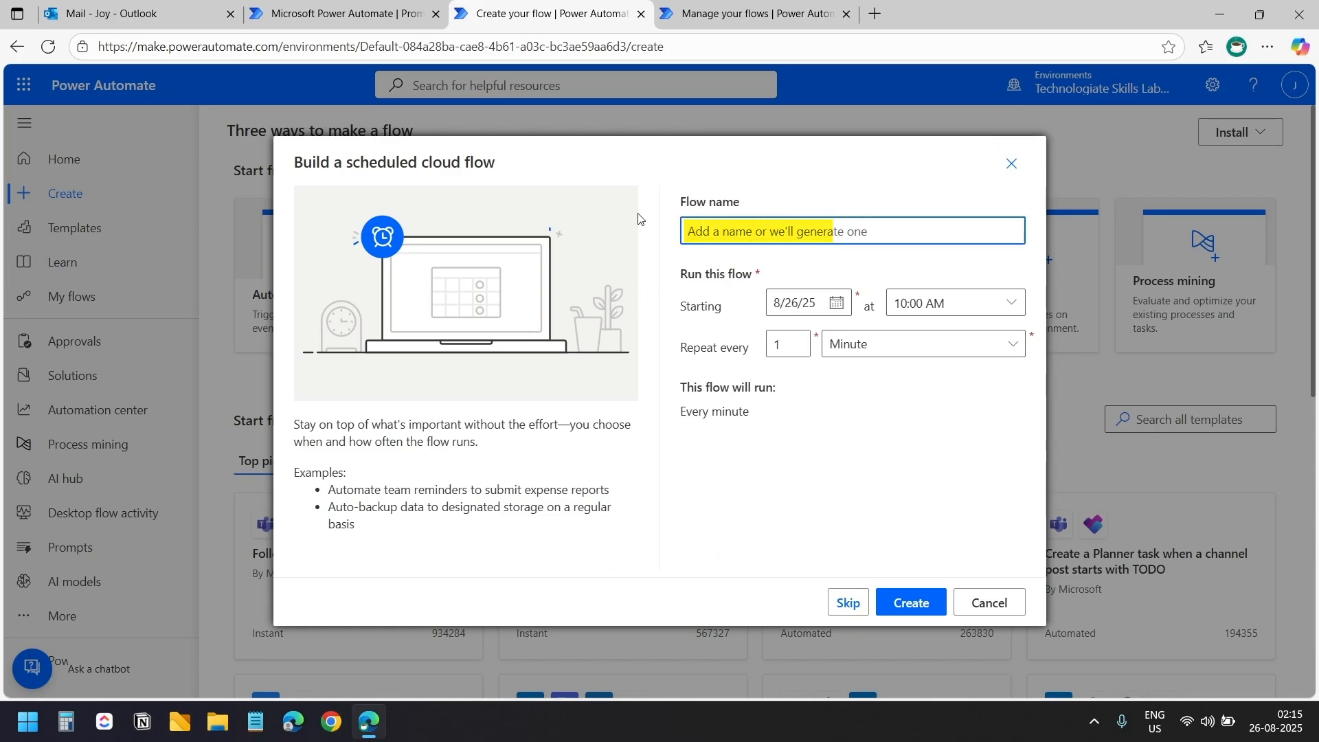
{"action": "type", "text": "Outlook Email Organizer"}
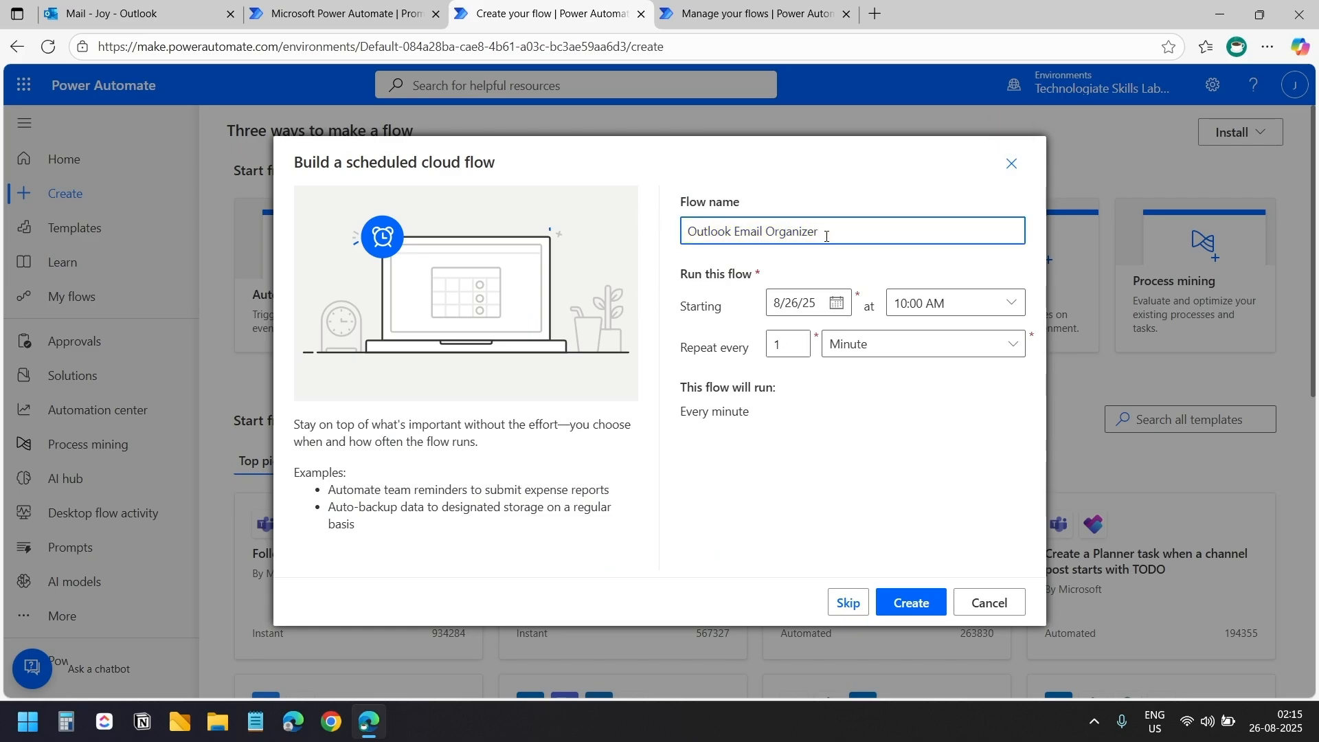
{"action": "left_click", "coordinate": [835, 303]}
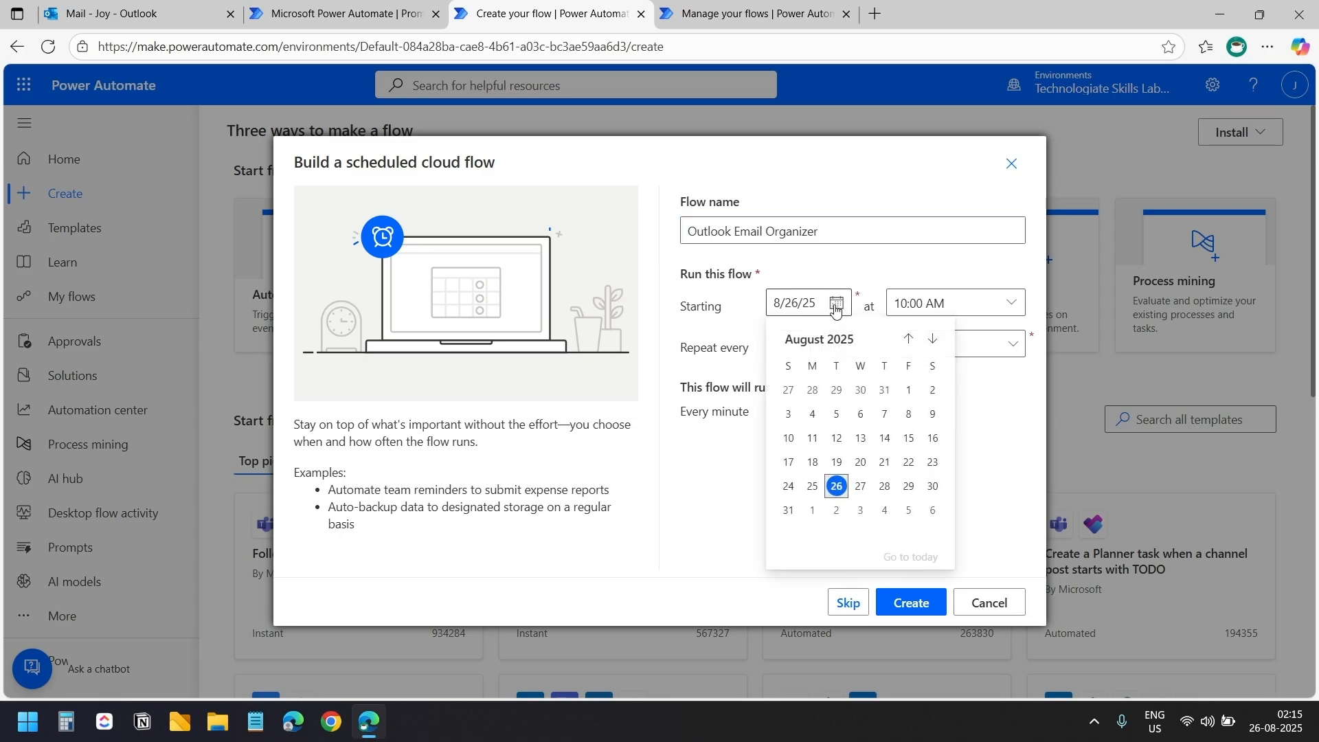
{"action": "left_click", "coordinate": [951, 302]}
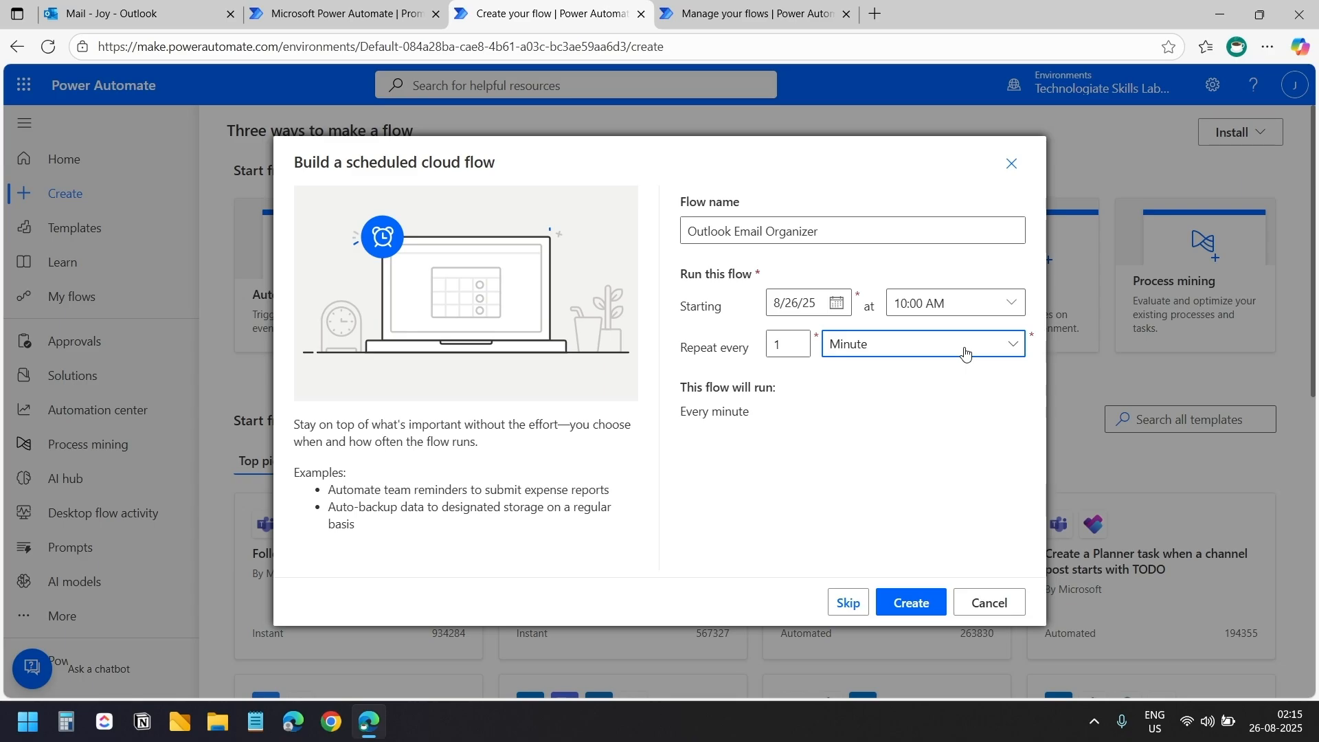
{"action": "left_click", "coordinate": [921, 344]}
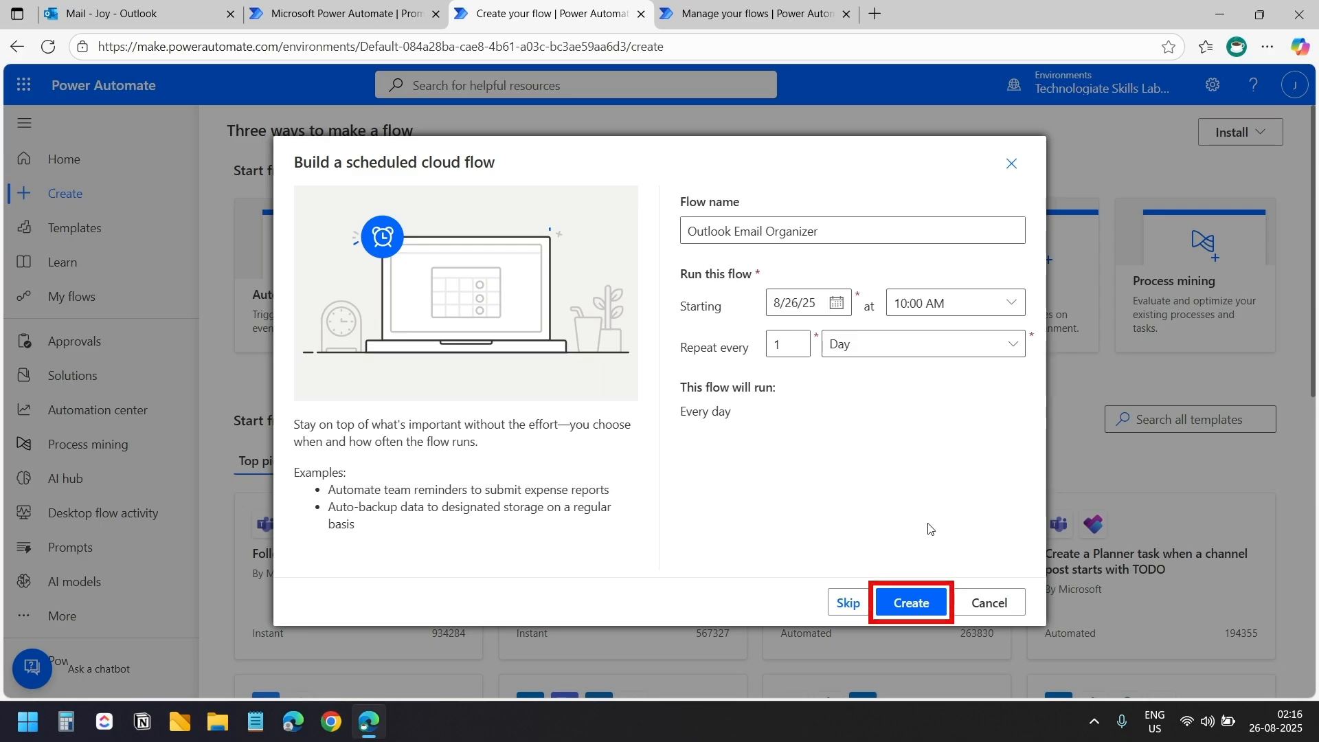
{"action": "left_click", "coordinate": [910, 602]}
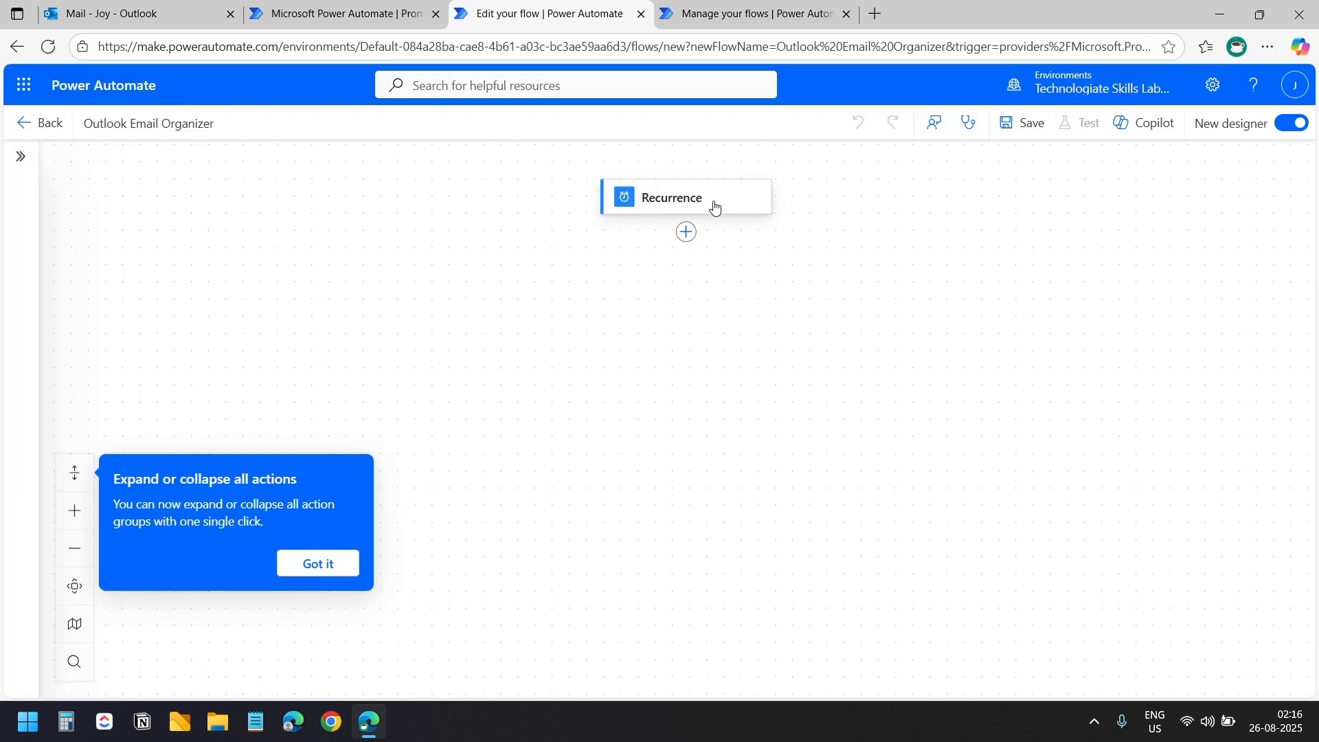
Set Recurrence to the UTC+05:30 Chennai/Kolkata time zone at hour 23, minute 50.
{"action": "left_click", "coordinate": [684, 196]}
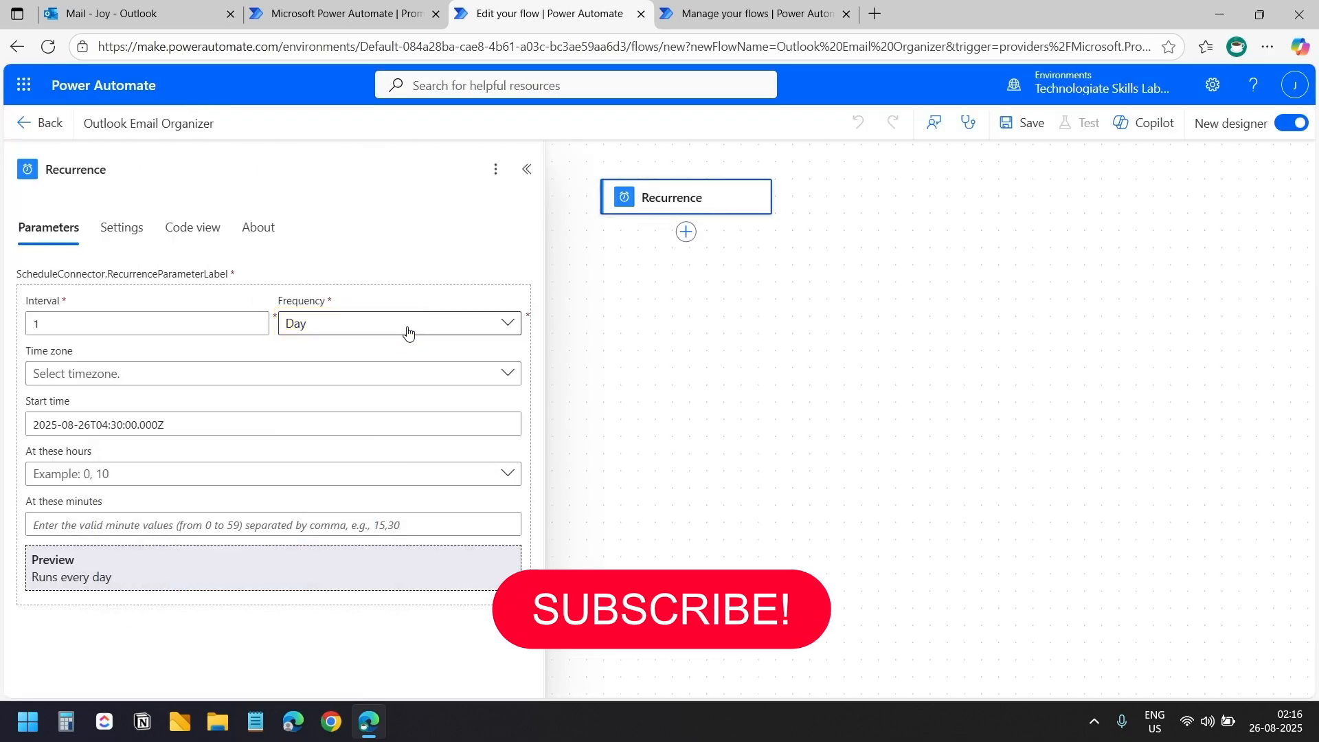
{"action": "left_click", "coordinate": [398, 323]}
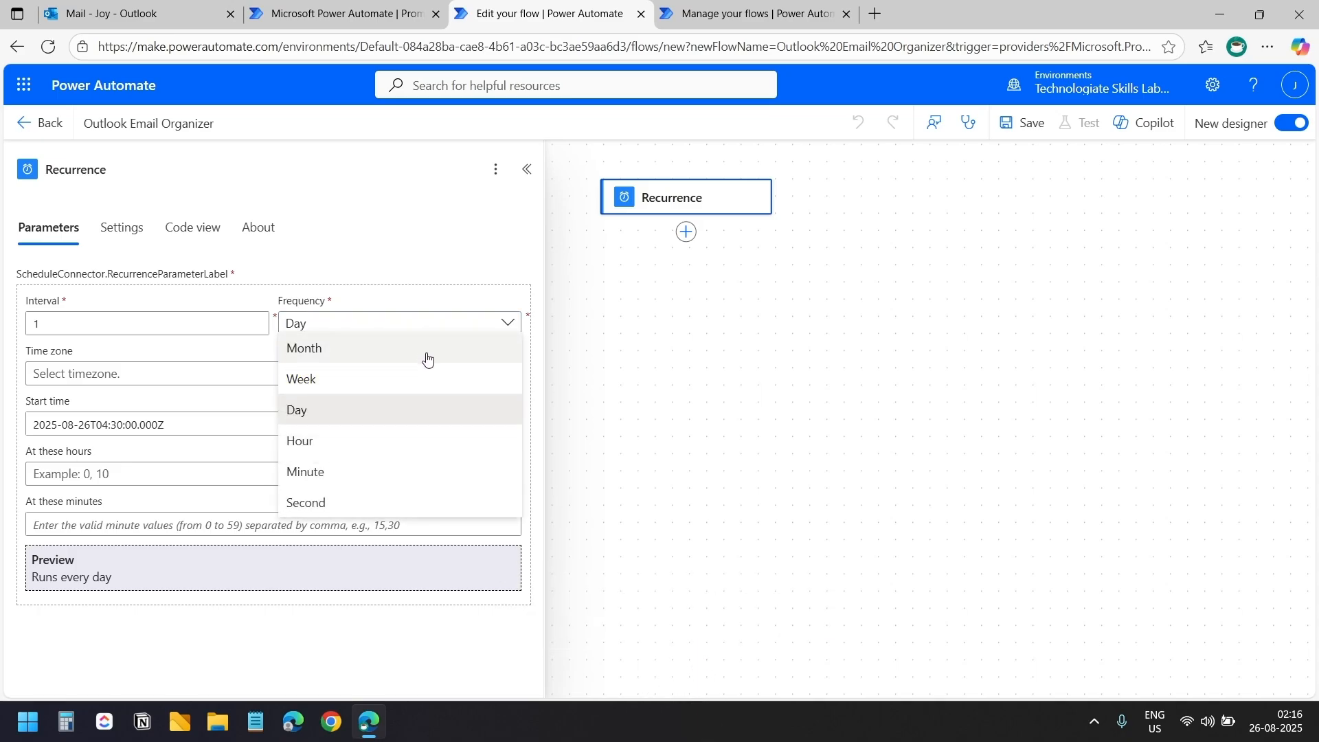
{"action": "mouse_move", "coordinate": [431, 335]}
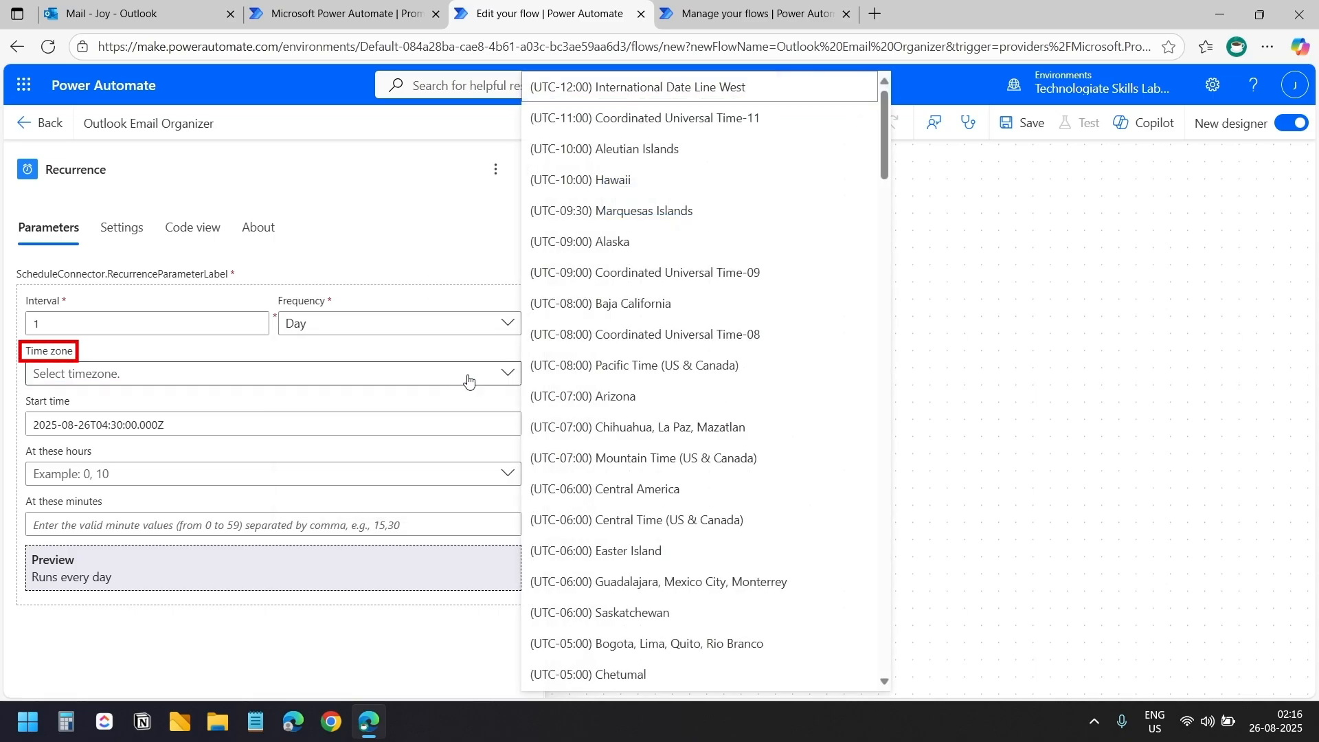
{"action": "scroll", "scroll_direction": "down", "scroll_amount": 3}
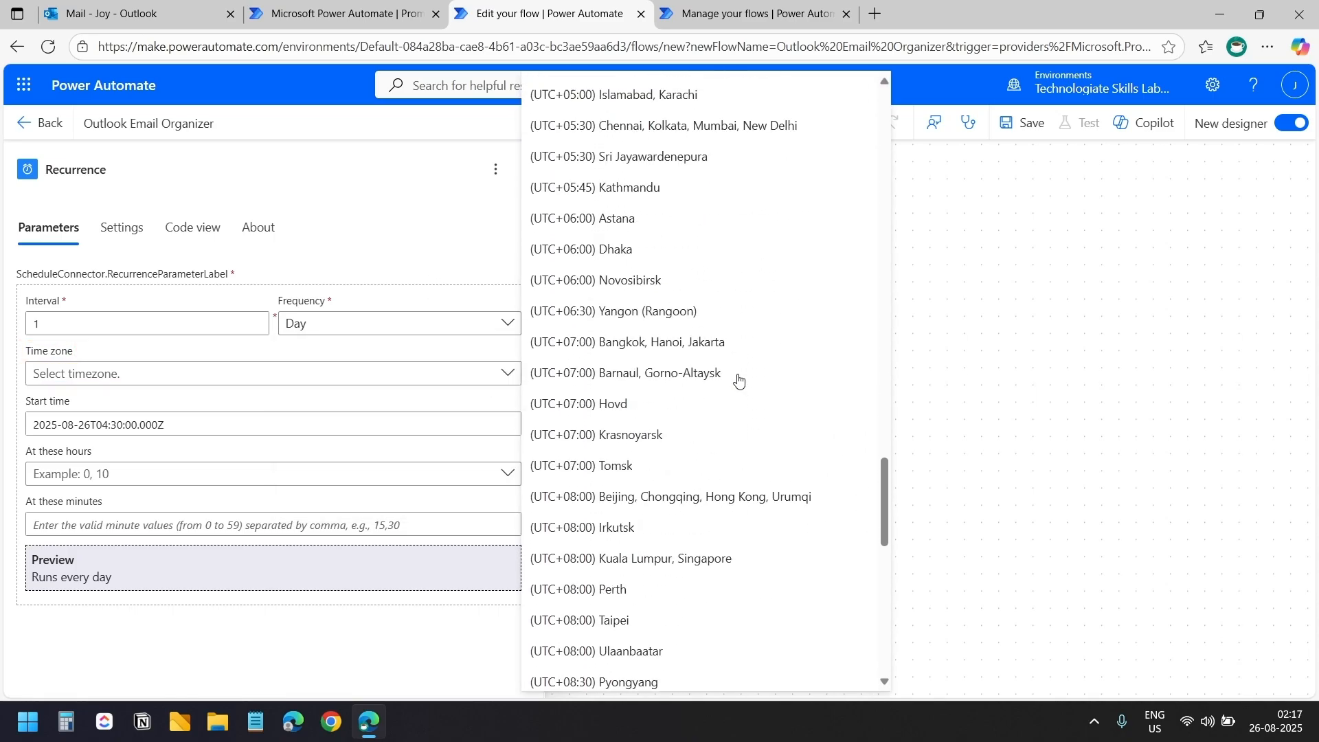
{"action": "left_click", "coordinate": [663, 125]}
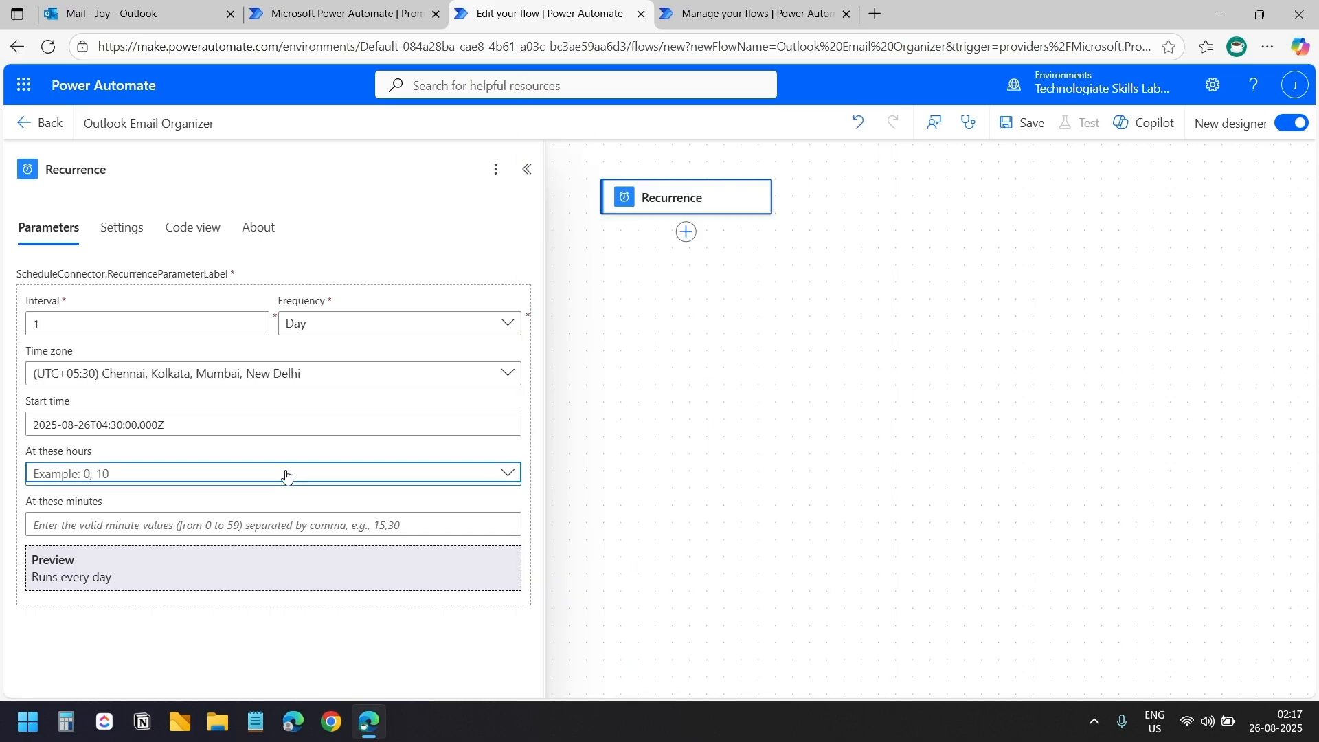
{"action": "left_click", "coordinate": [273, 473]}
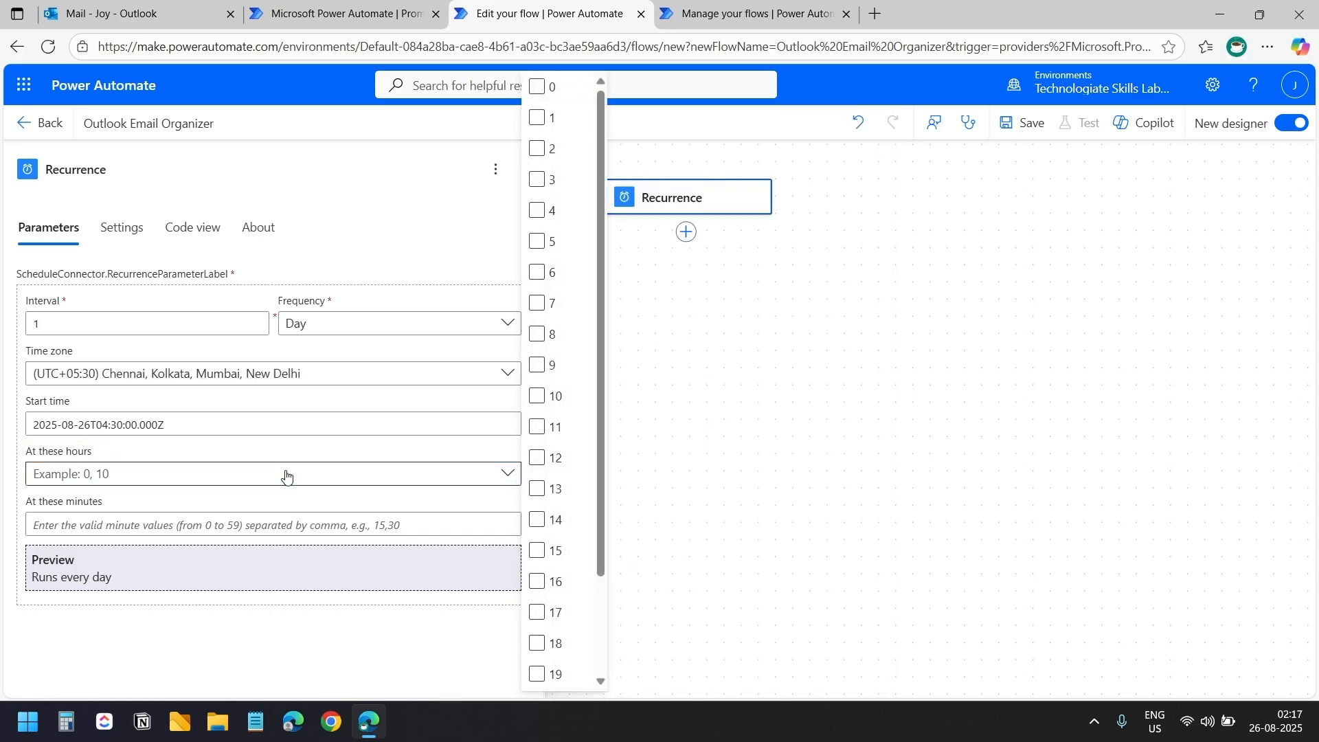
{"action": "left_click", "coordinate": [536, 456]}
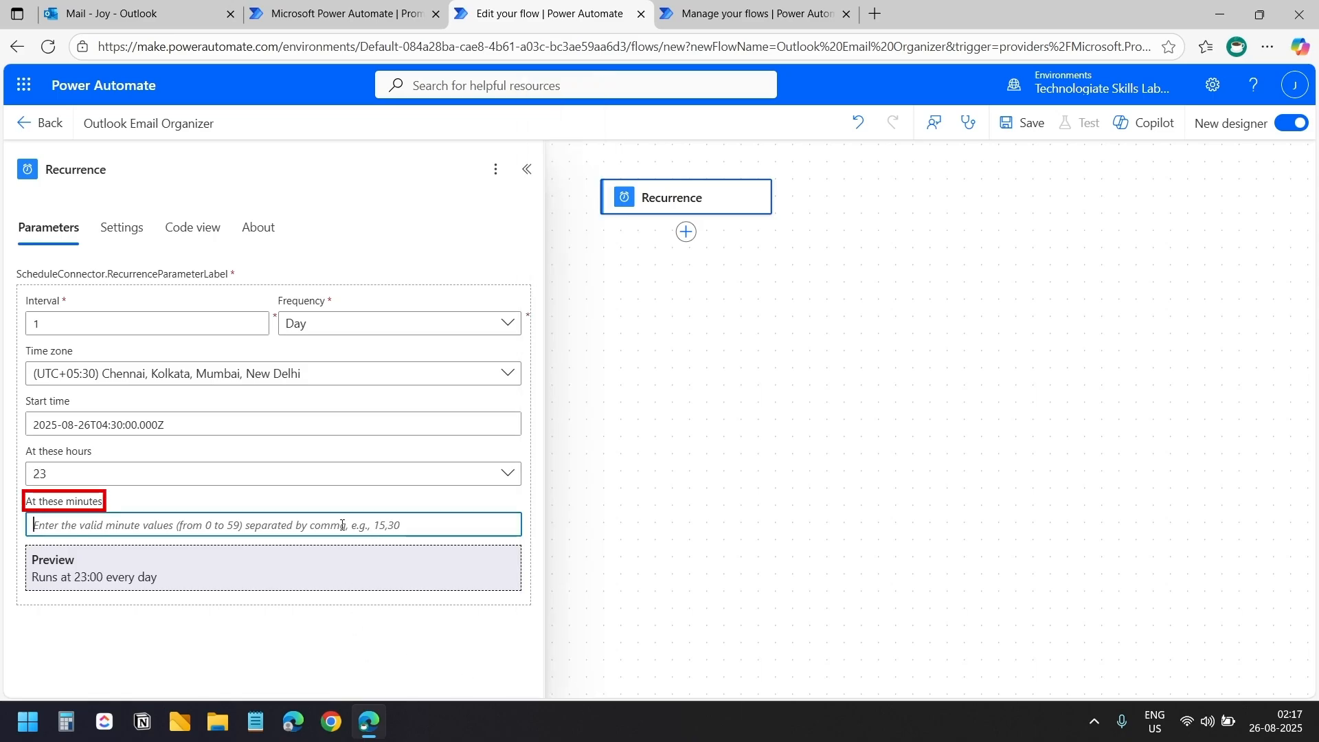
{"action": "type", "text": "50"}
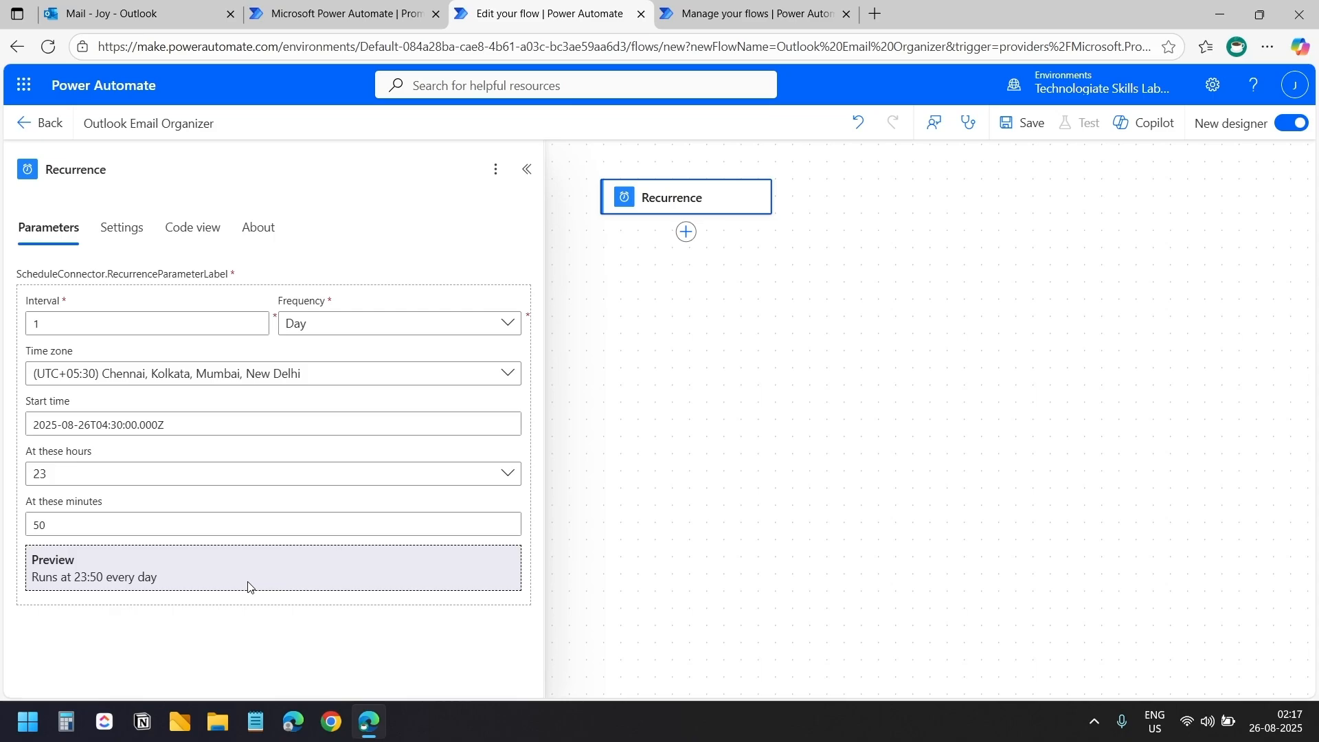
{"action": "left_click", "coordinate": [526, 169]}
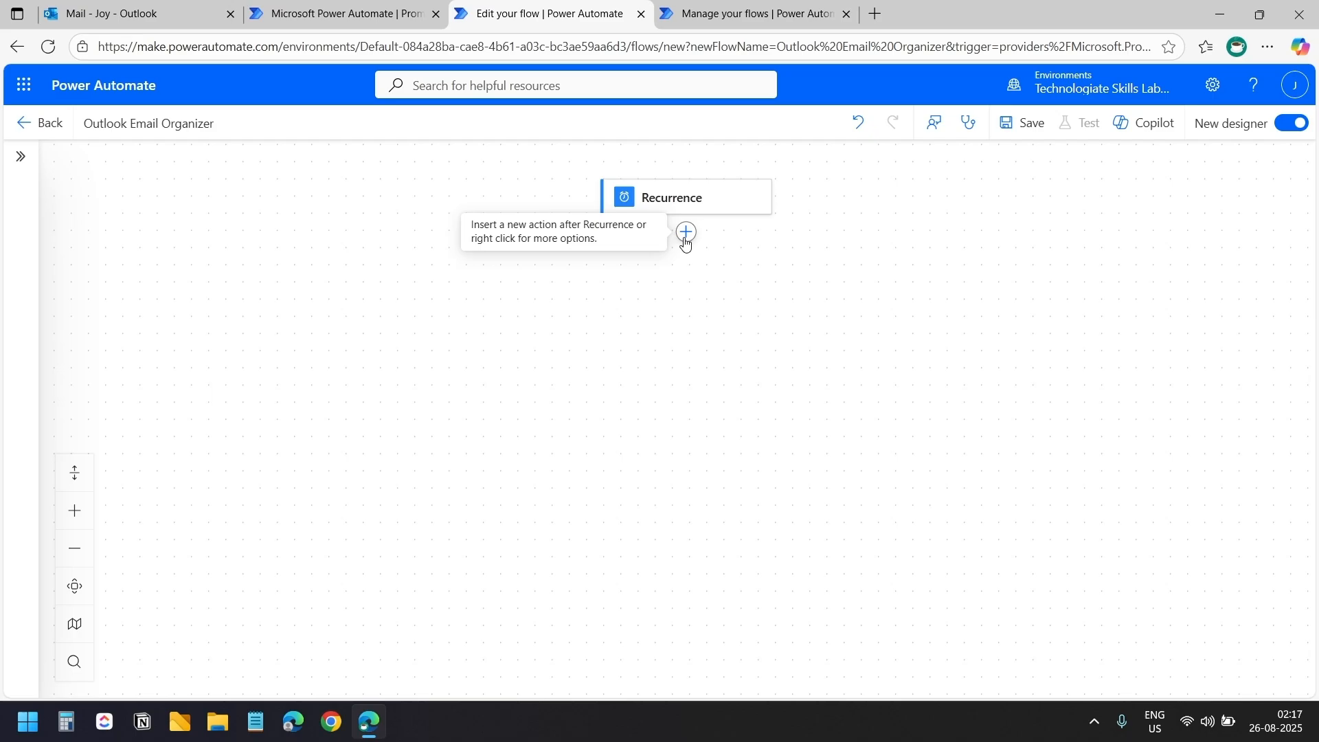
Search 'get' and add Office 365 Outlook Get emails (V3) below Recurrence.
{"action": "left_click", "coordinate": [684, 233]}
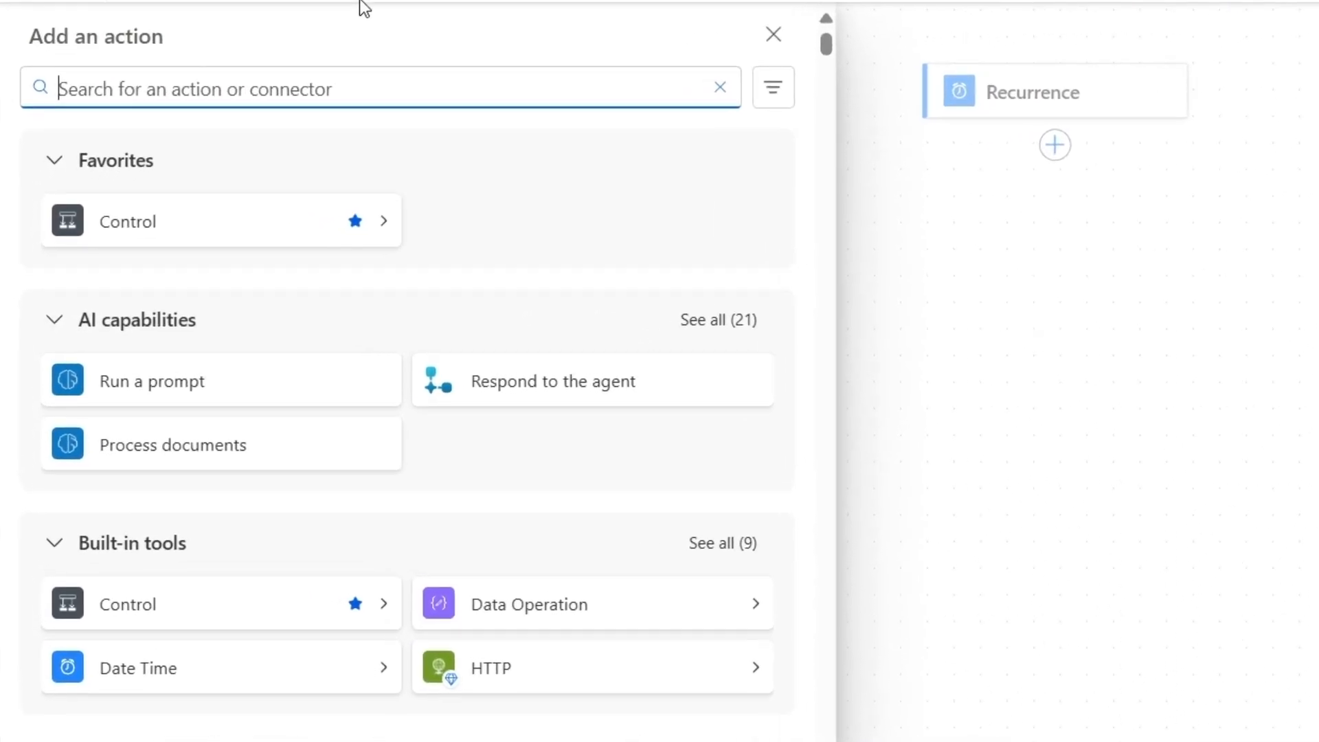
{"action": "type", "text": "get emails"}
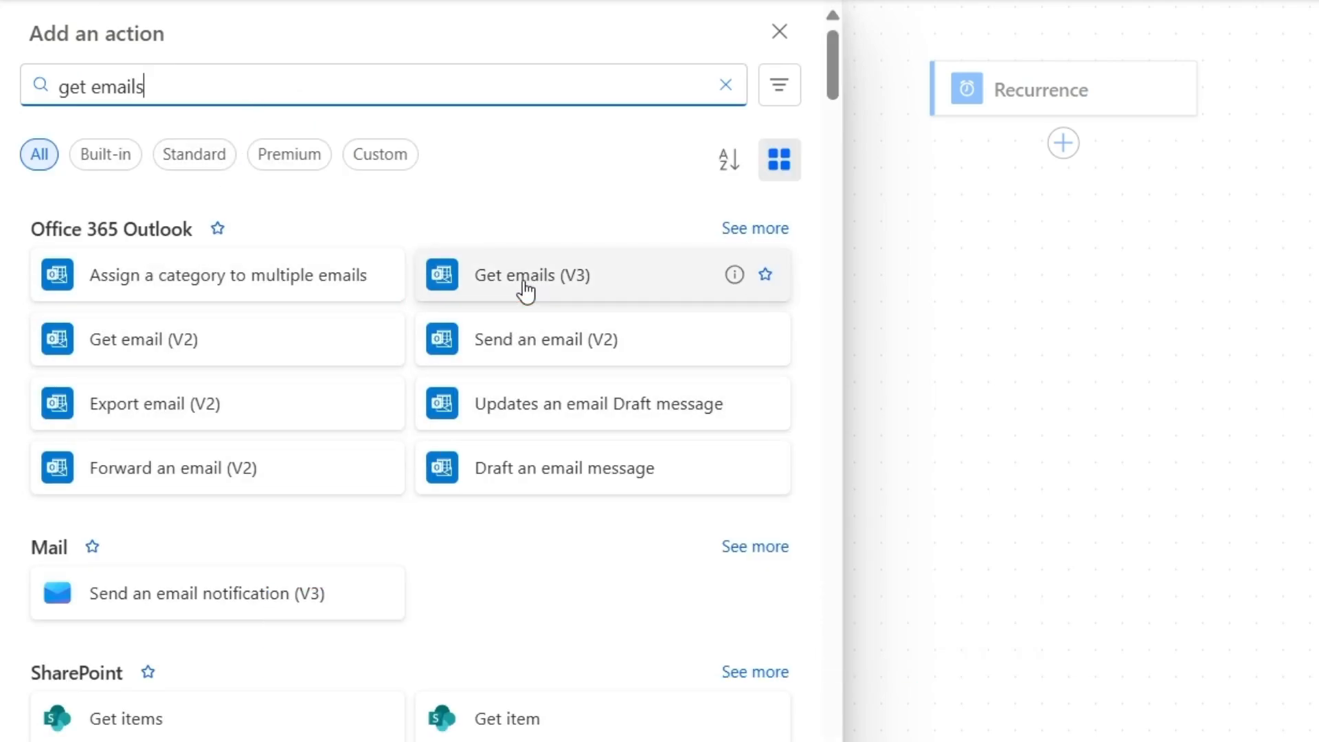
{"action": "mouse_move", "coordinate": [536, 288]}
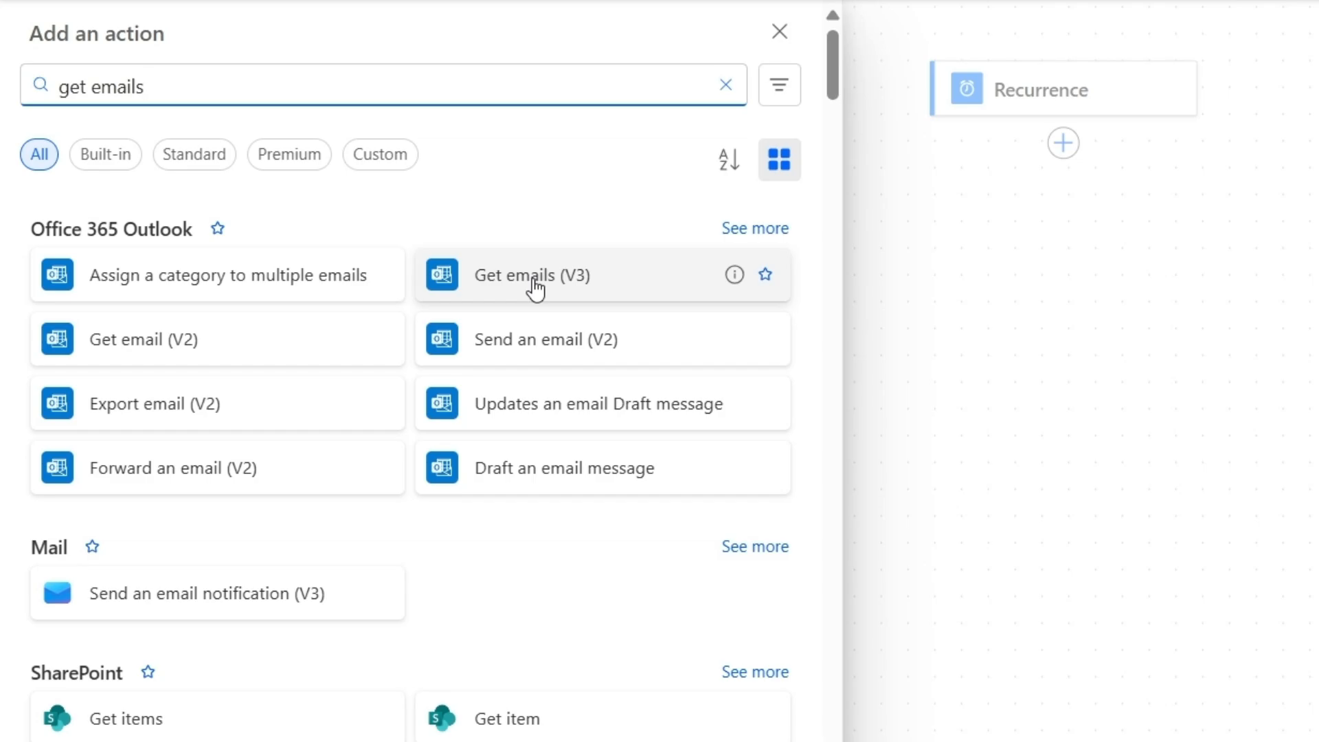
{"action": "left_click", "coordinate": [533, 274]}
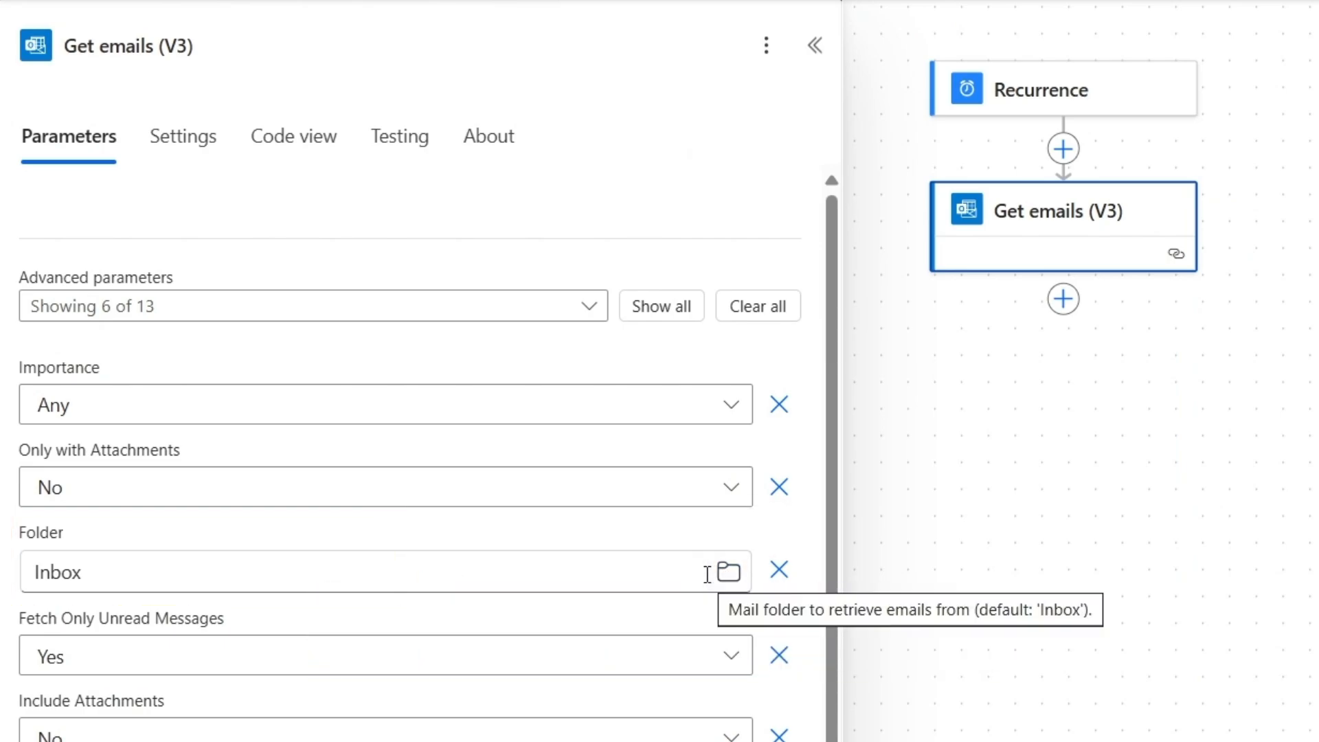
{"action": "mouse_move", "coordinate": [701, 556]}
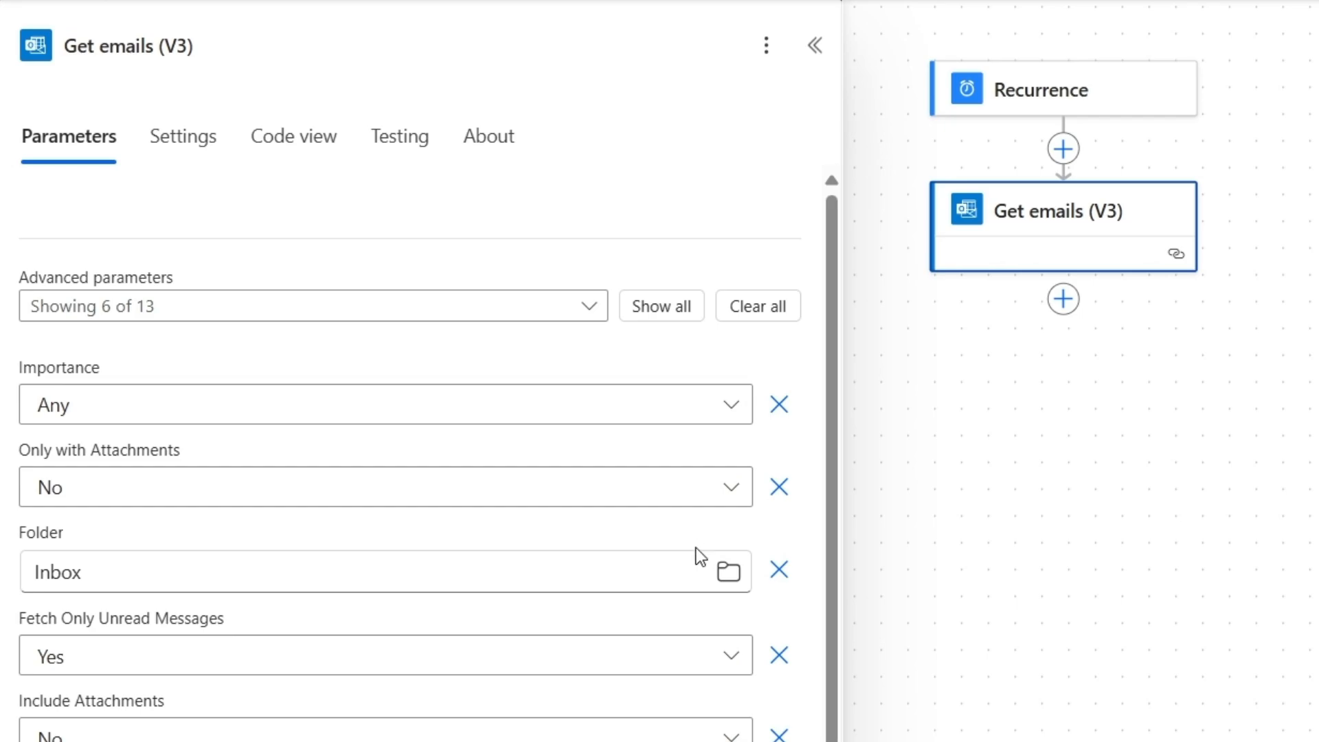
Keep Folder as Inbox and set Fetch Only Unread Messages to No.
{"action": "left_click", "coordinate": [727, 571]}
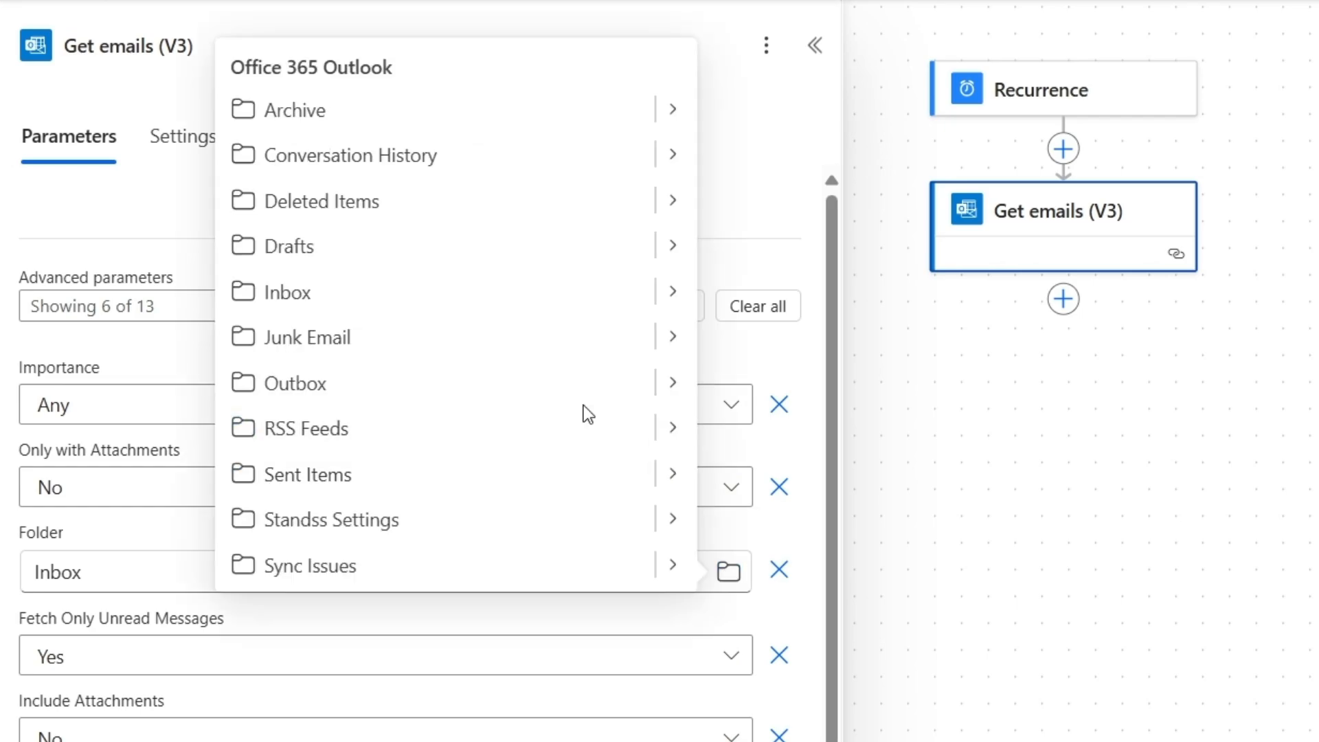
{"action": "mouse_move", "coordinate": [585, 419]}
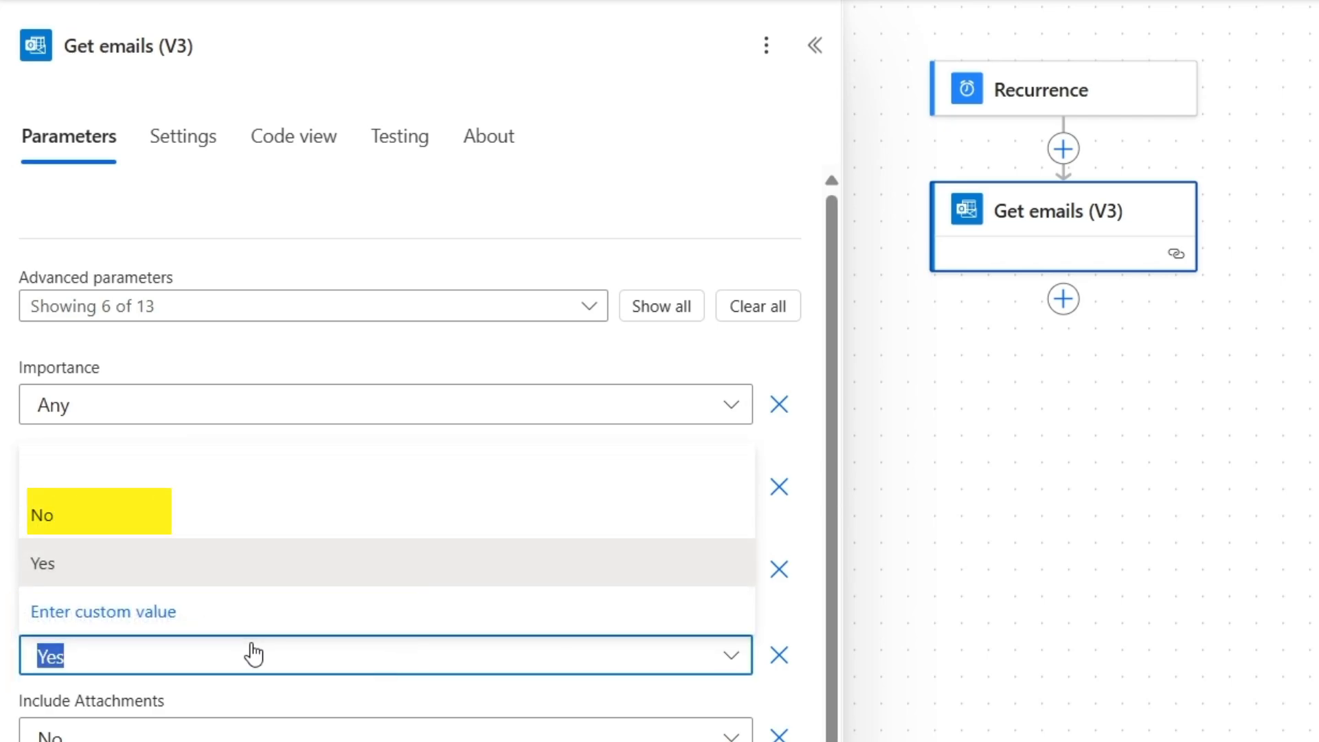
{"action": "left_click", "coordinate": [41, 514]}
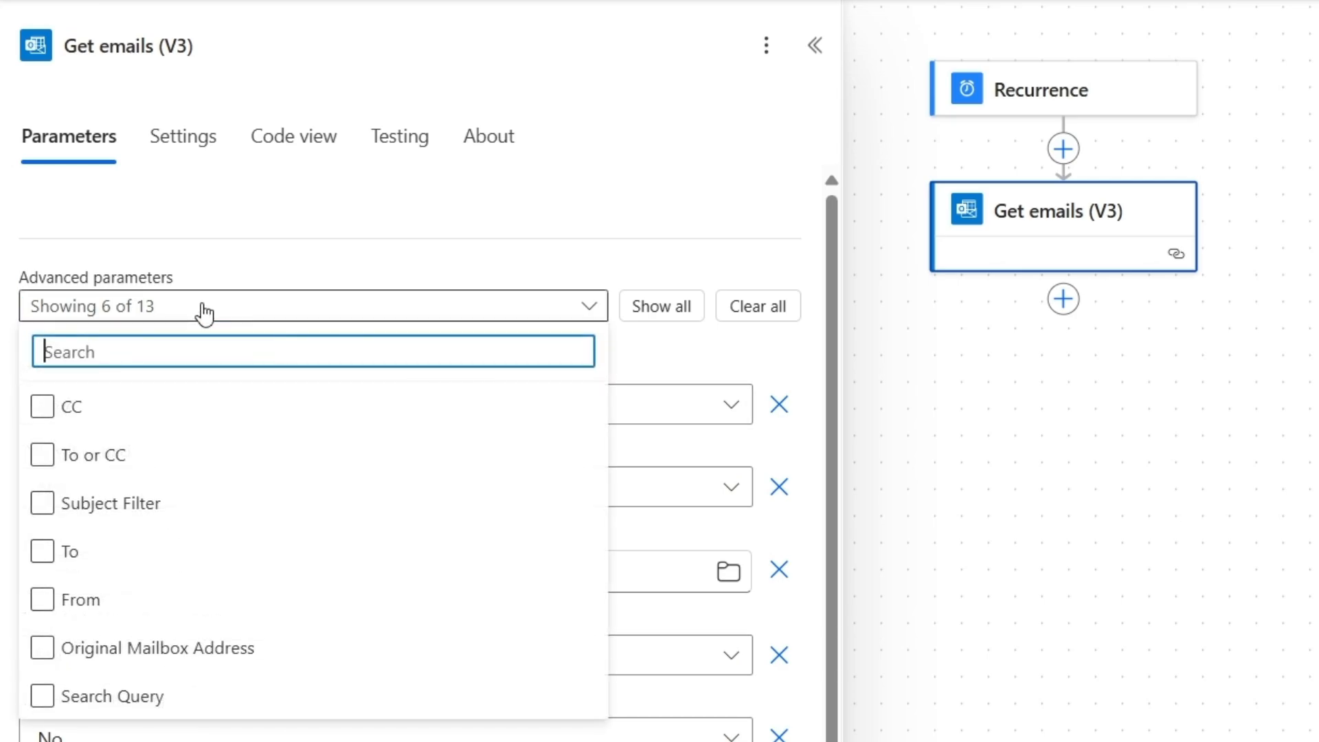
Give Get emails the search query 'received:today isread:true' and Top 50.
{"action": "left_click", "coordinate": [42, 695]}
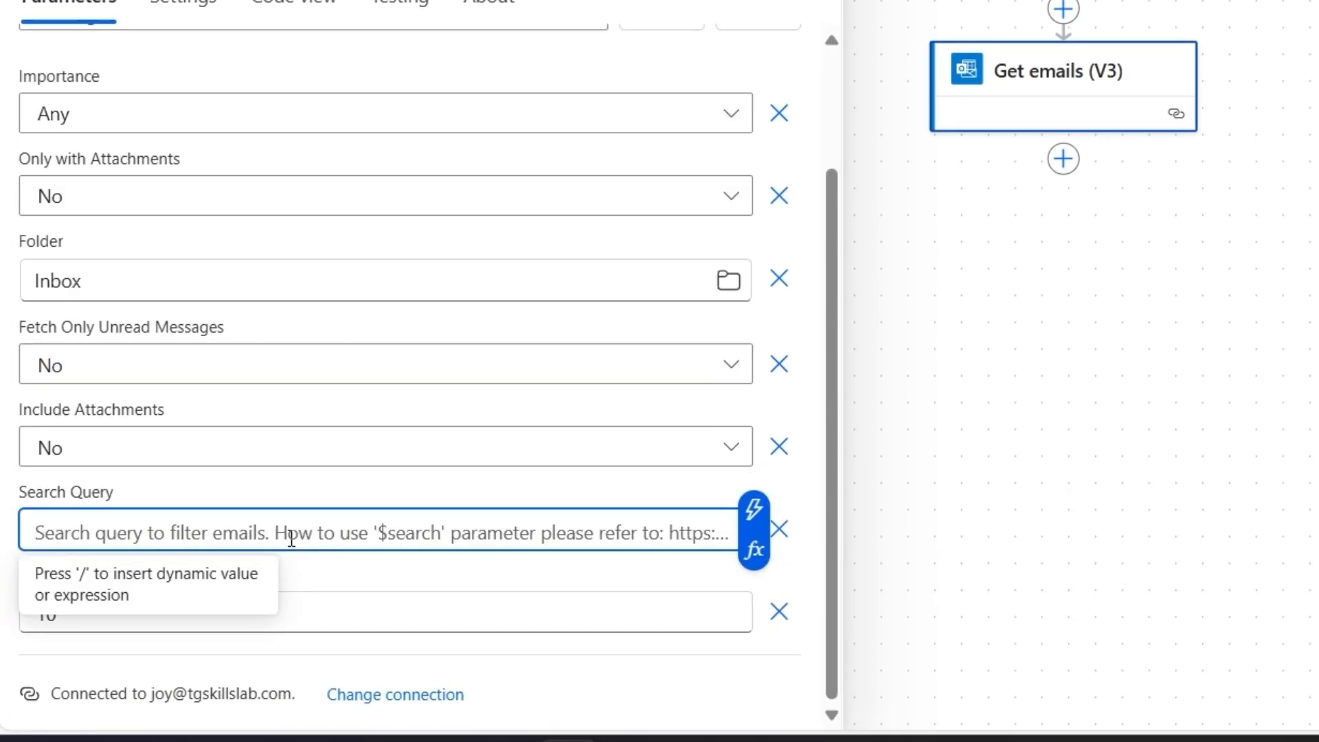
{"action": "type", "text": "received:today"}
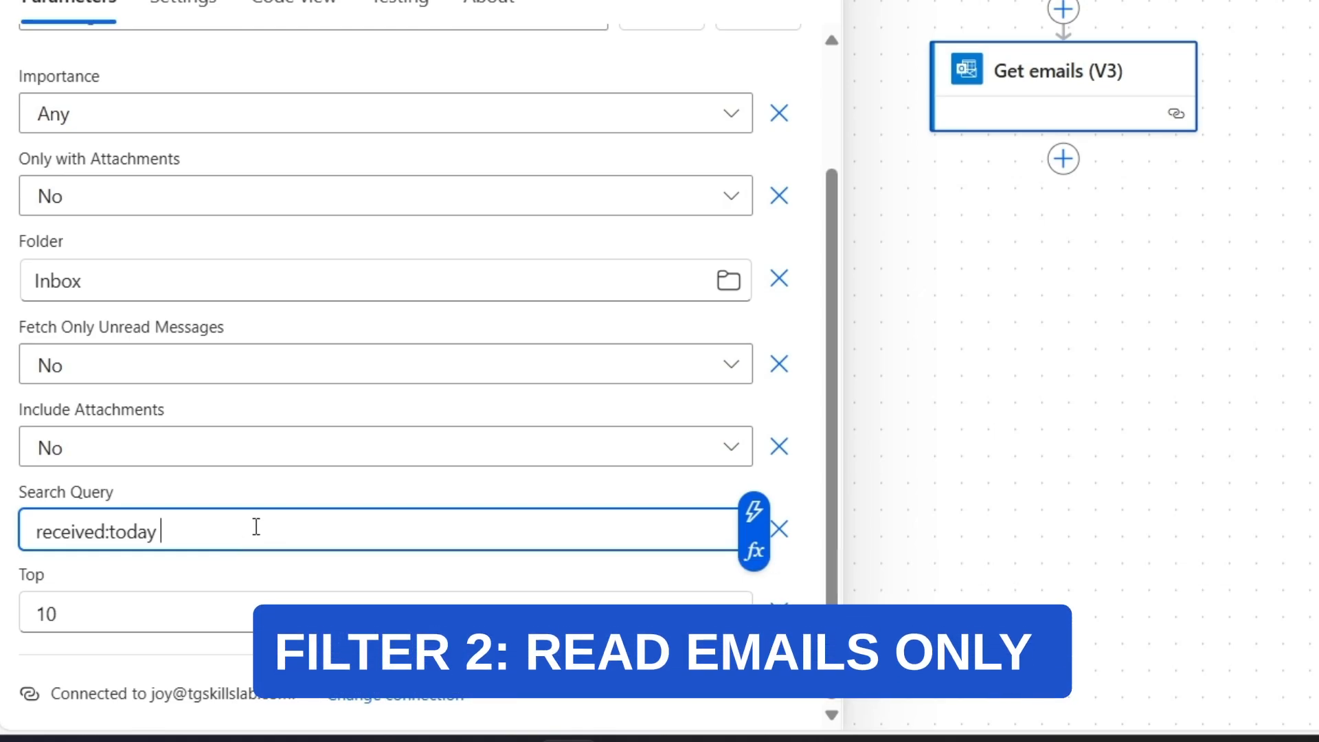
{"action": "type", "text": "isread:true"}
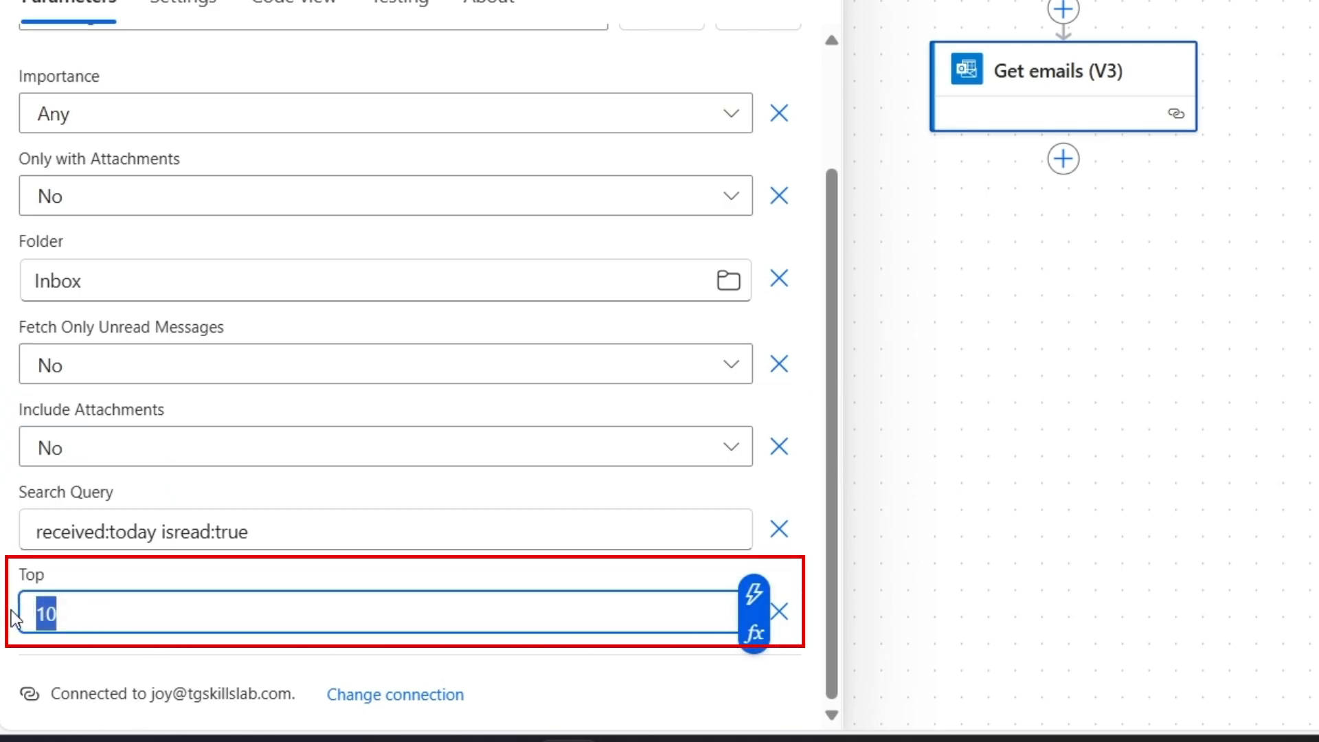
{"action": "type", "text": "50"}
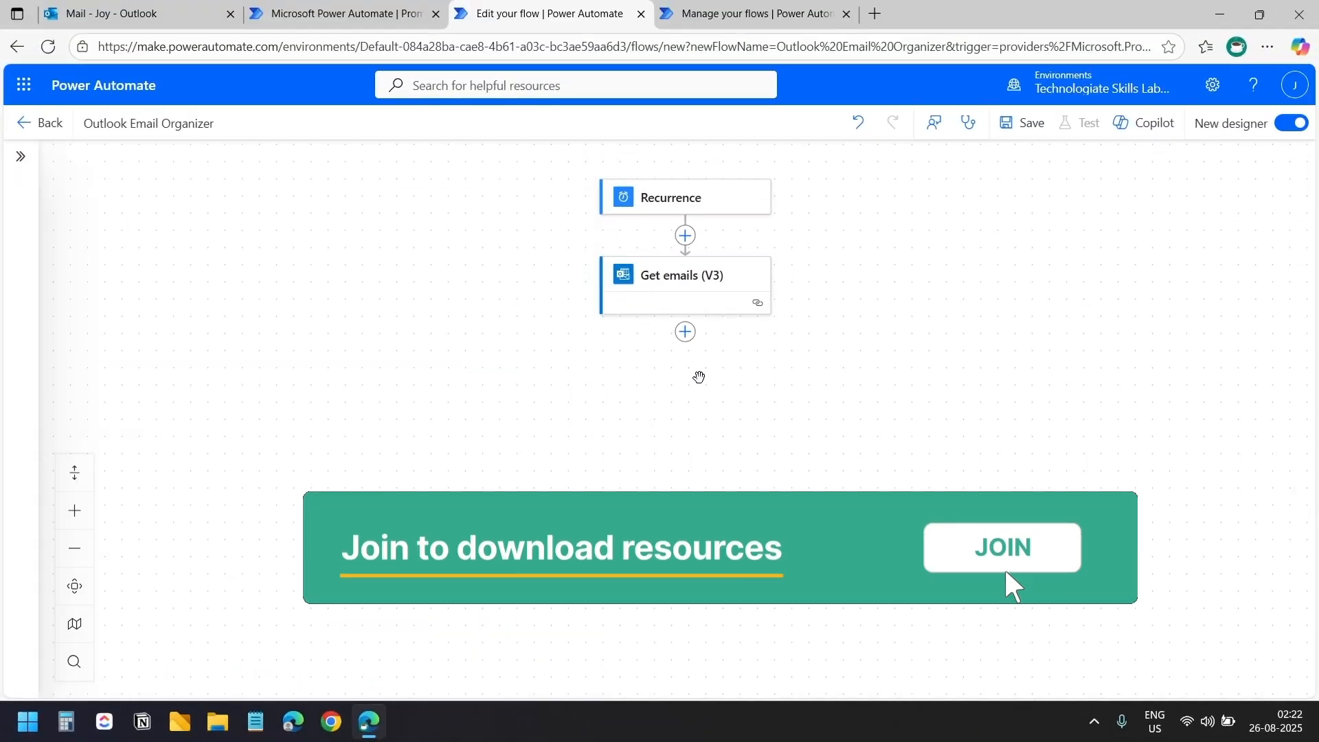
{"action": "left_click", "coordinate": [1000, 546]}
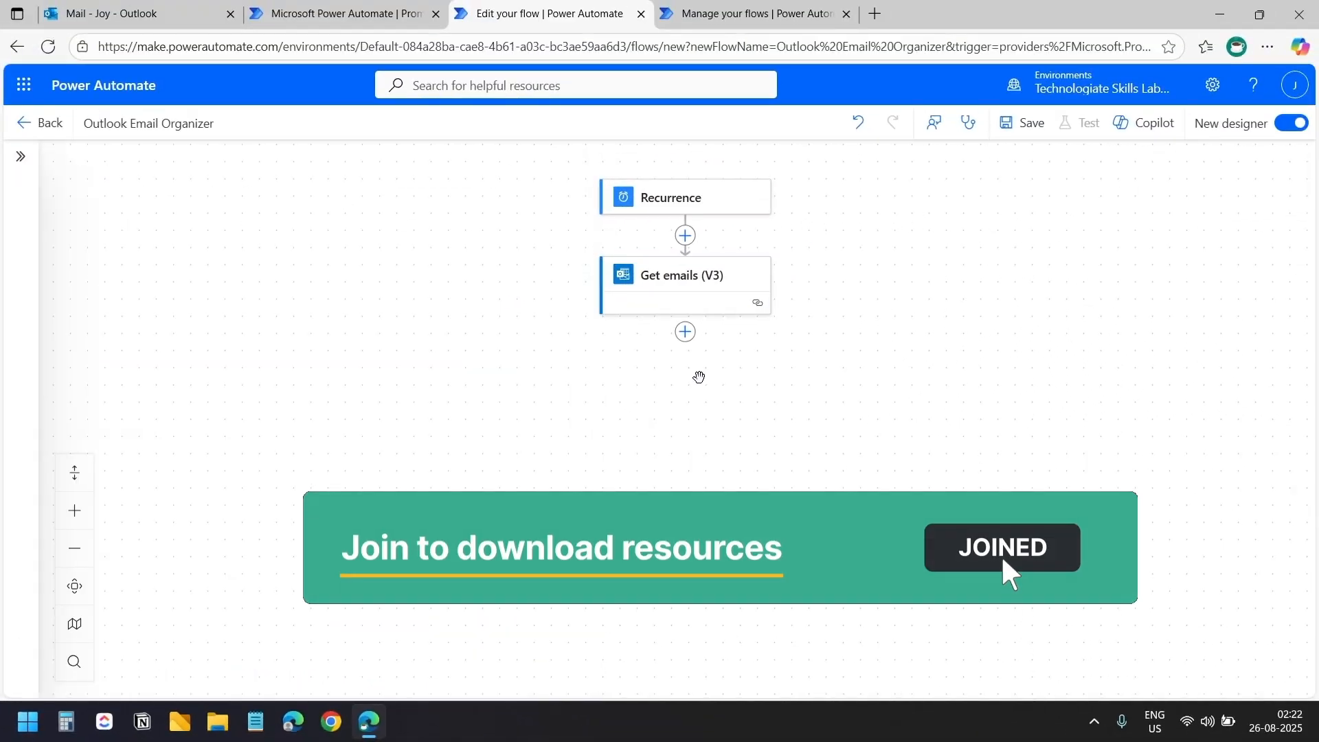
Add an Apply to each loop after Get emails over its body/value output.
{"action": "left_click", "coordinate": [1001, 547]}
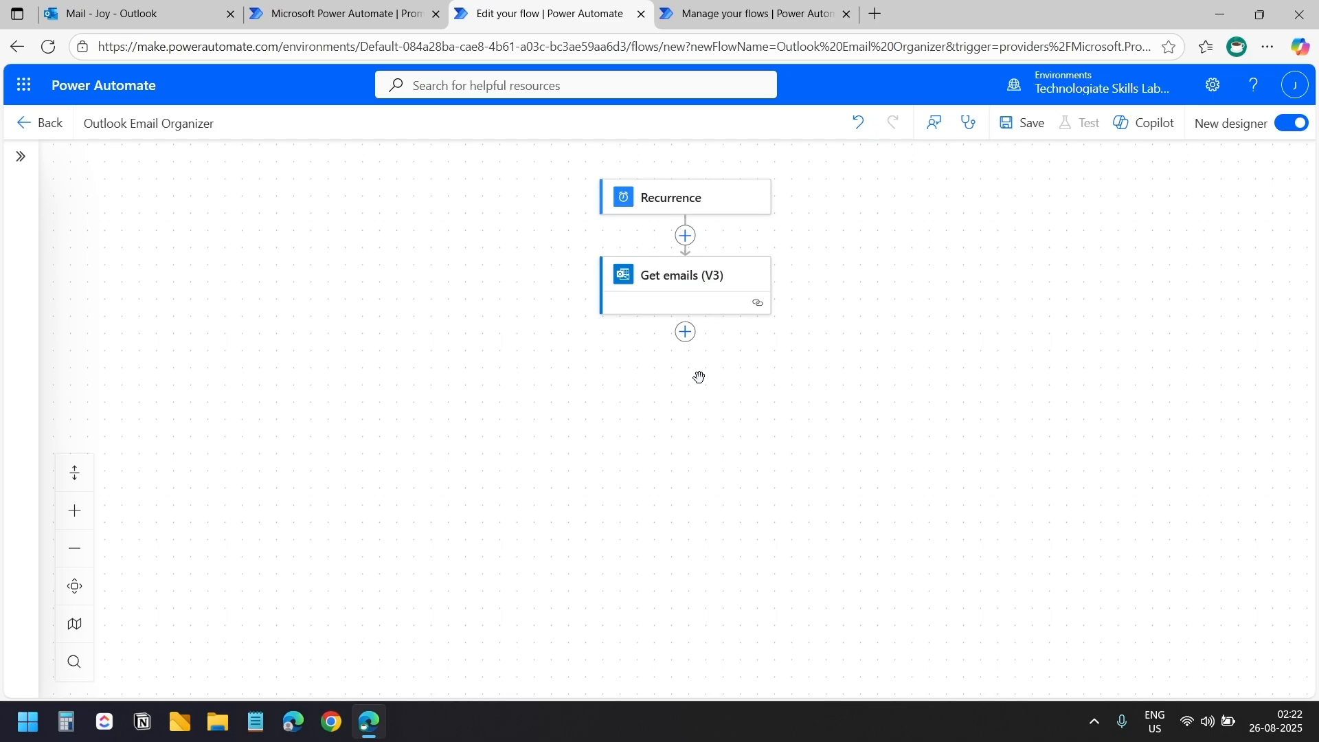
{"action": "mouse_move", "coordinate": [684, 332]}
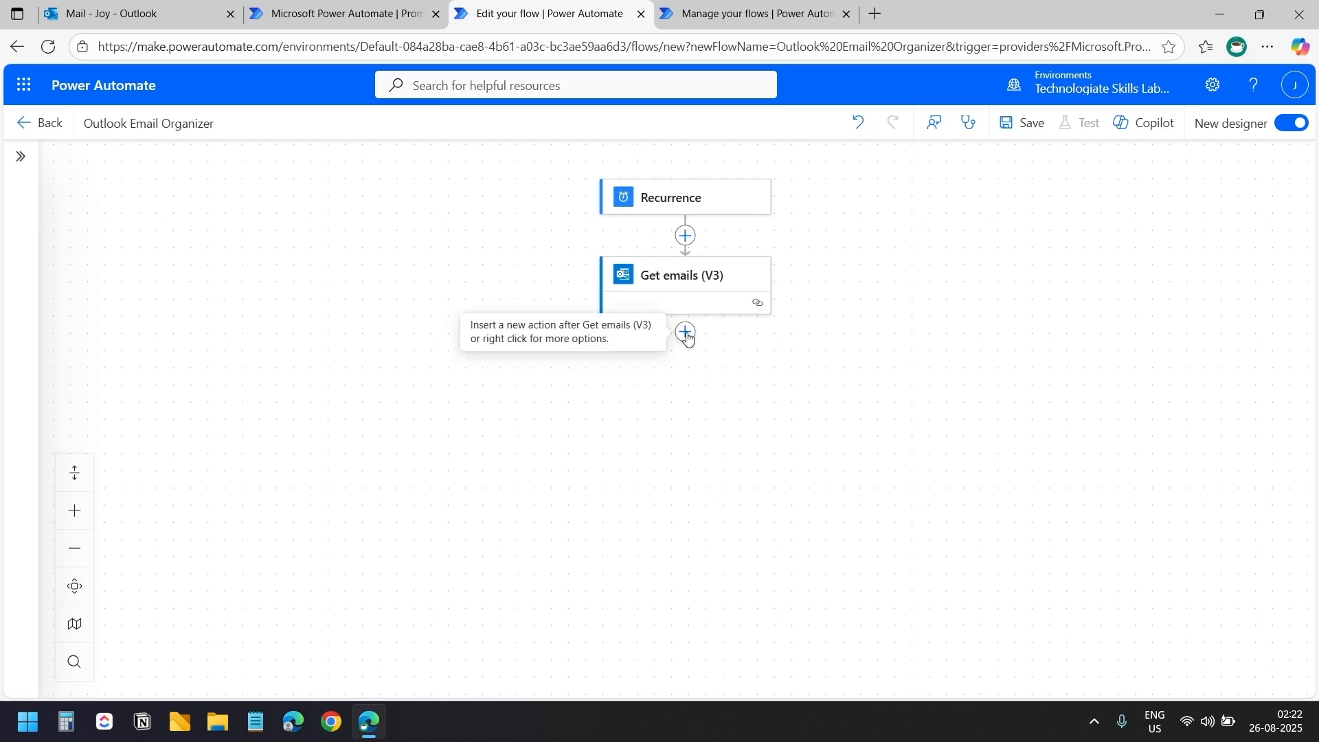
{"action": "left_click", "coordinate": [684, 331]}
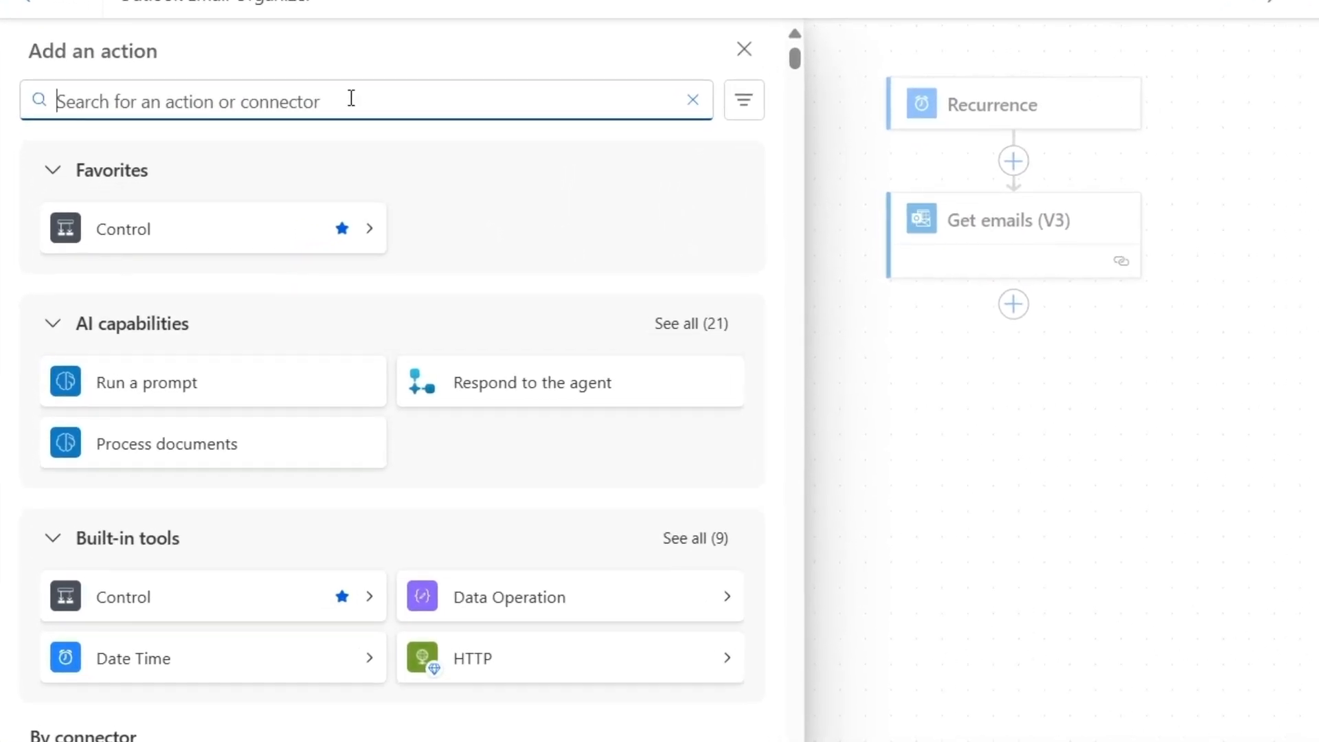
{"action": "type", "text": "apply to"}
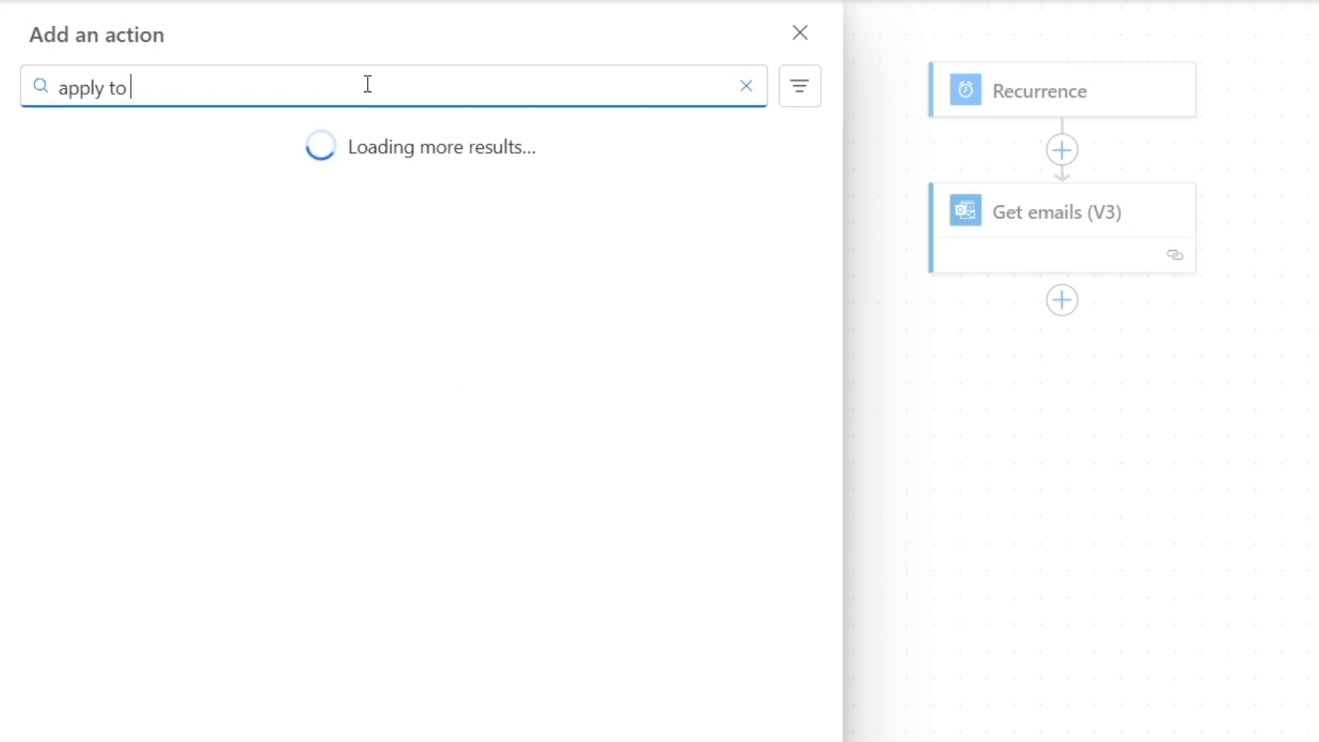
{"action": "type", "text": "each"}
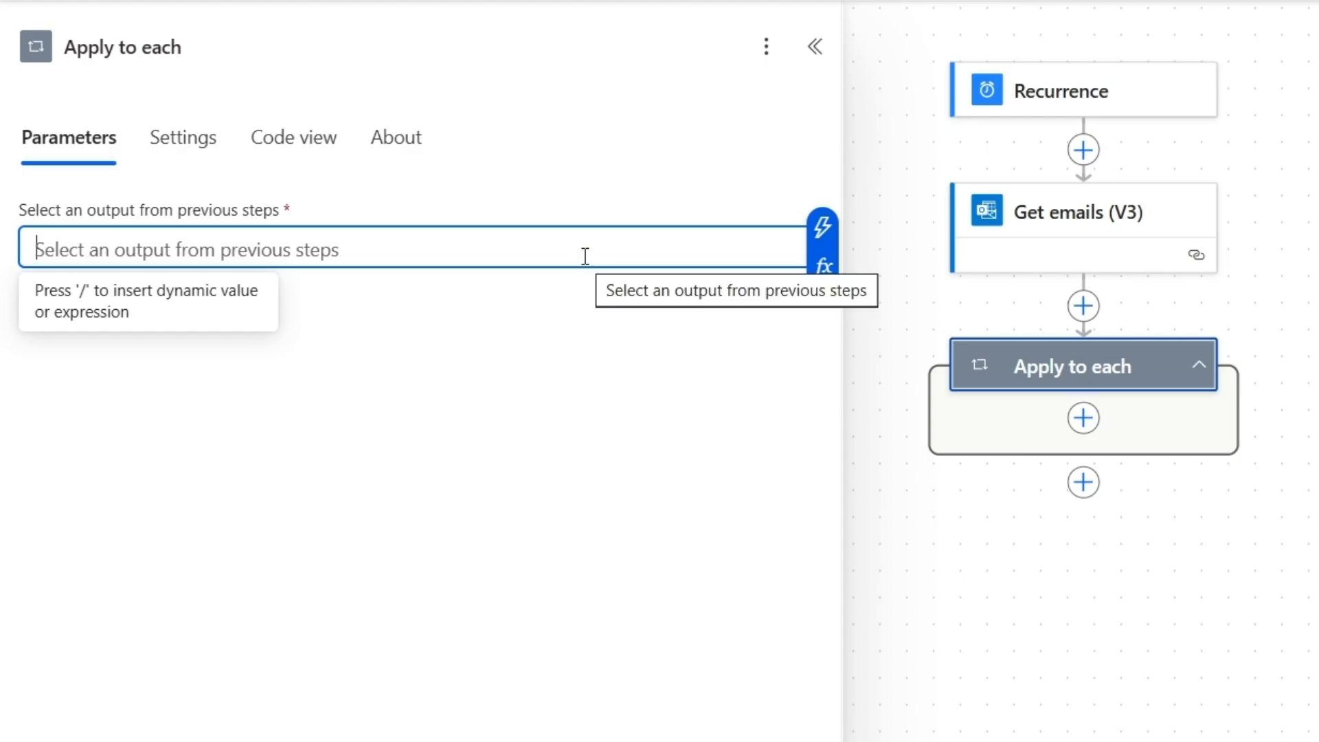
{"action": "mouse_move", "coordinate": [821, 234]}
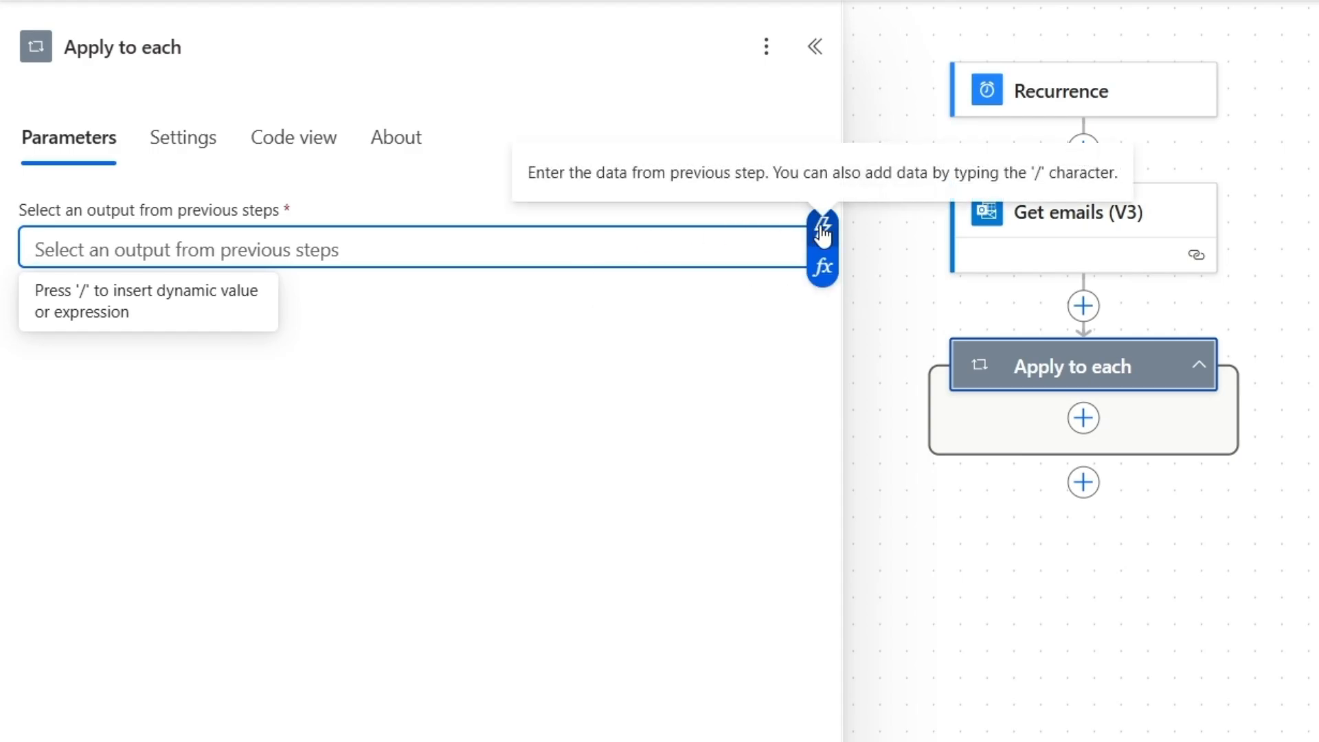
{"action": "left_click", "coordinate": [416, 248]}
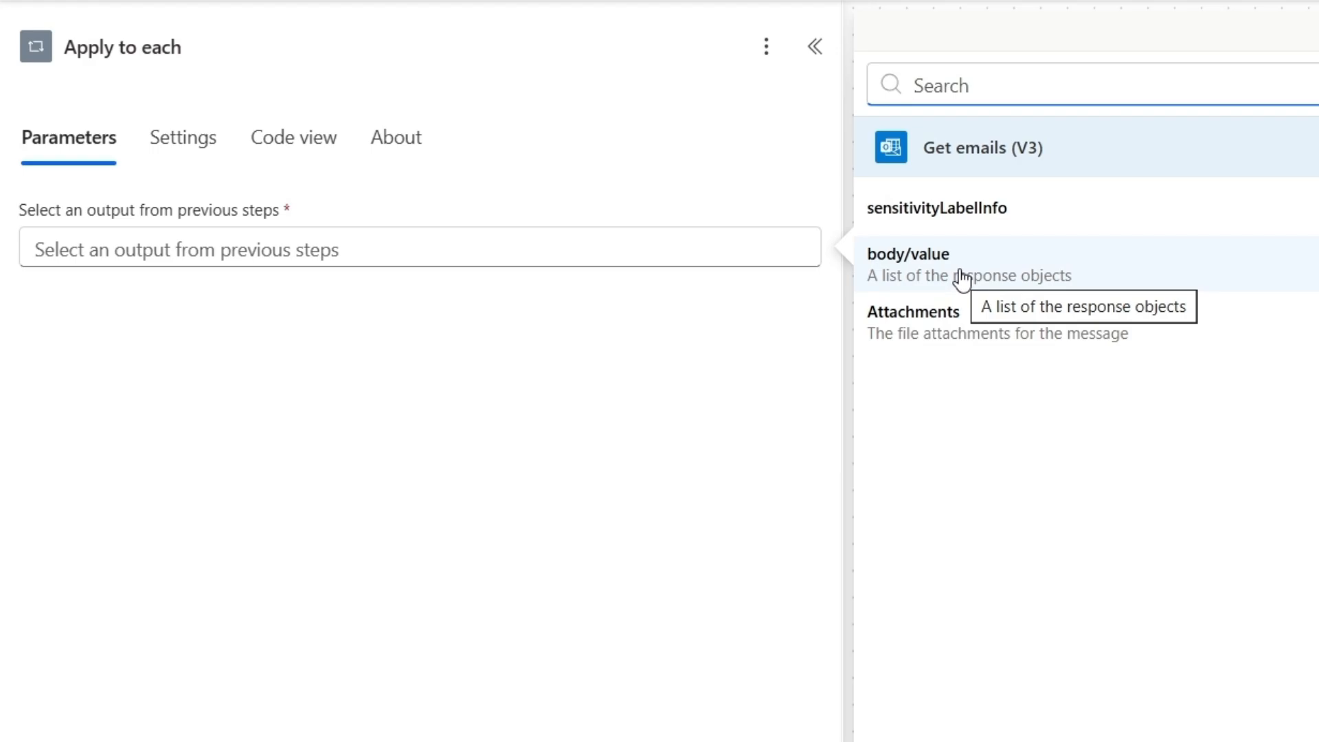
{"action": "left_click", "coordinate": [907, 254]}
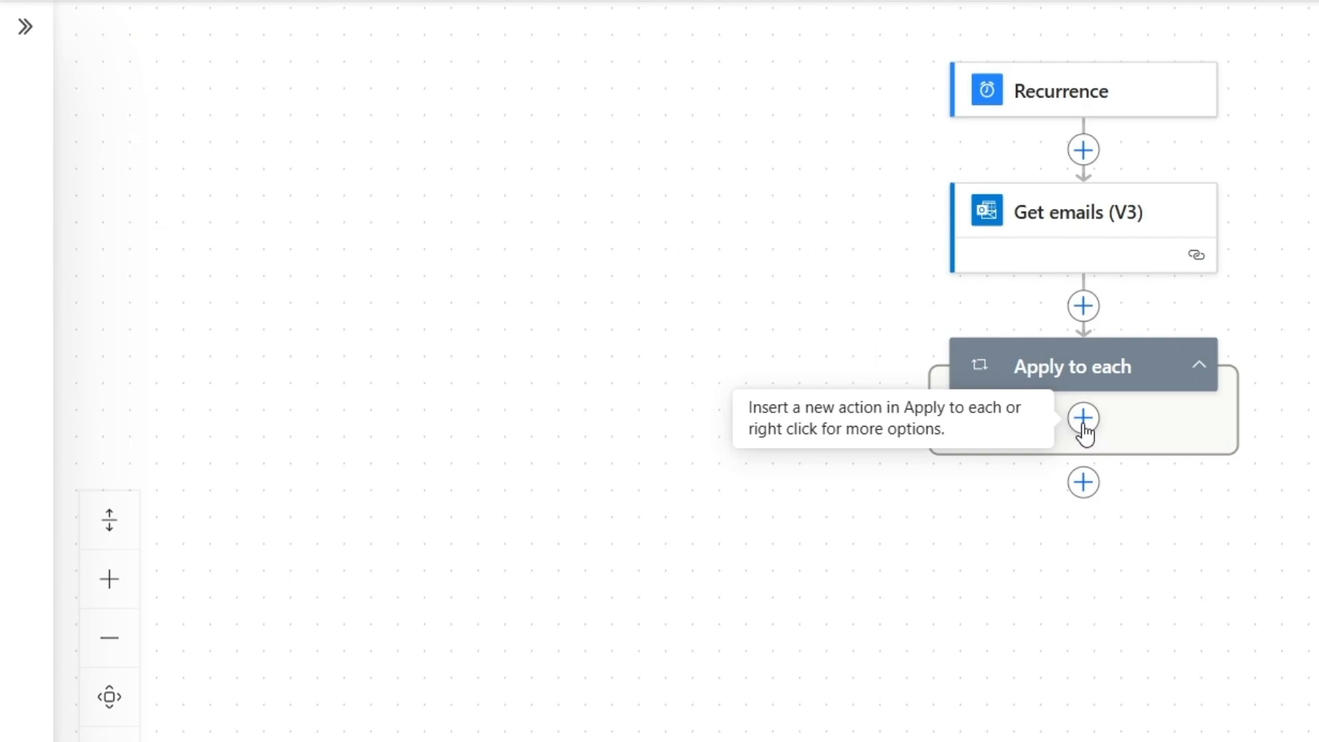
Add Run a prompt inside the loop with the Microsoft Outlook Email Classifier prompt.
{"action": "left_click", "coordinate": [1083, 418]}
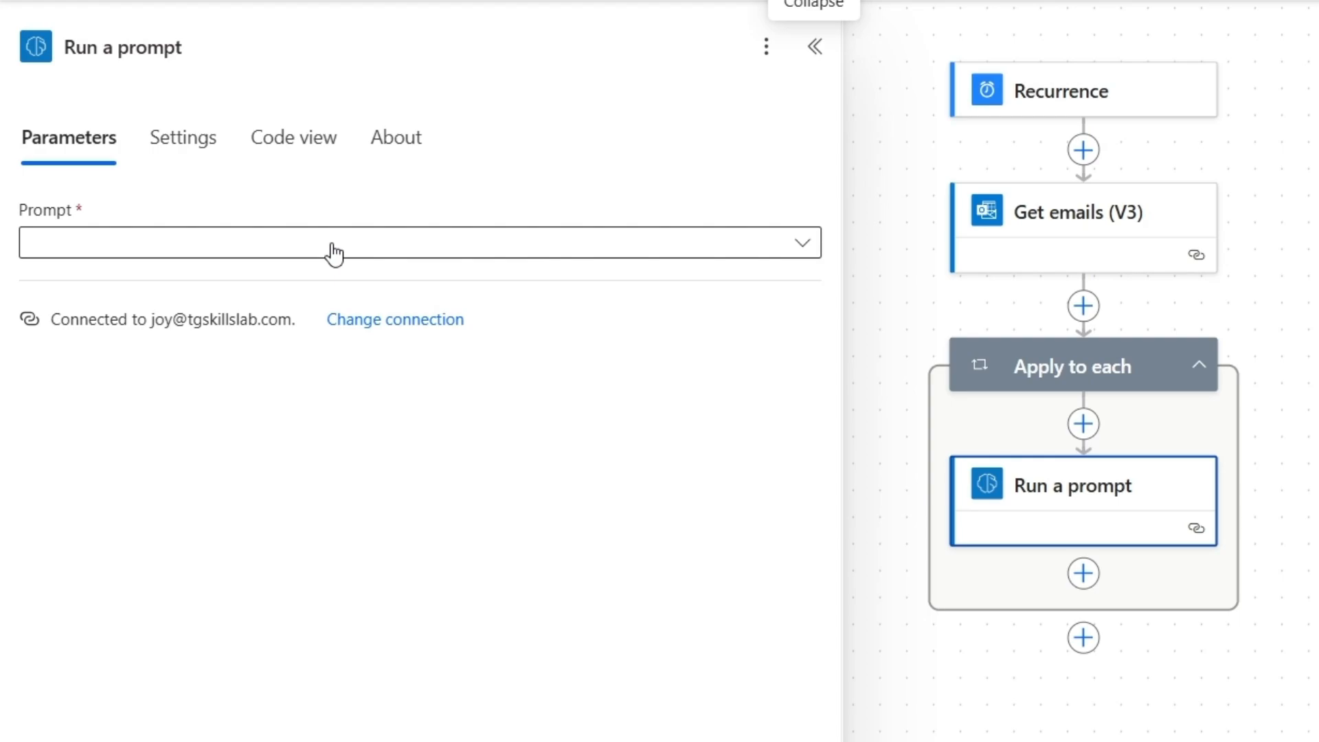
{"action": "left_click", "coordinate": [418, 242]}
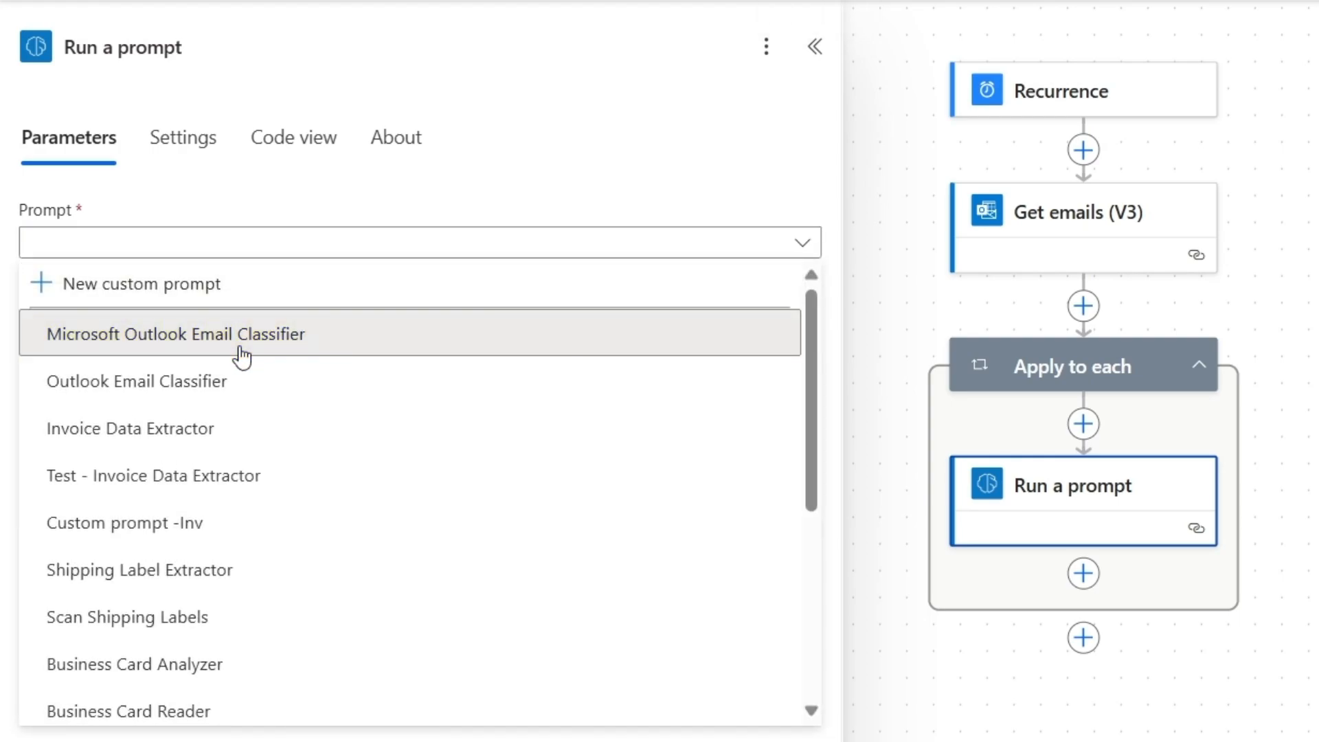
{"action": "left_click", "coordinate": [174, 333]}
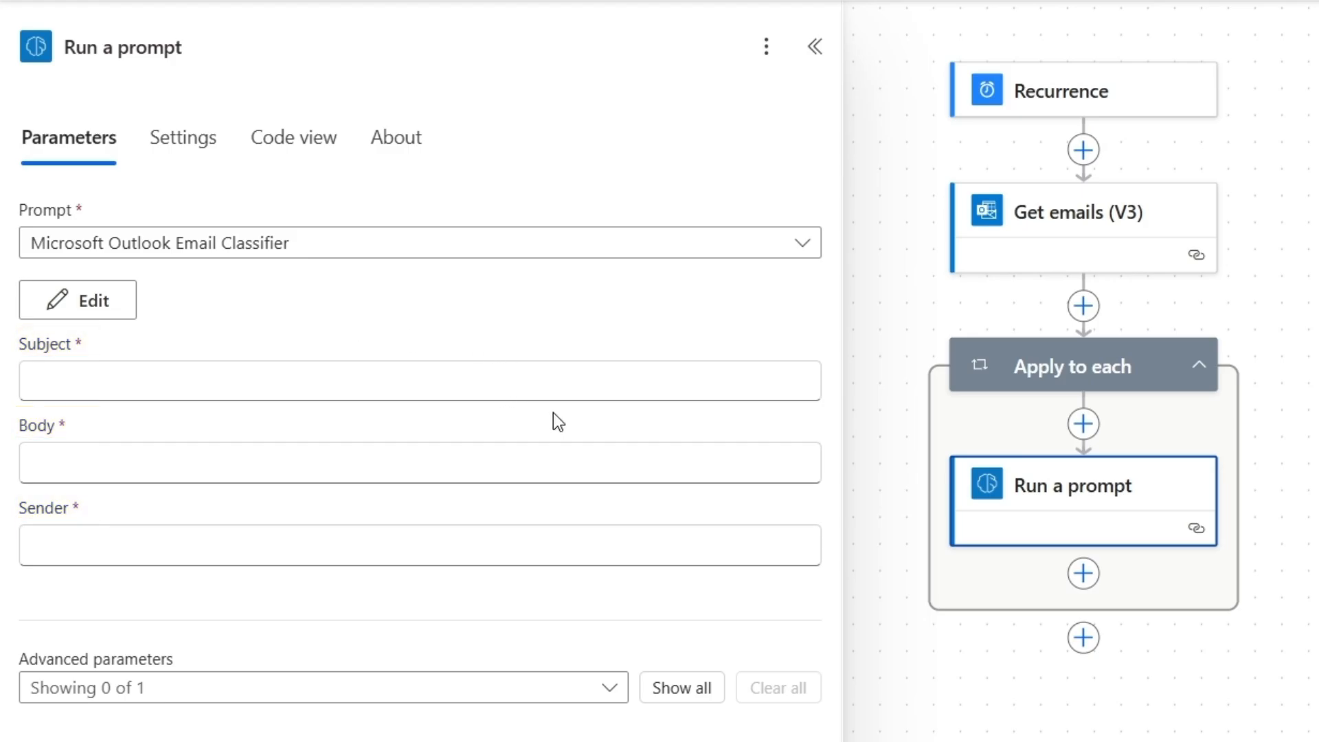
{"action": "left_click", "coordinate": [78, 300]}
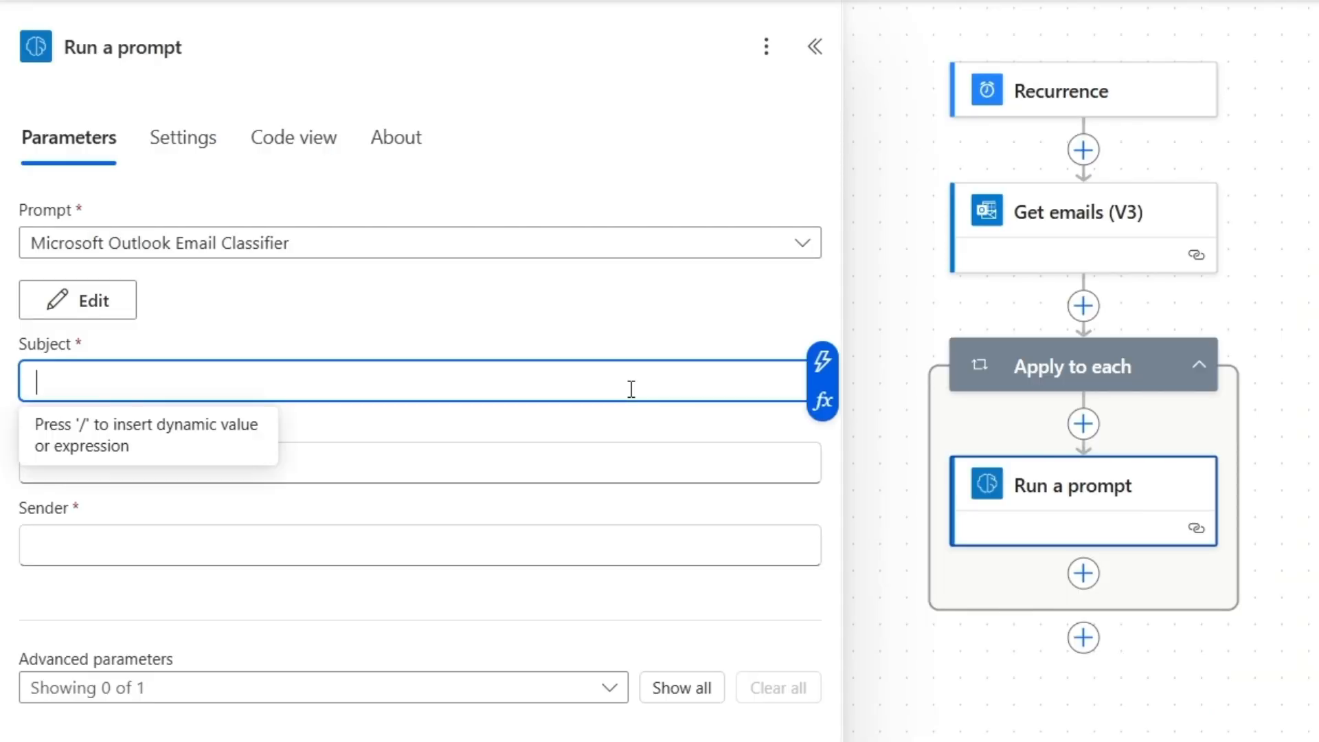
{"action": "mouse_move", "coordinate": [824, 362]}
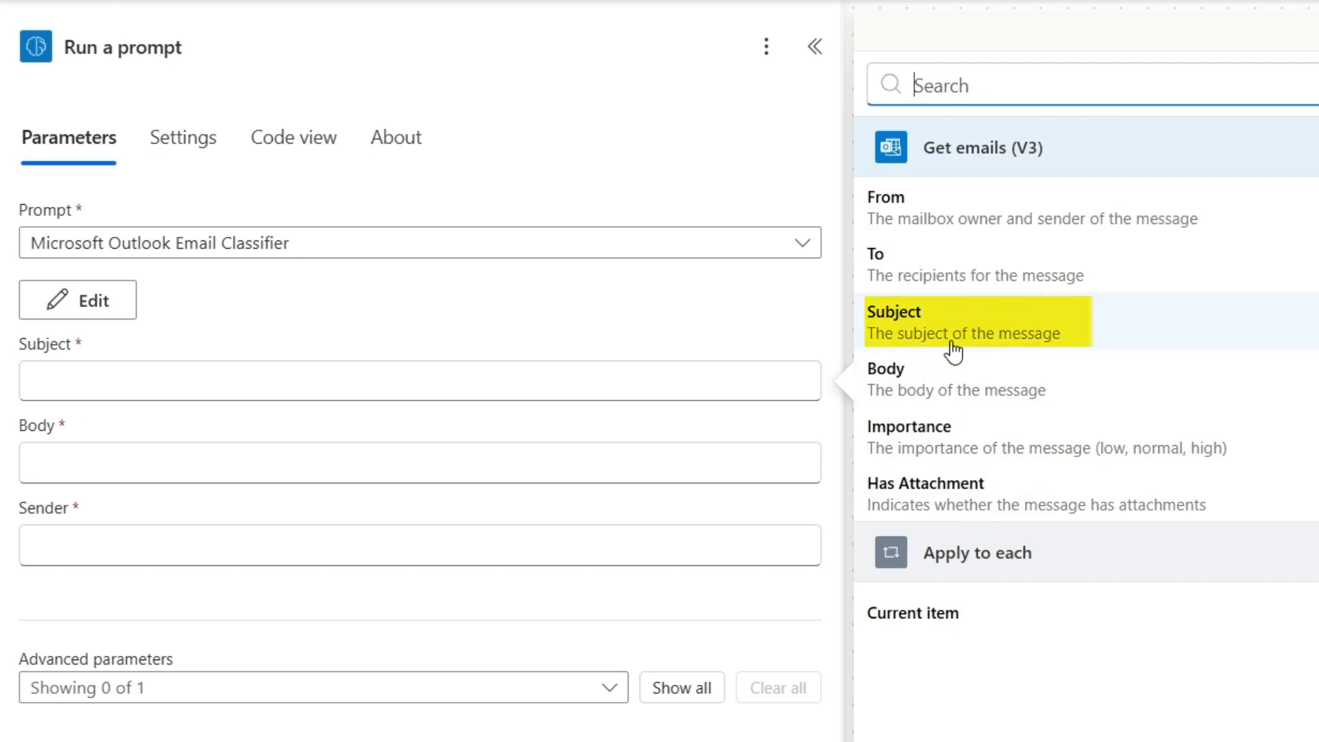
{"action": "mouse_move", "coordinate": [954, 345]}
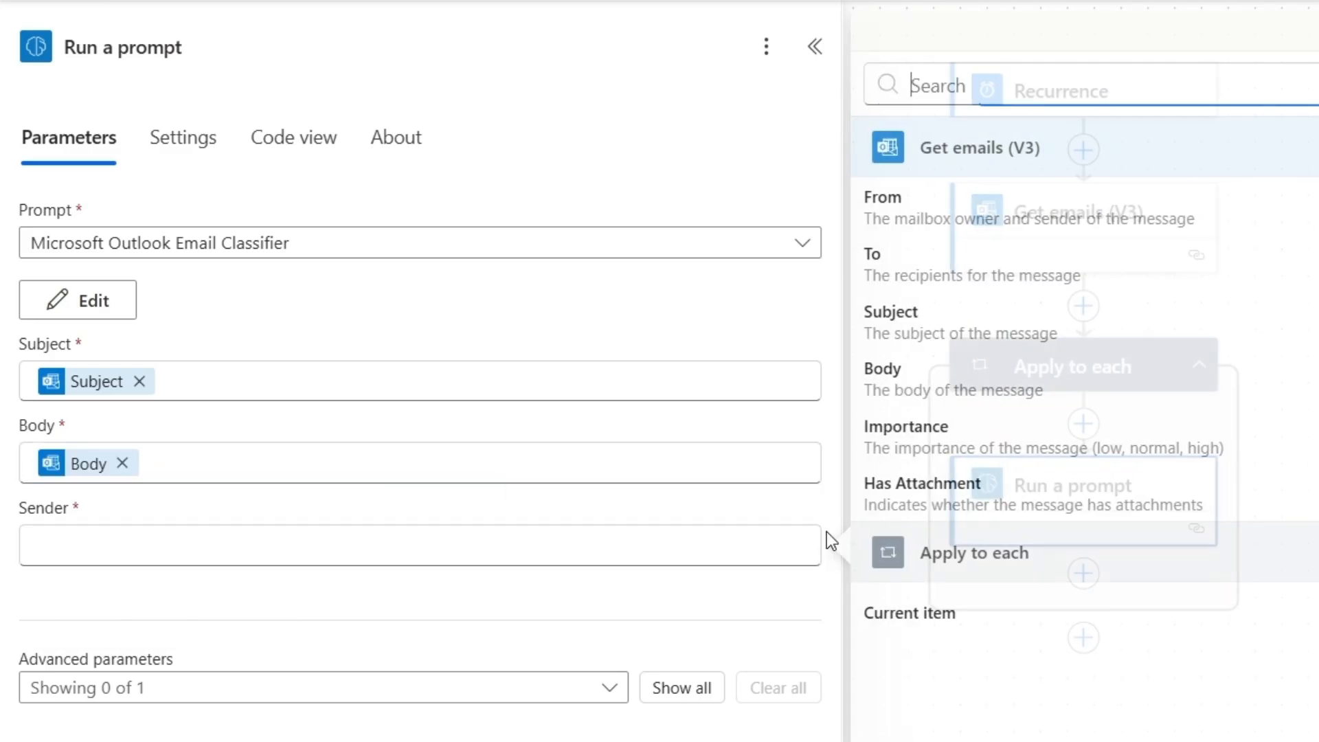
{"action": "mouse_move", "coordinate": [962, 218]}
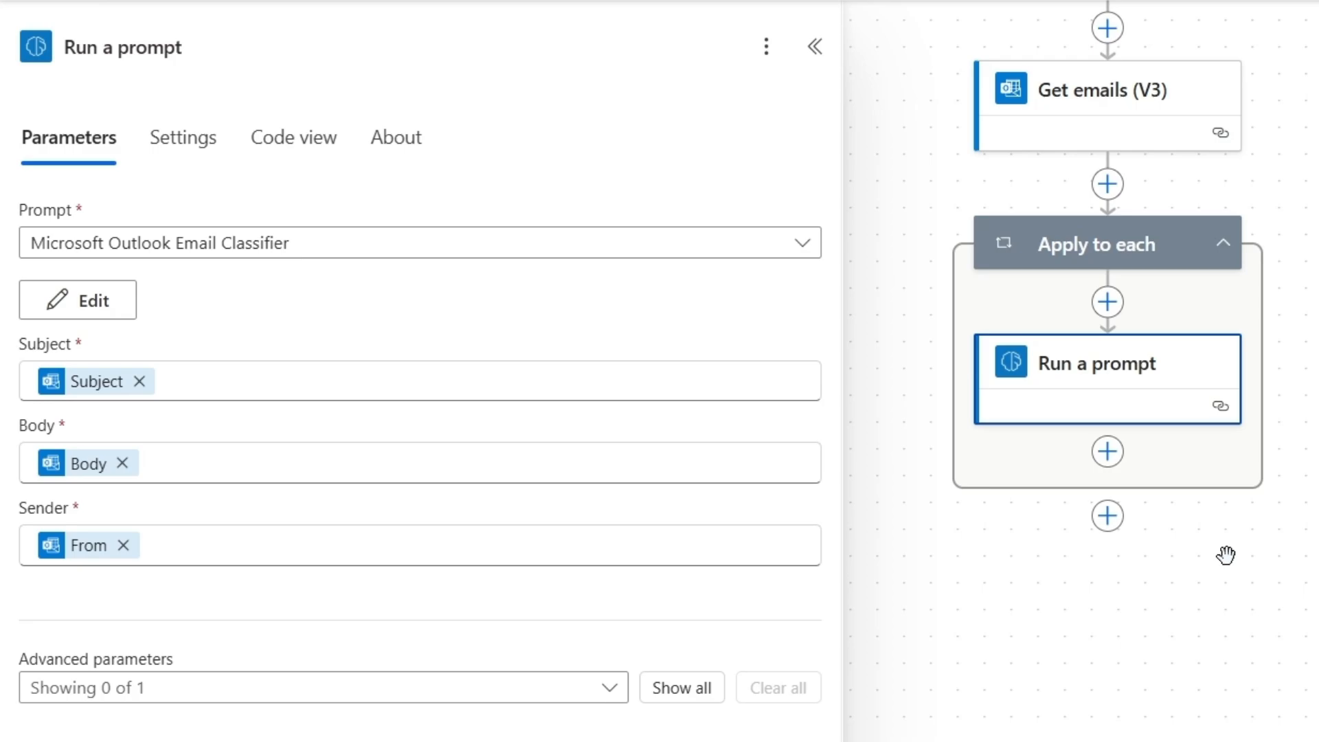
{"action": "mouse_move", "coordinate": [1106, 452]}
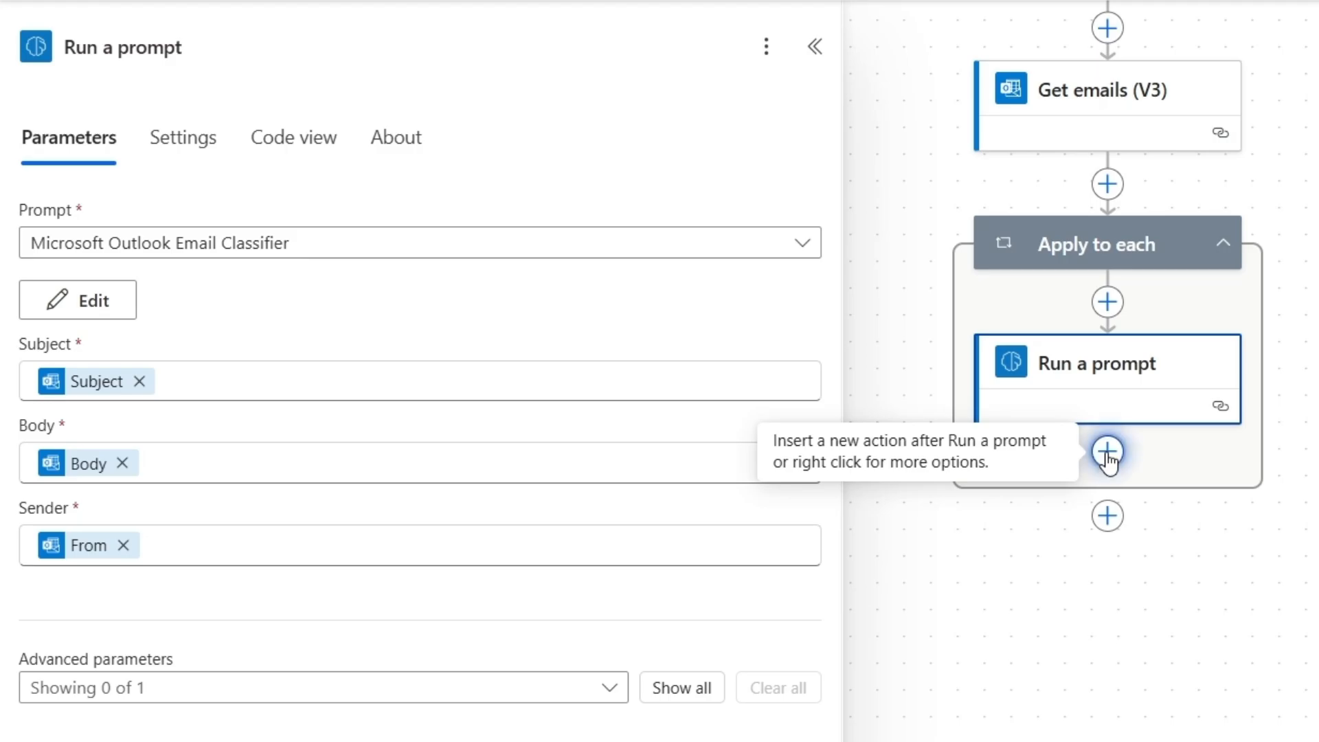
Add Move email (V2) after Run a prompt, using Message Id from Get emails.
{"action": "left_click", "coordinate": [1107, 450]}
{"action": "type", "text": "move email"}
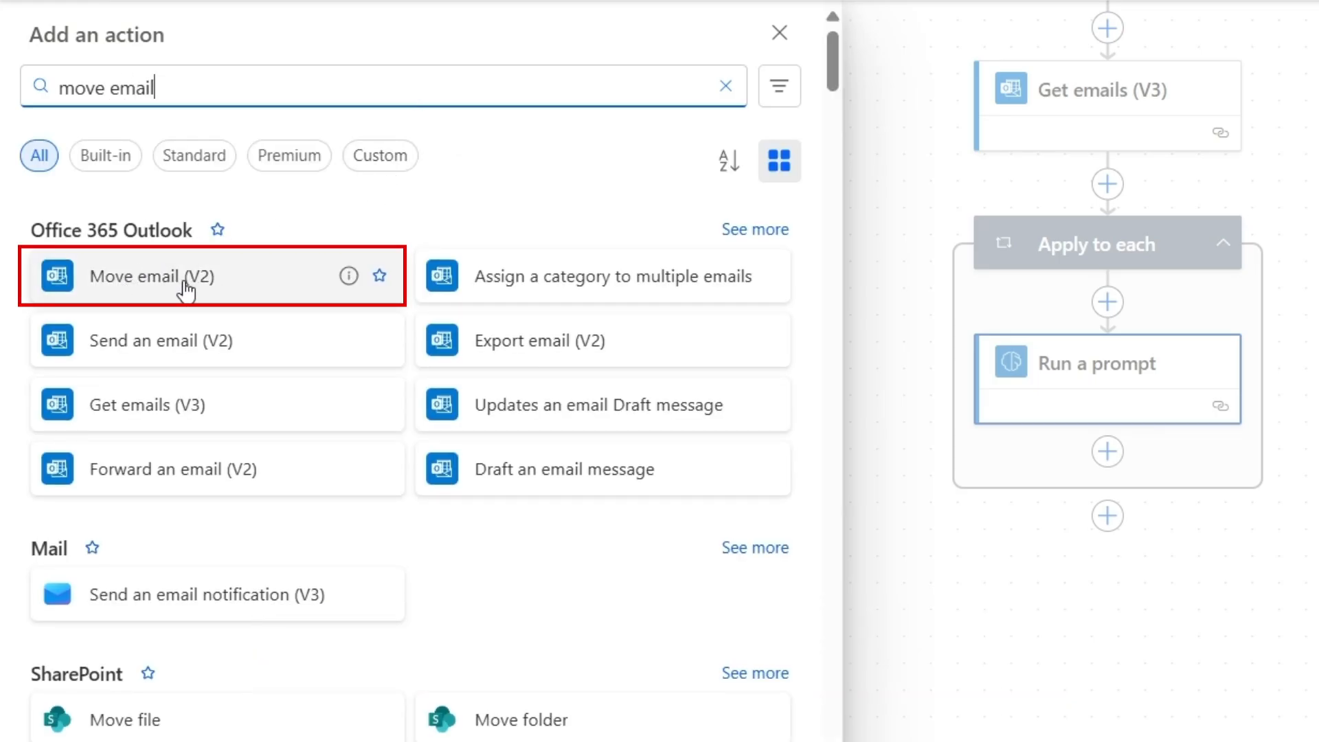
{"action": "mouse_move", "coordinate": [184, 281]}
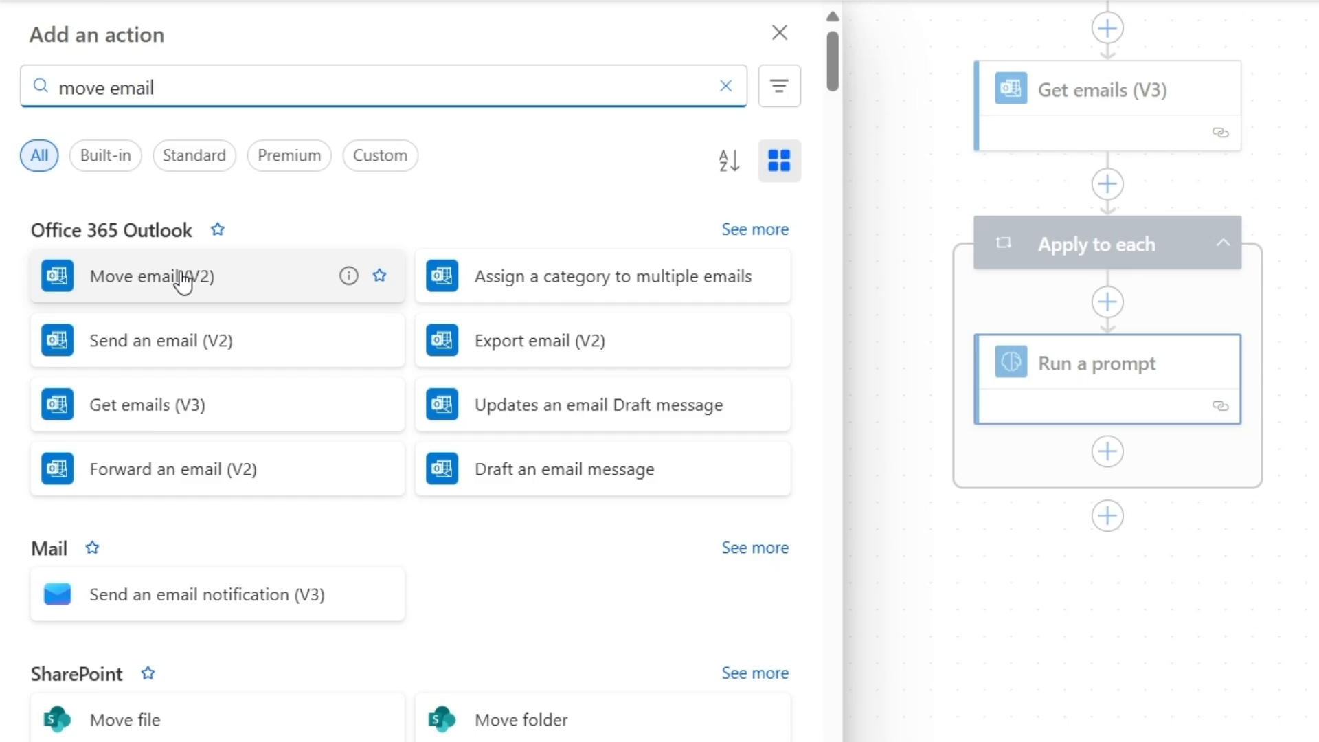
{"action": "left_click", "coordinate": [151, 276]}
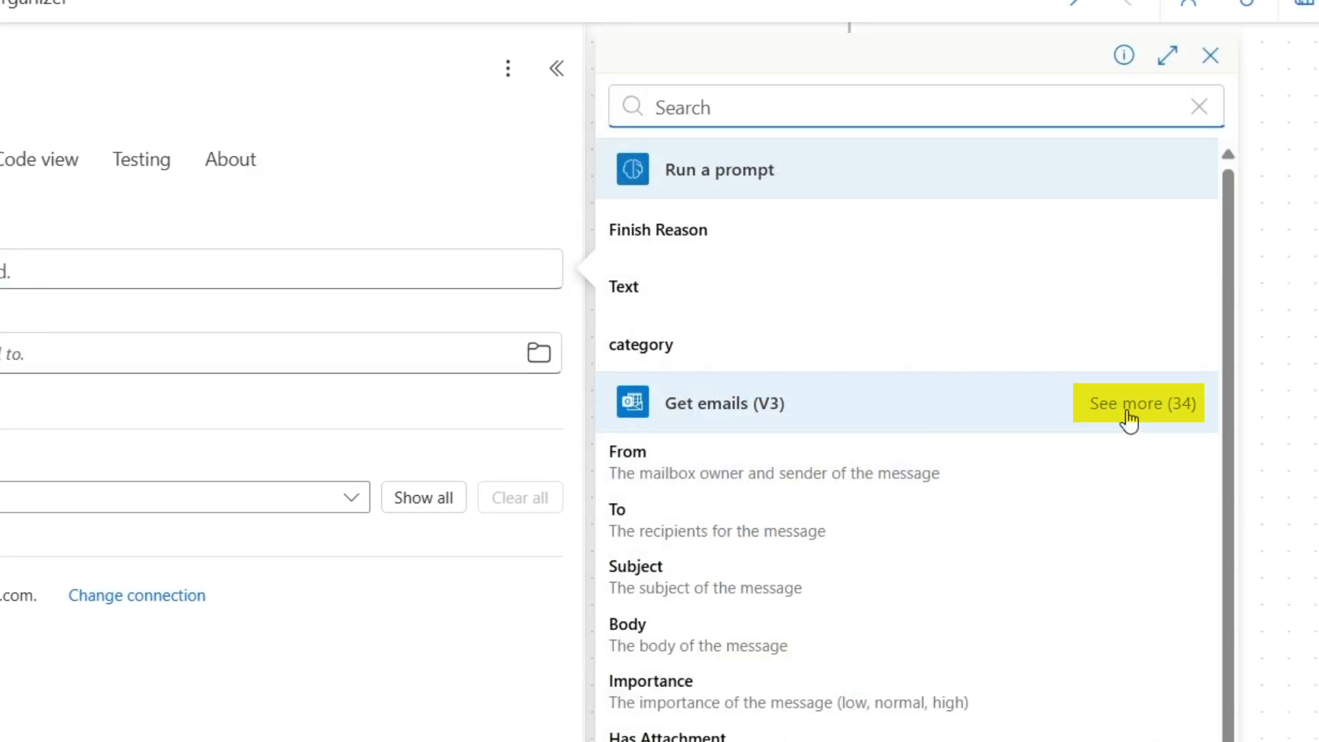
{"action": "left_click", "coordinate": [1139, 403]}
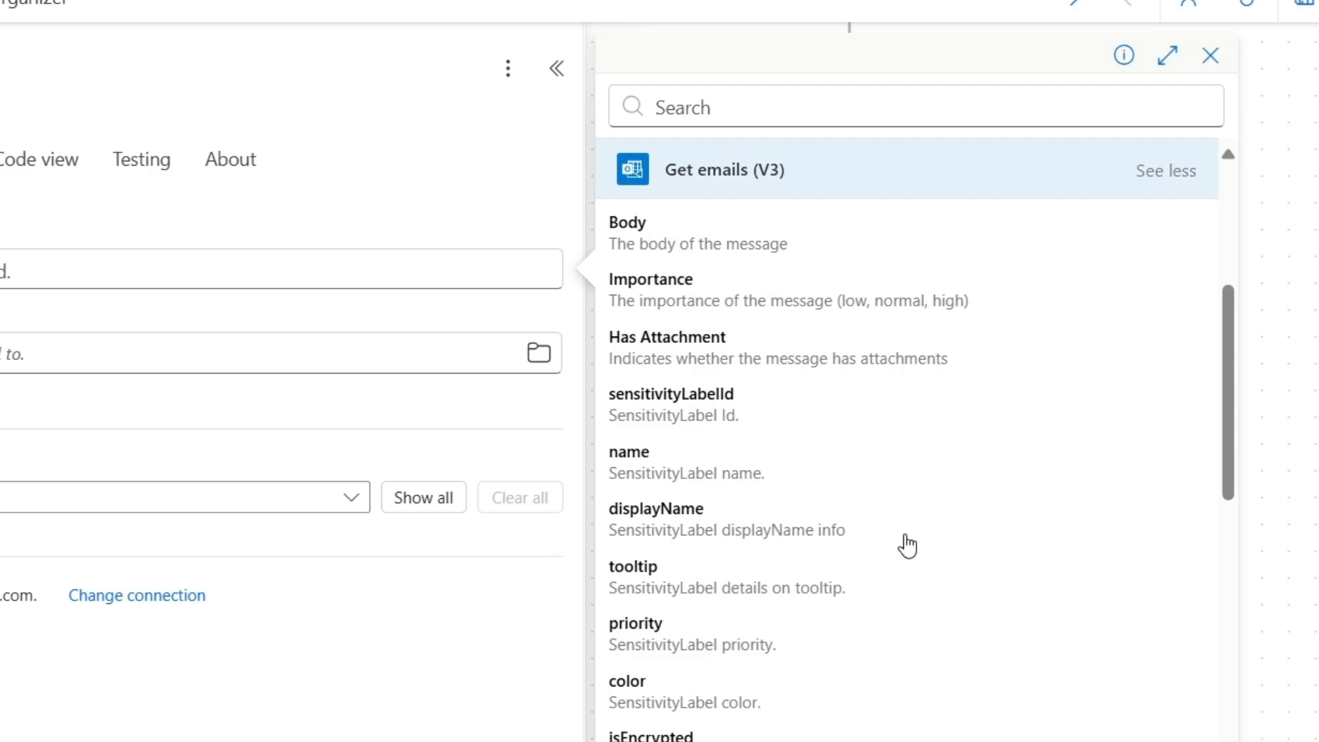
{"action": "scroll", "scroll_direction": "down", "scroll_amount": 3}
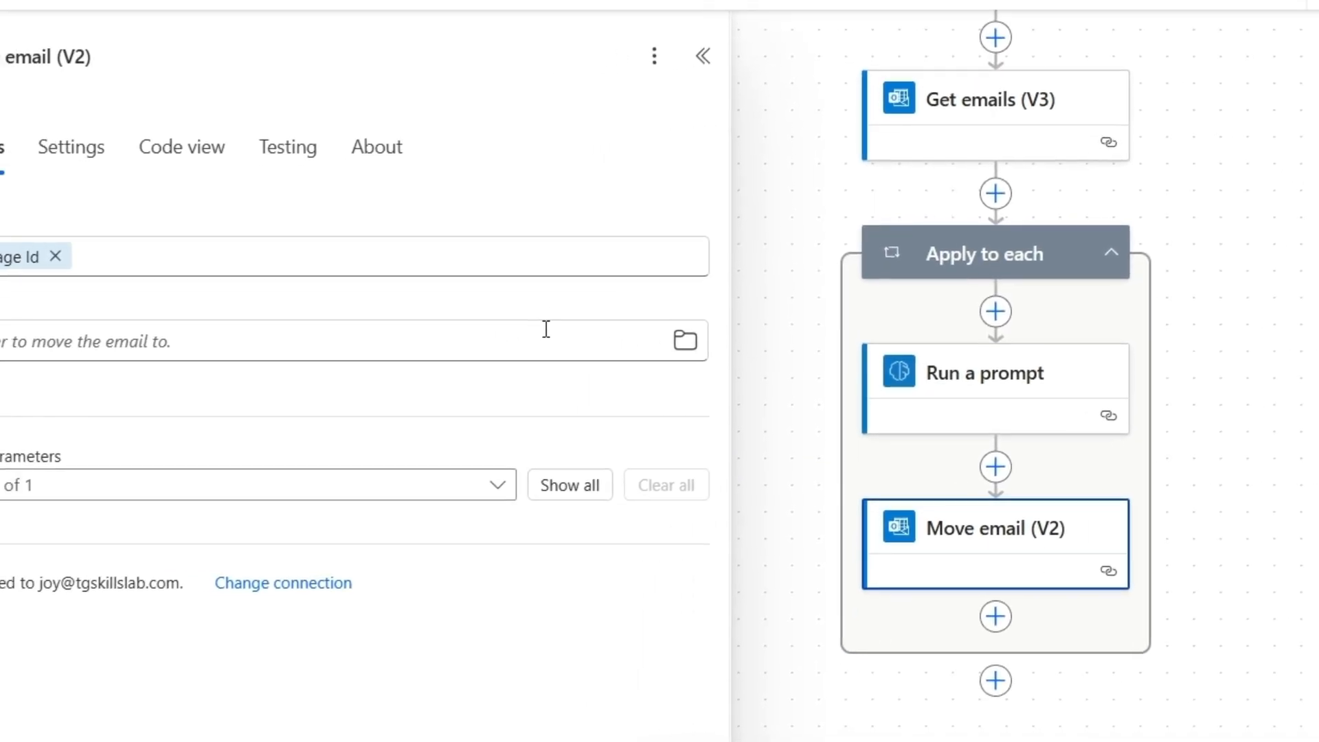
{"action": "left_click", "coordinate": [337, 330]}
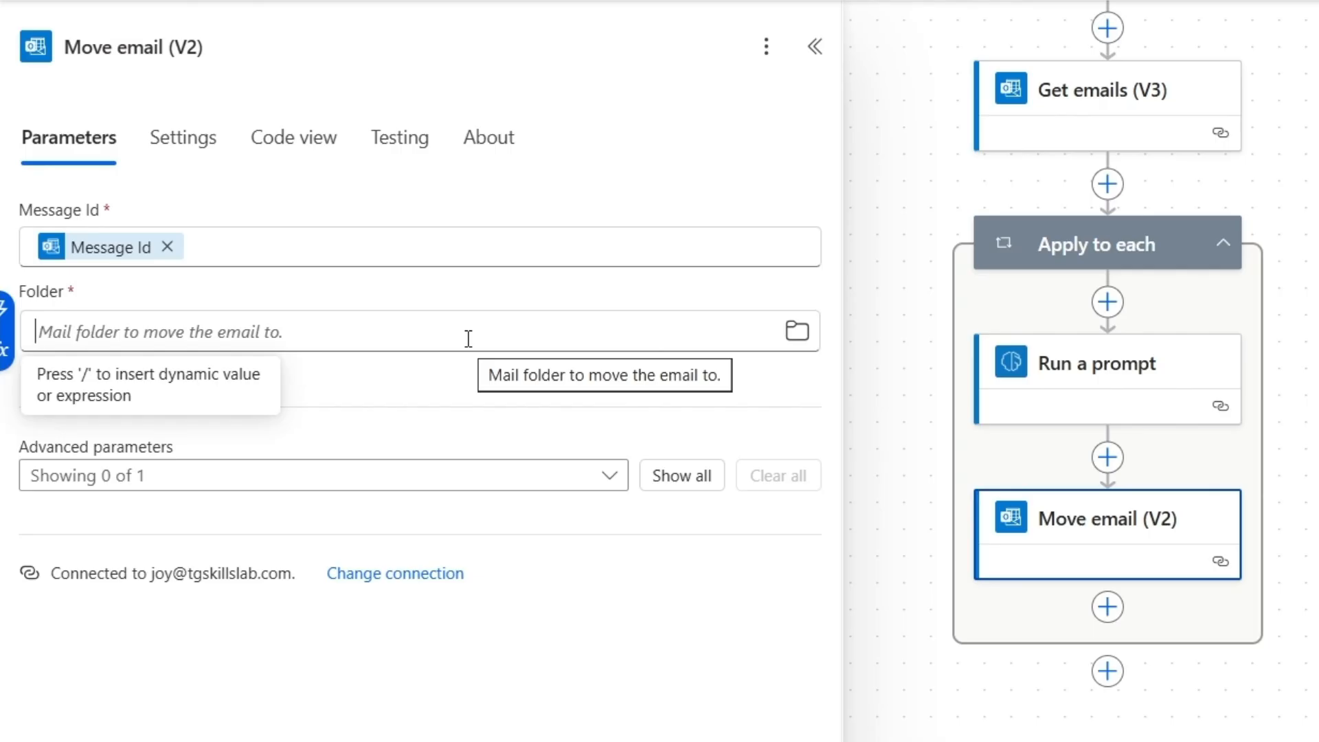
Set the Move email Folder to Inbox/ followed by the prompt's category output.
{"action": "type", "text": "Inbox"}
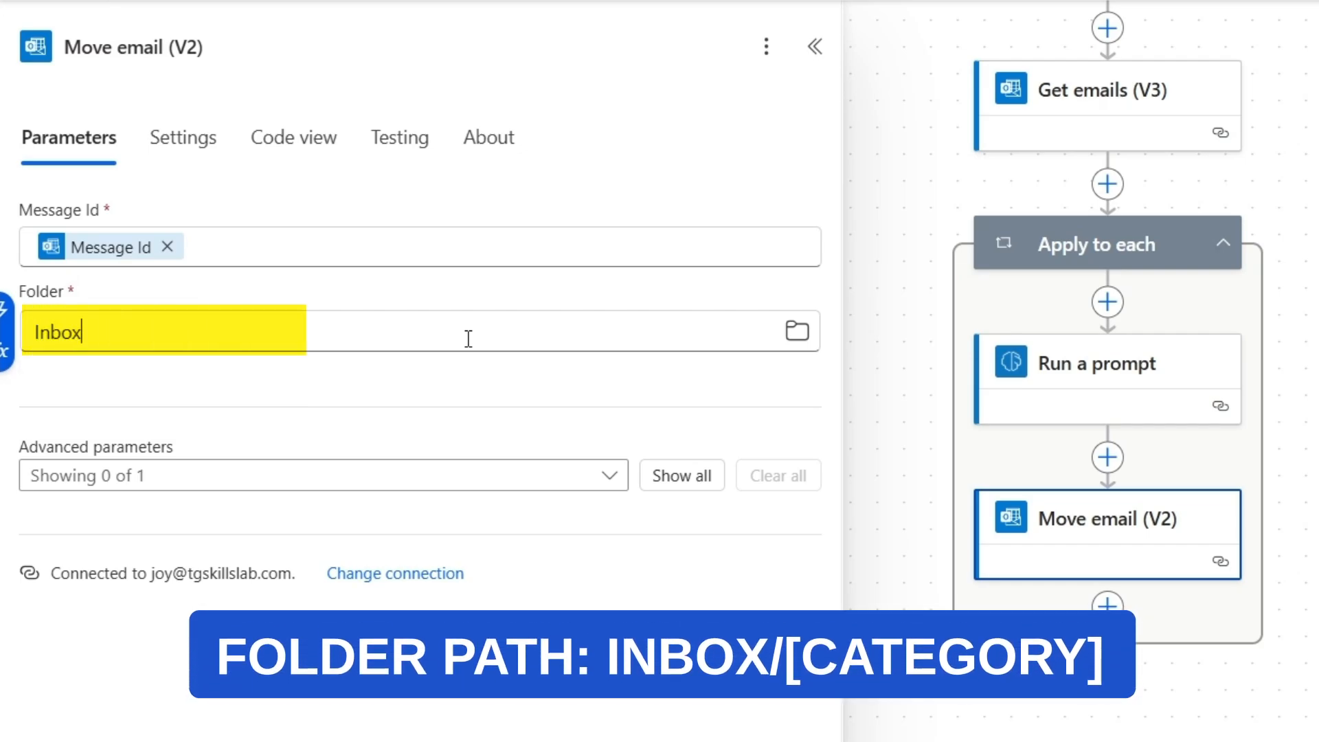
{"action": "type", "text": "/"}
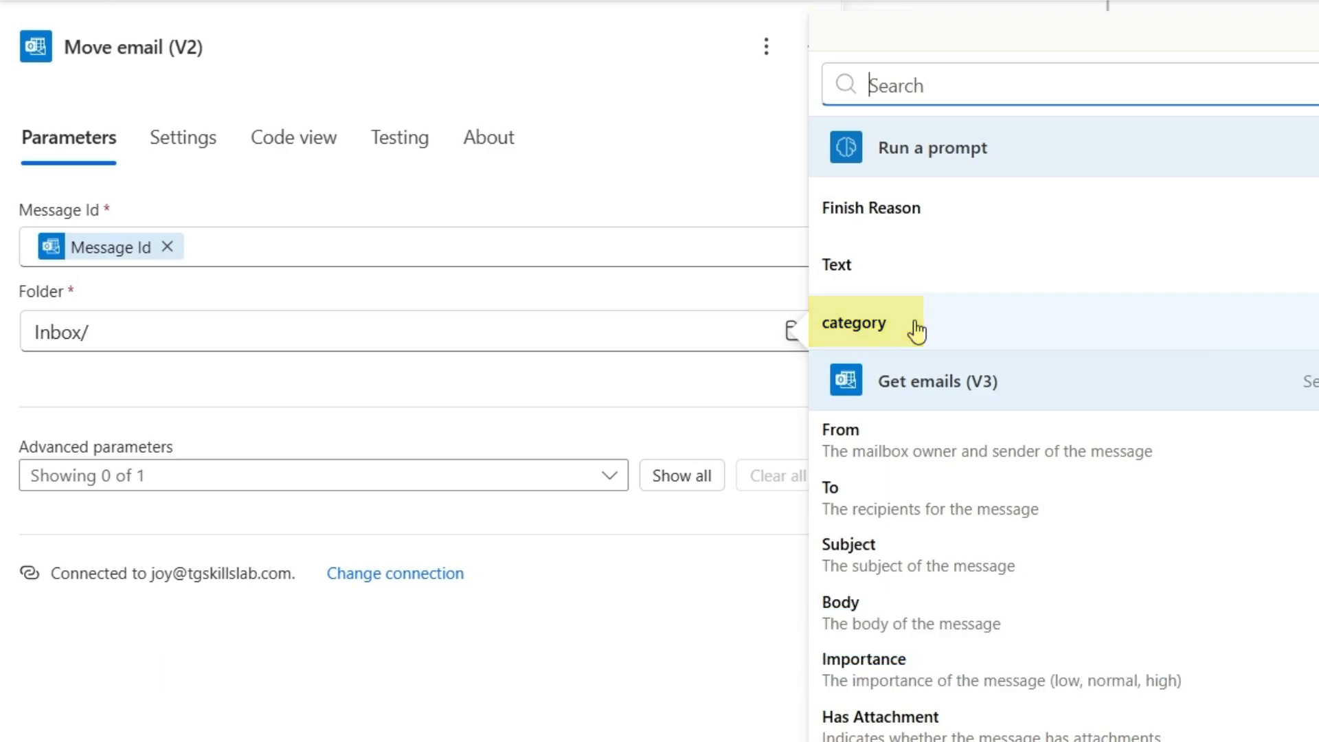
{"action": "left_click", "coordinate": [854, 322]}
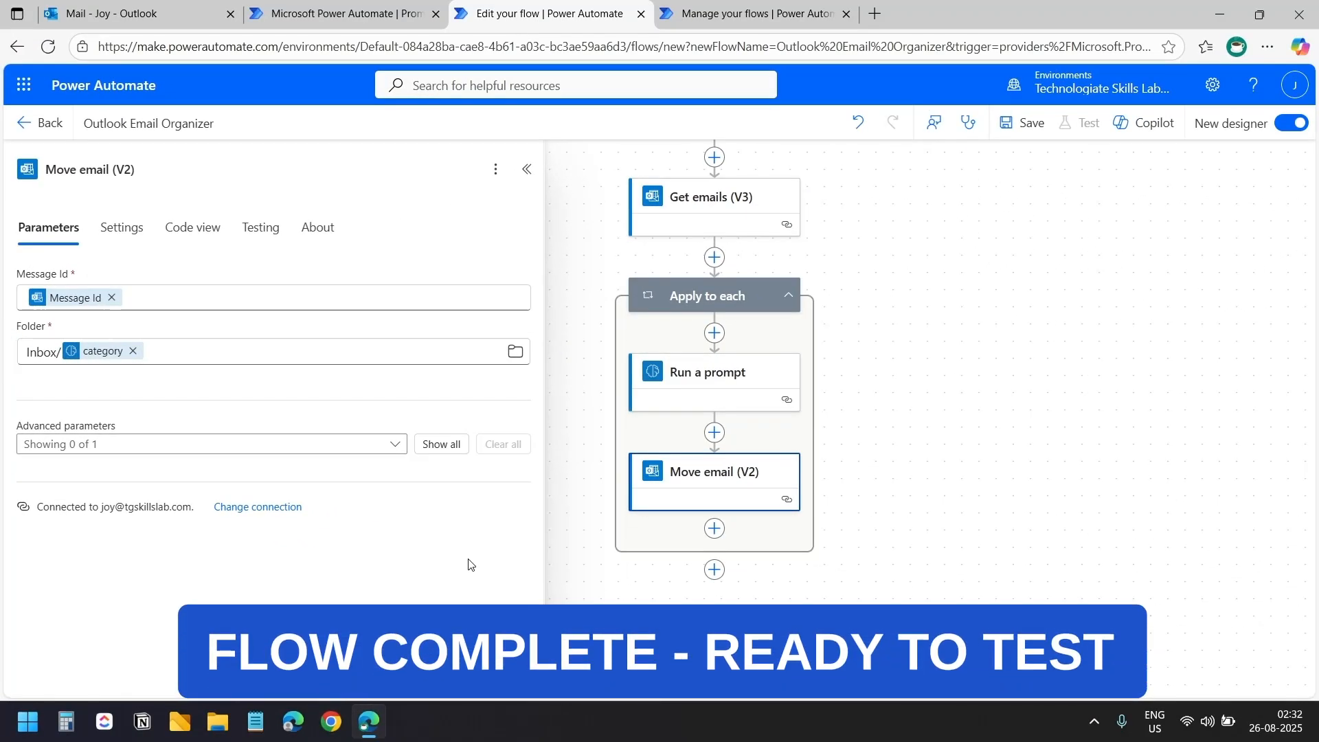
Save the flow, then run a manual test of Outlook Email Organizer.
{"action": "left_click", "coordinate": [1019, 123]}
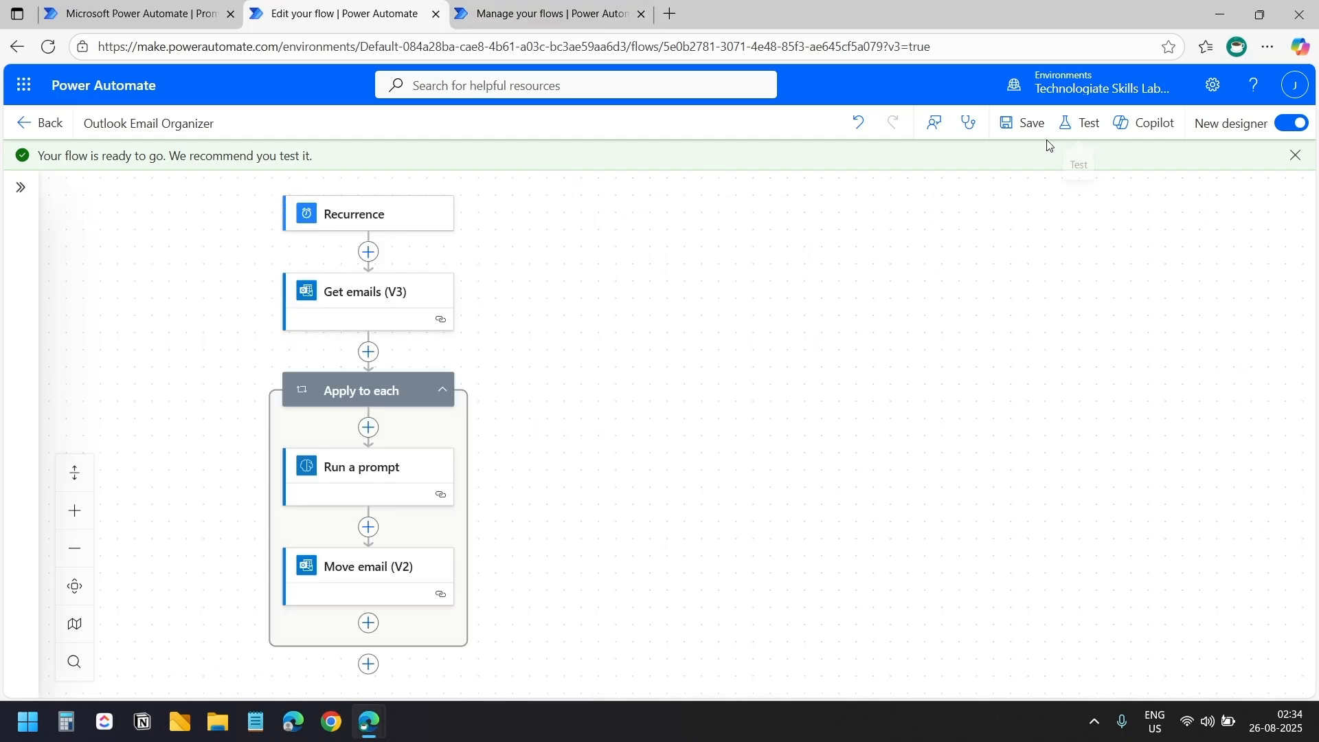
{"action": "left_click", "coordinate": [1088, 123]}
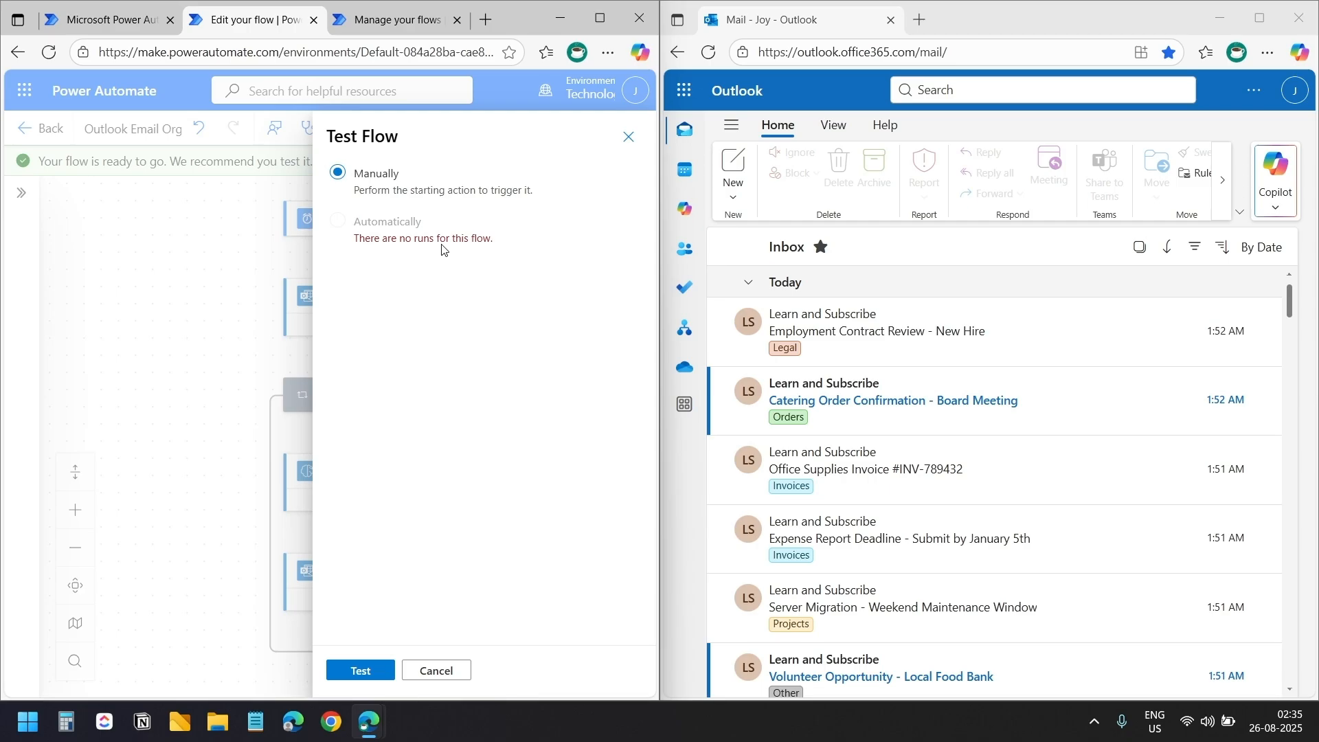
{"action": "left_click", "coordinate": [359, 671]}
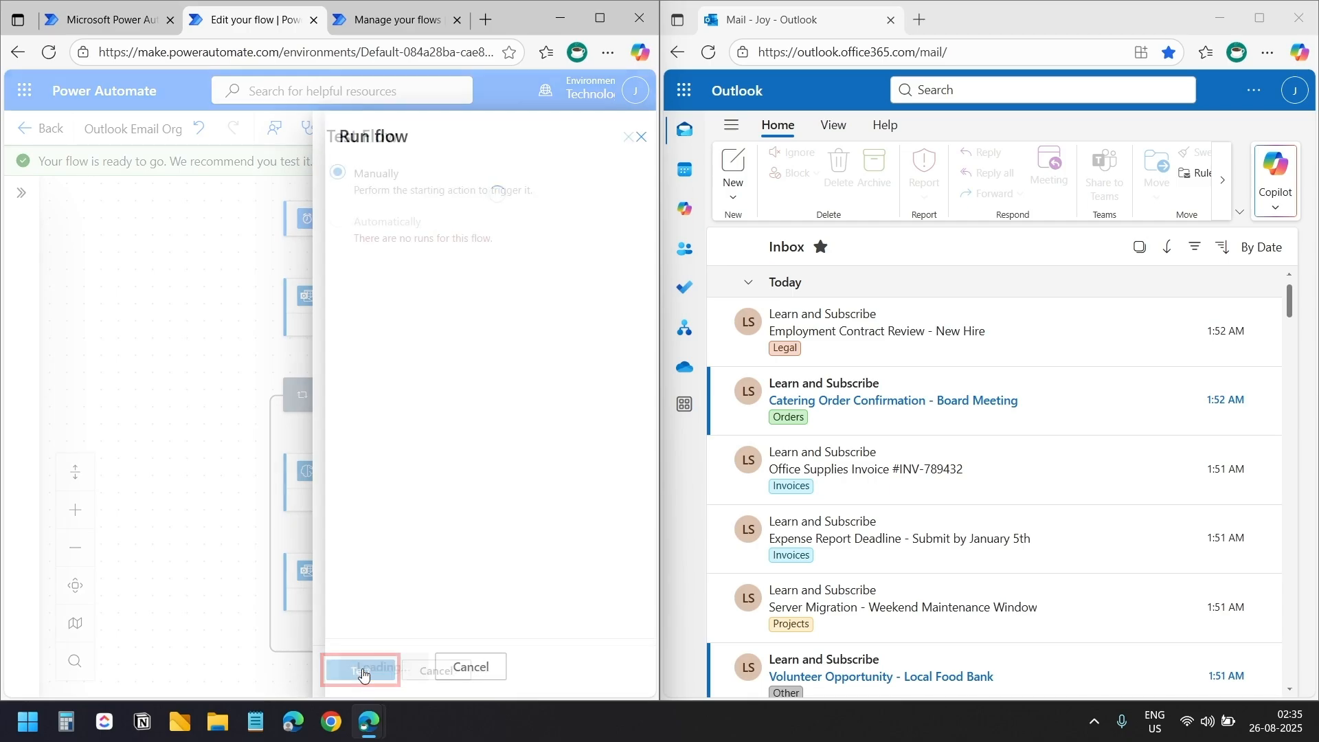
{"action": "left_click", "coordinate": [366, 666]}
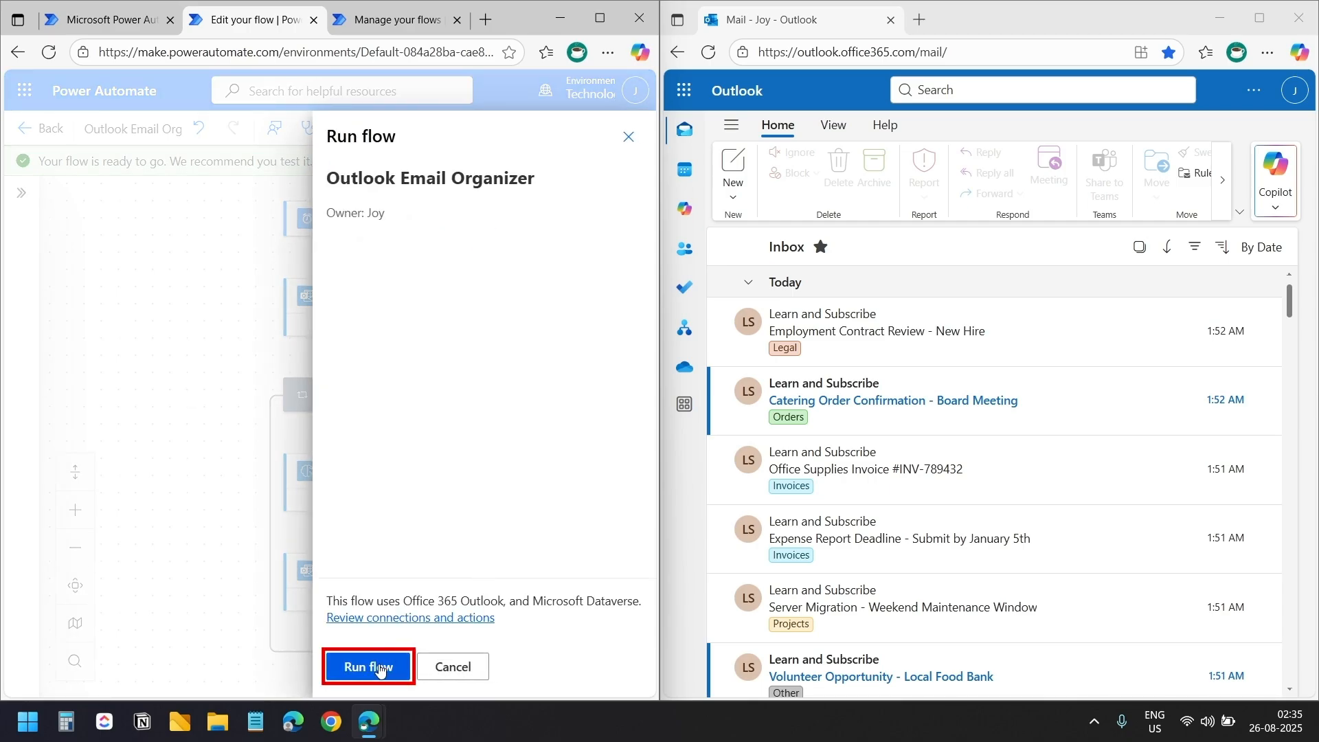
{"action": "left_click", "coordinate": [367, 667]}
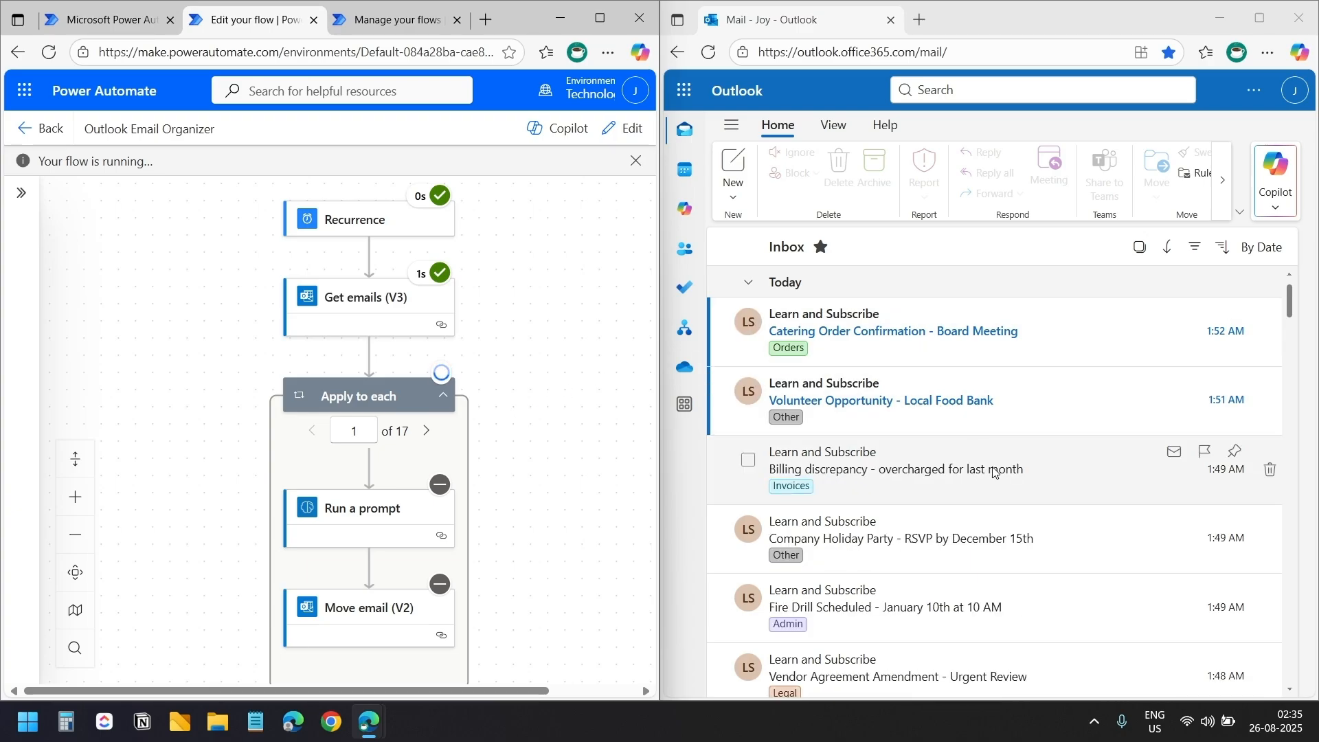
{"action": "scroll", "scroll_direction": "down", "scroll_amount": 3}
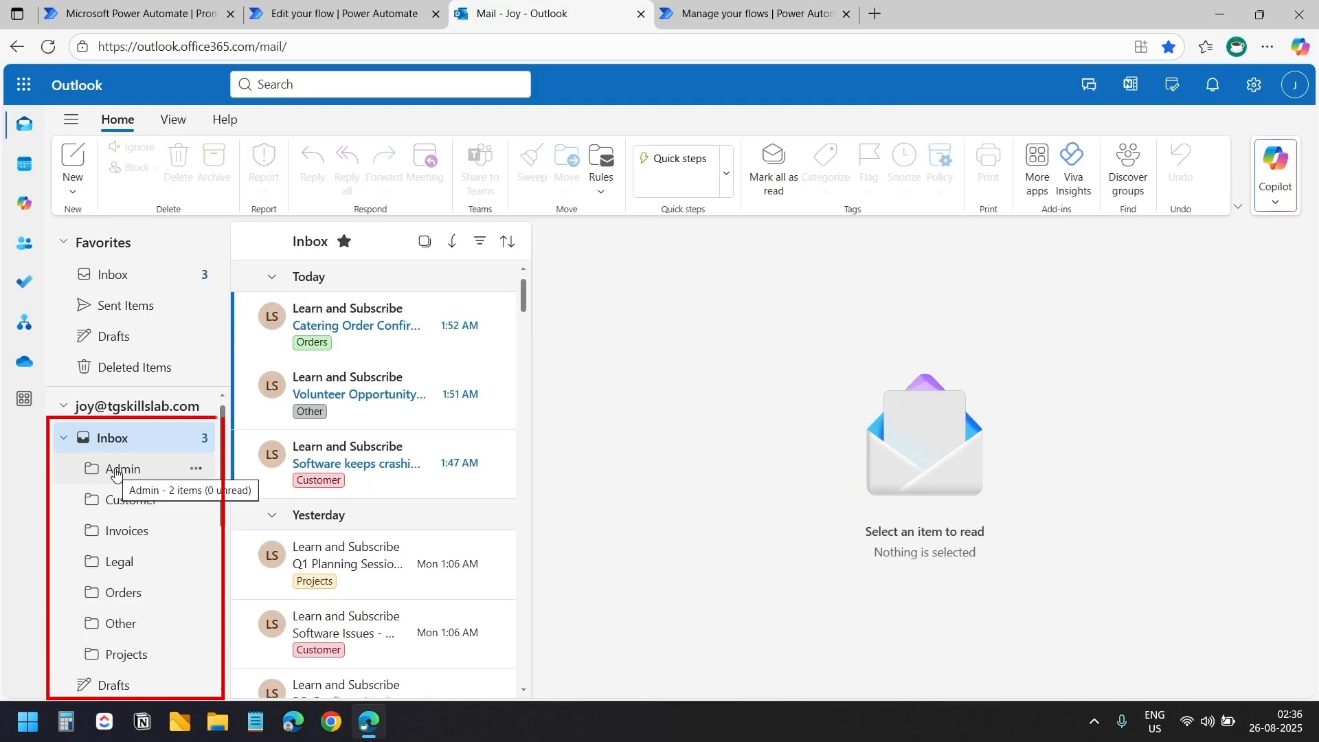
{"action": "left_click", "coordinate": [123, 468]}
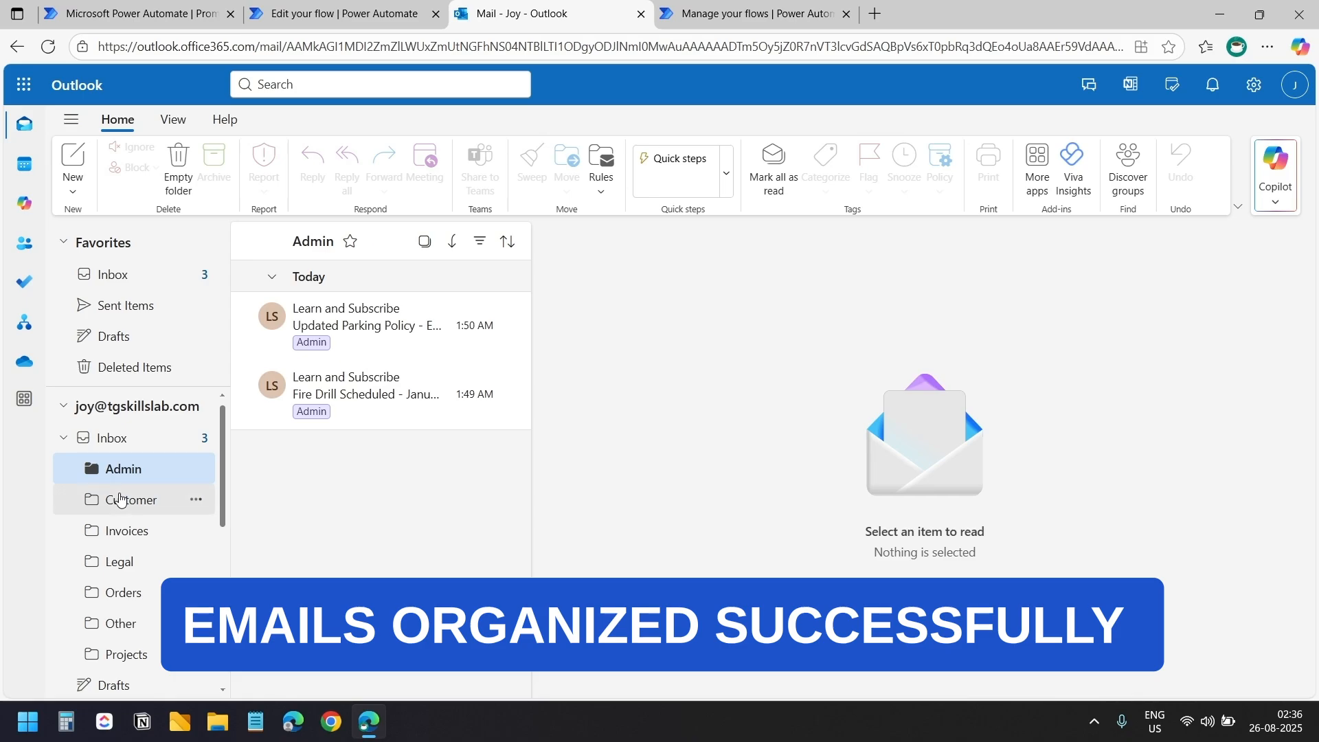
{"action": "left_click", "coordinate": [127, 530]}
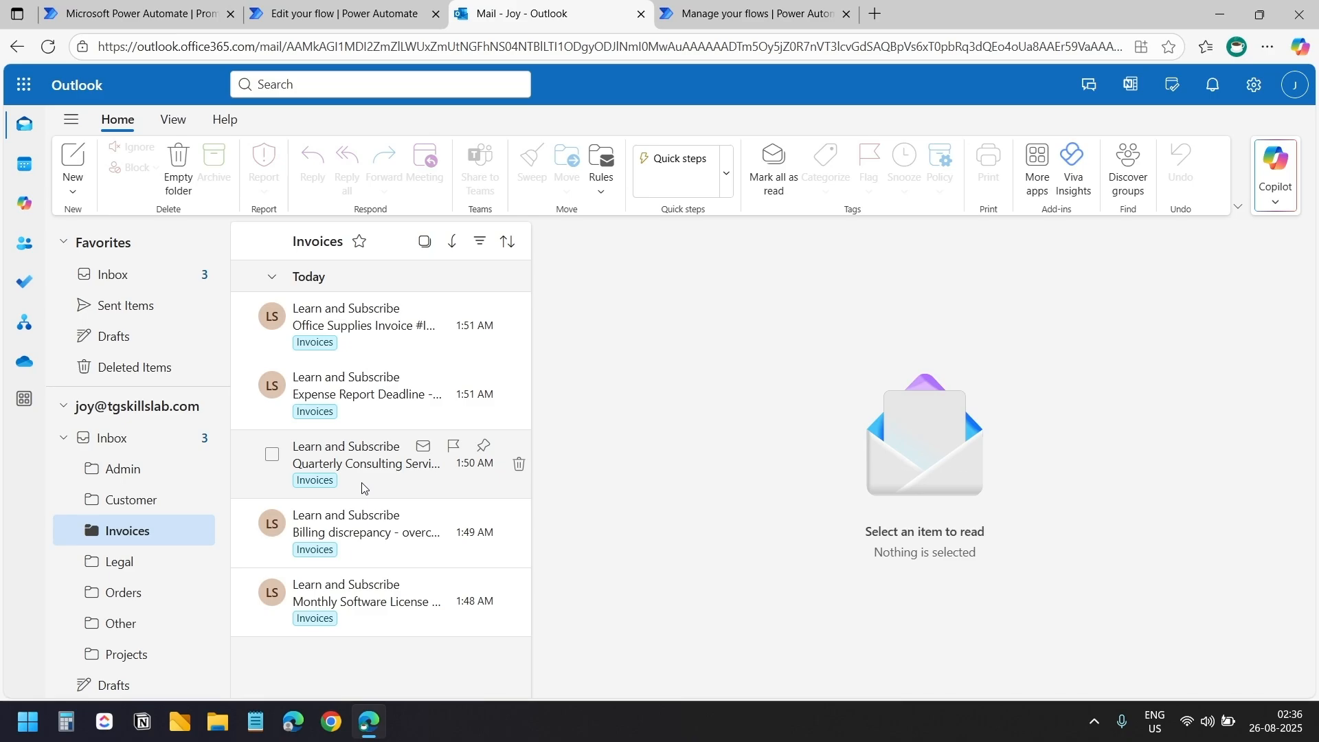
{"action": "left_click", "coordinate": [119, 561]}
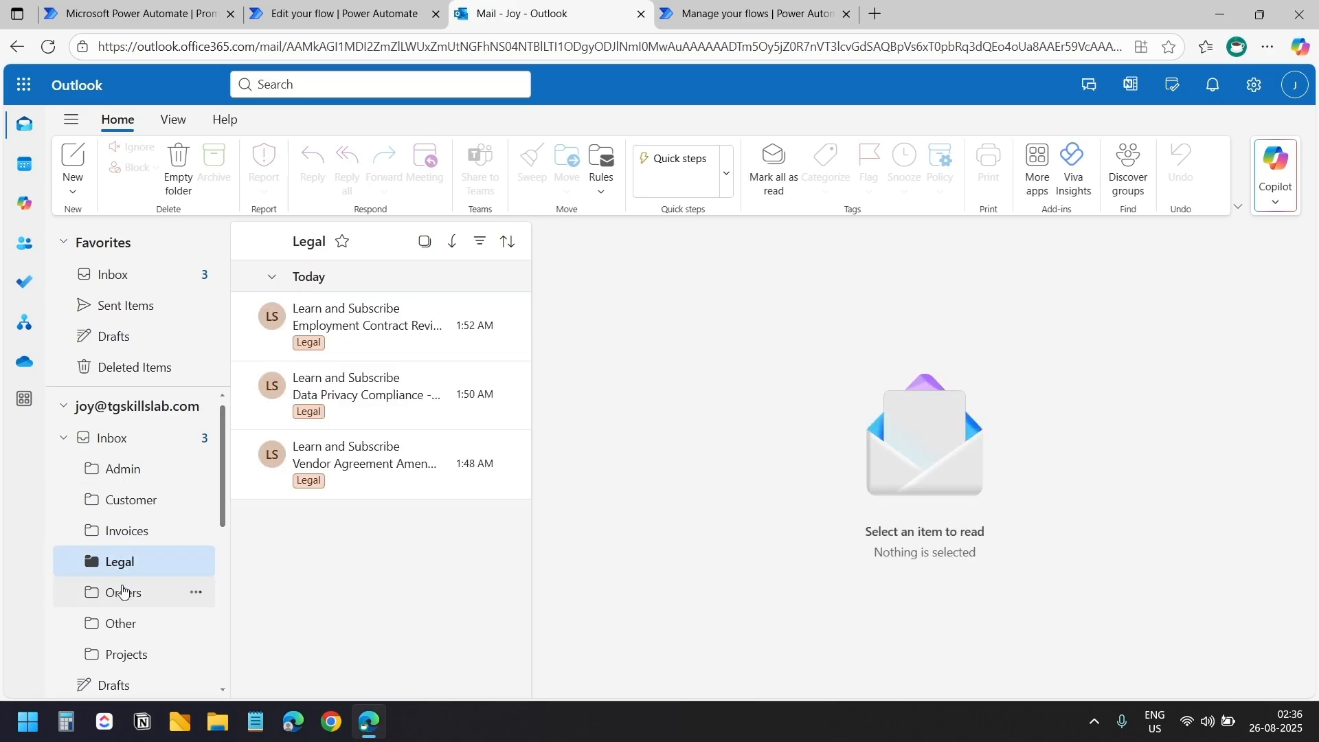
{"action": "left_click", "coordinate": [112, 438]}
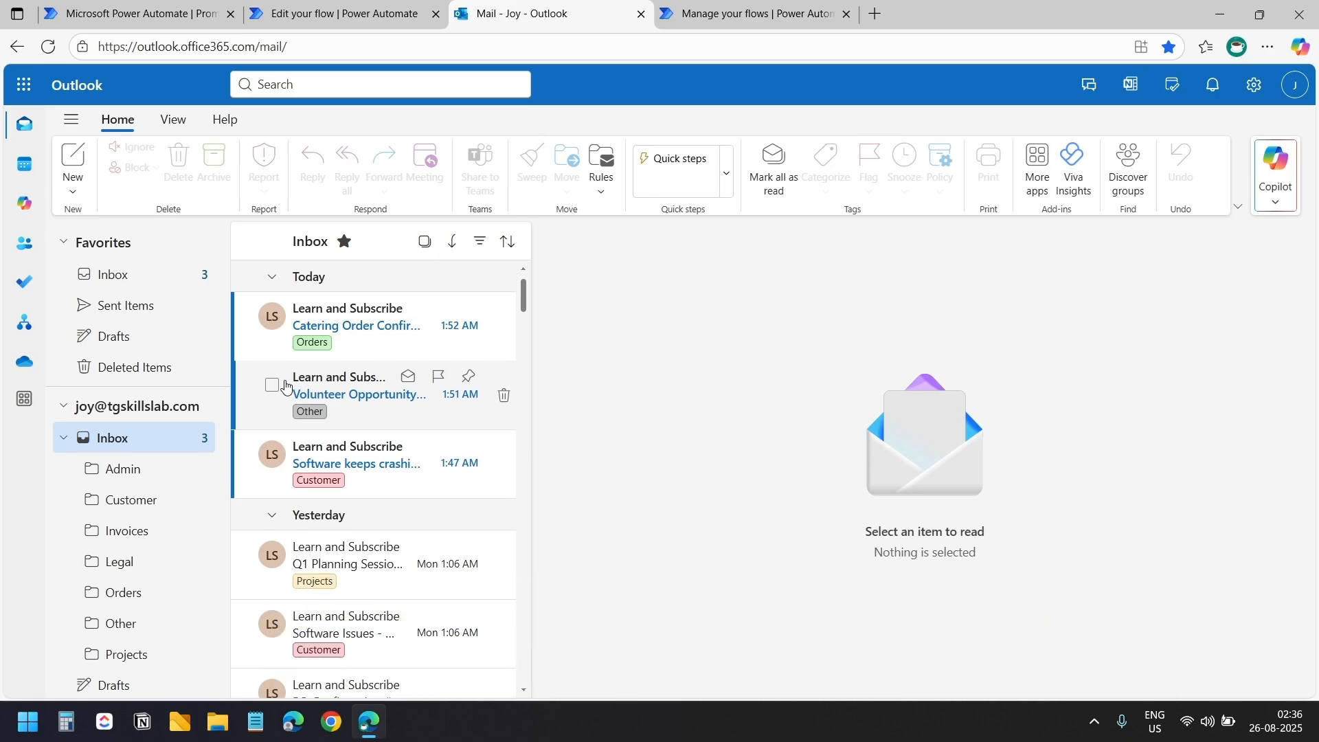
{"action": "scroll", "scroll_direction": "down", "scroll_amount": 3}
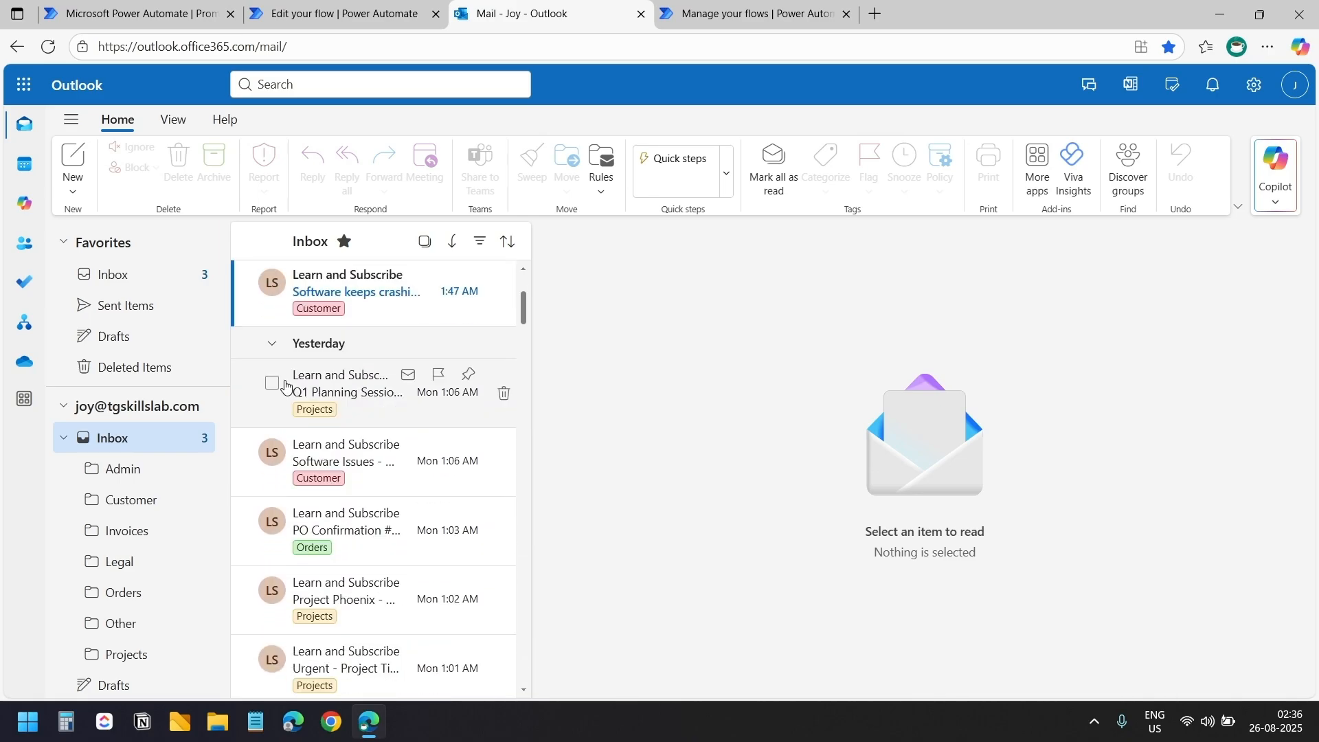
{"action": "left_click", "coordinate": [341, 14]}
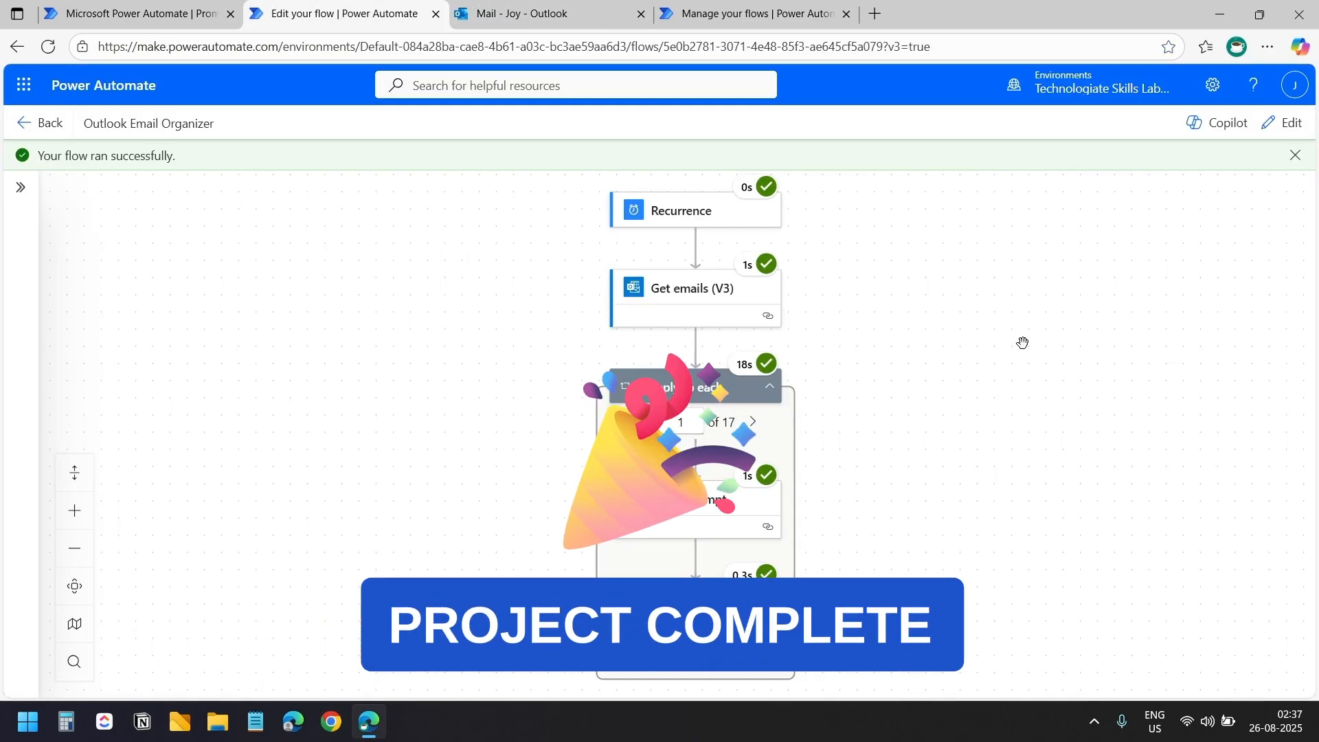
{"action": "mouse_move", "coordinate": [973, 377]}
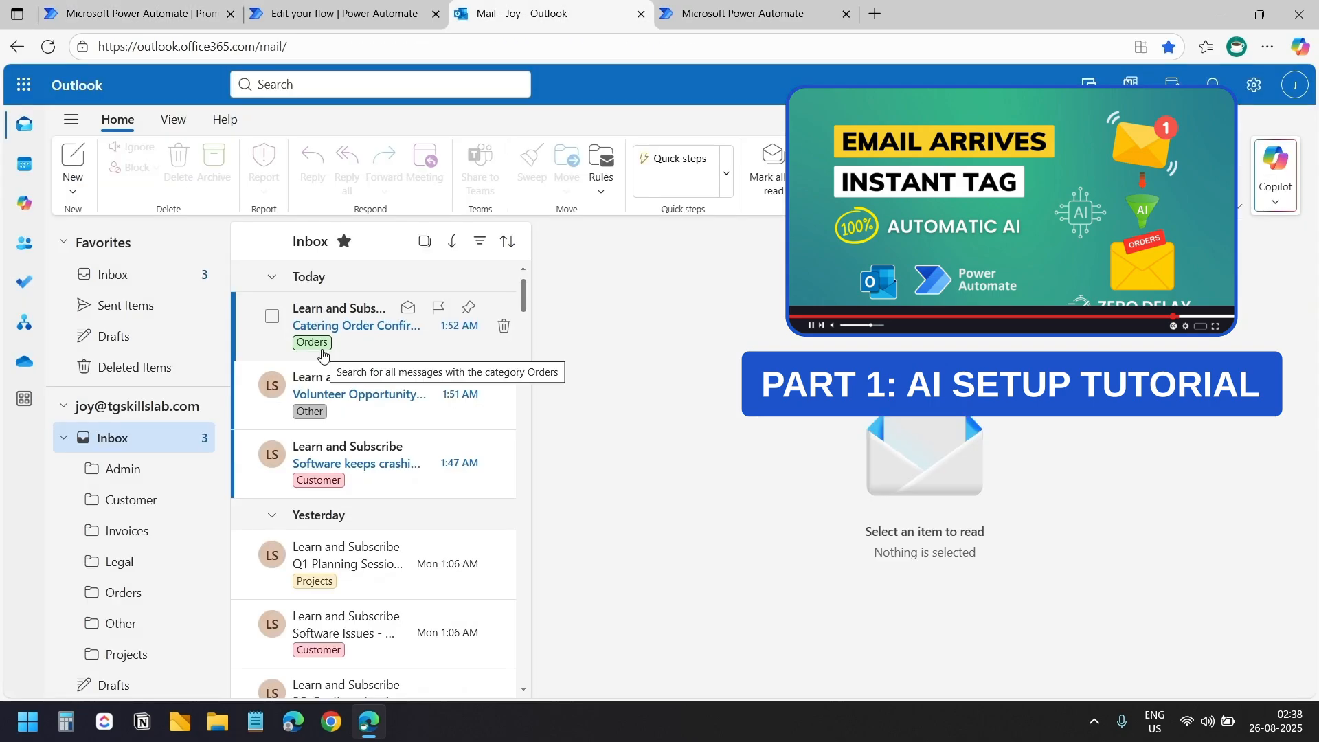
{"action": "mouse_move", "coordinate": [322, 357]}
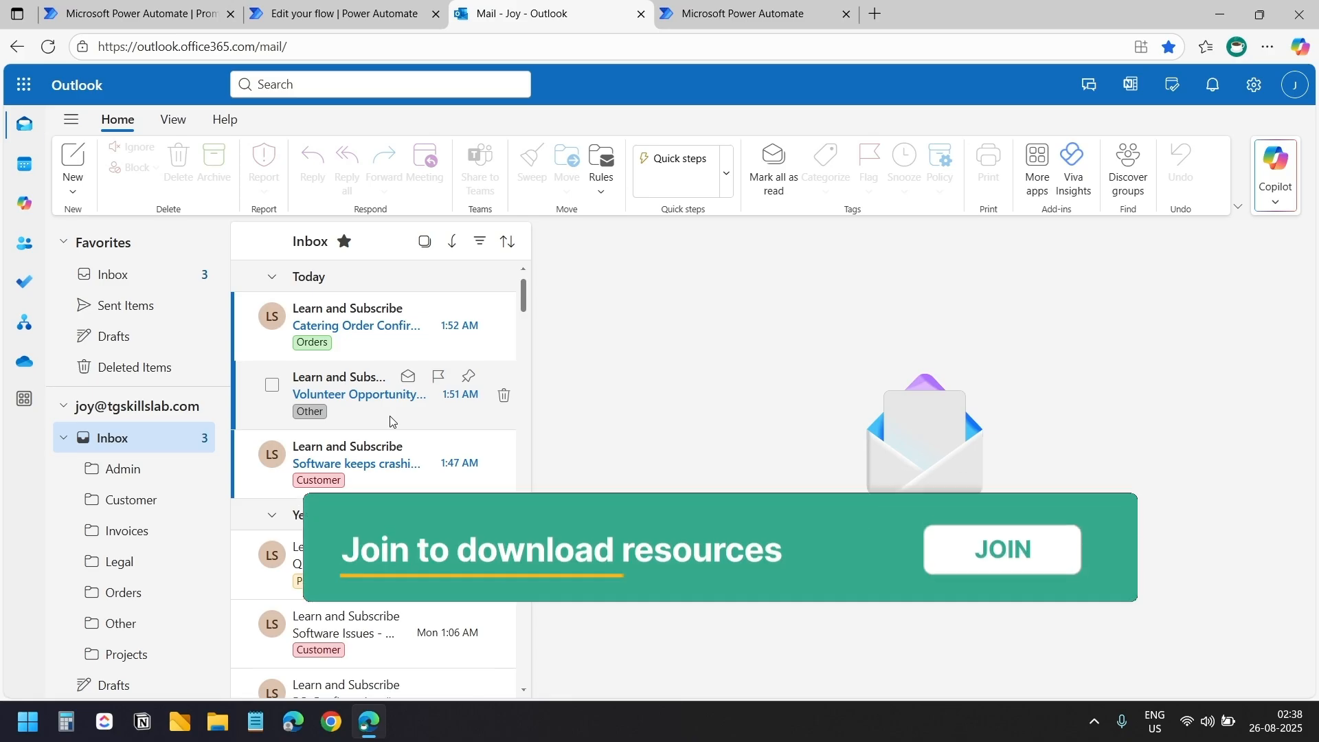
{"action": "left_click", "coordinate": [1000, 549]}
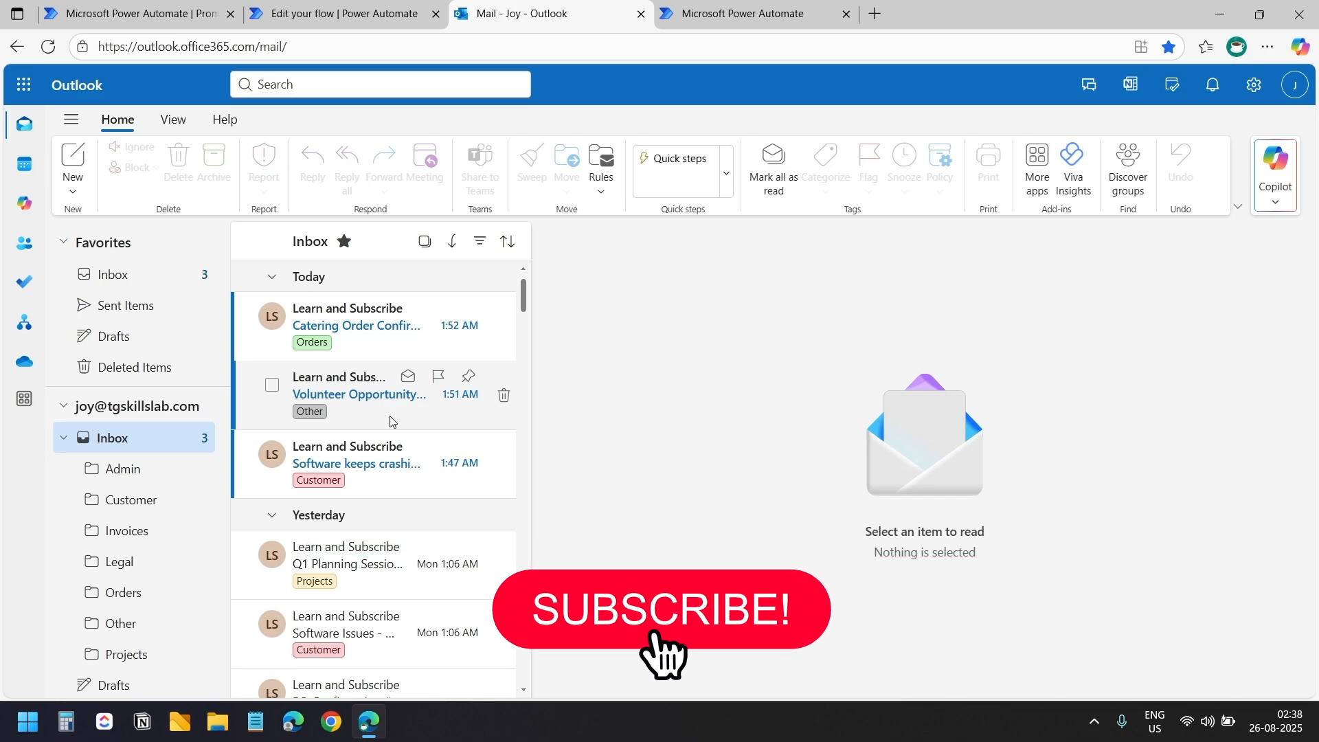
{"action": "left_click", "coordinate": [660, 609]}
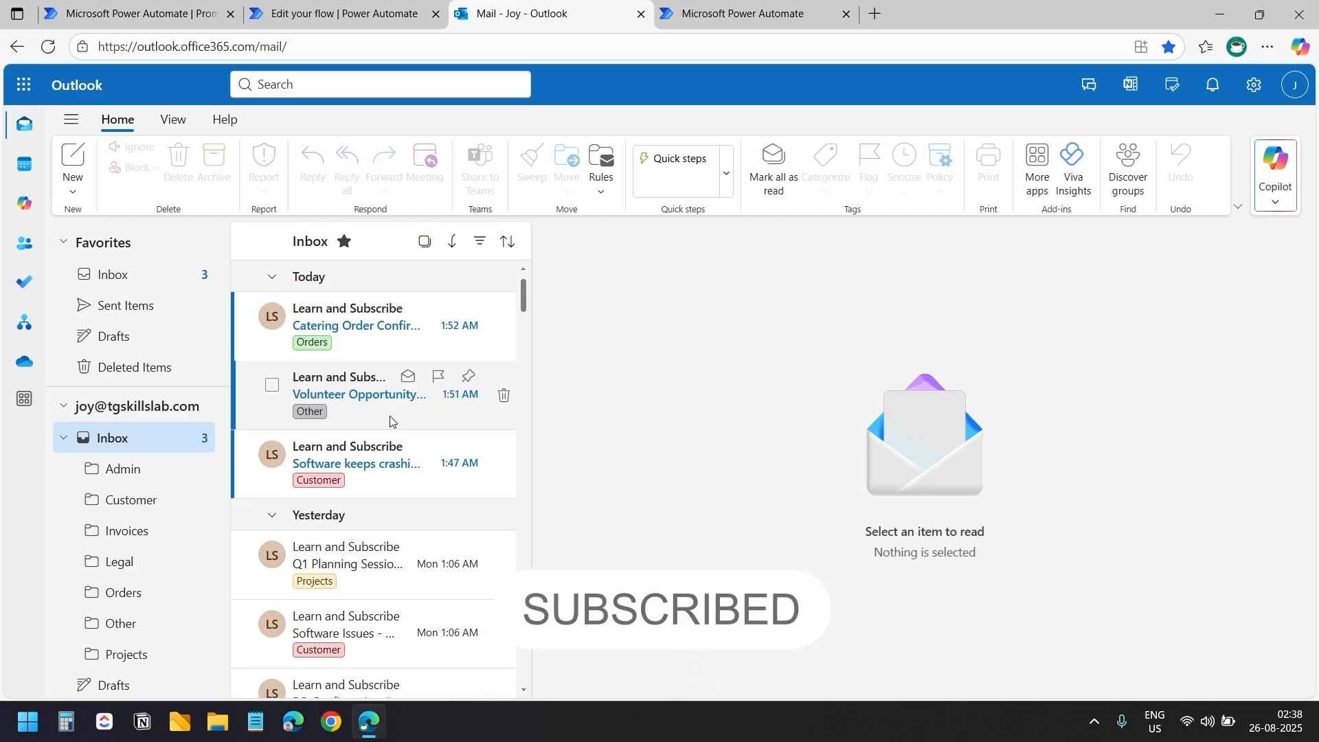